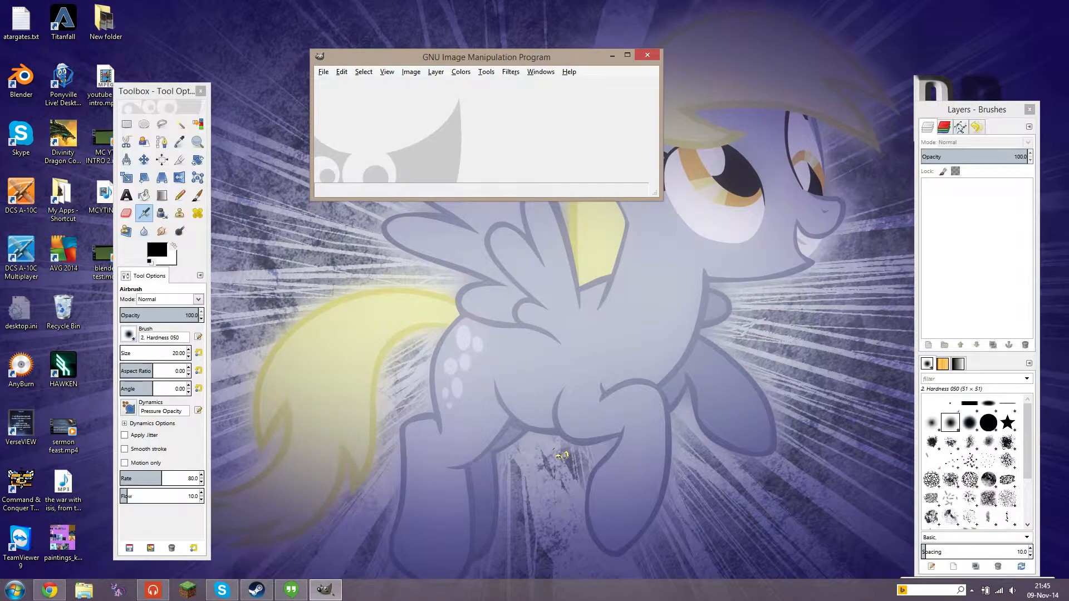
mouse_move(612, 70)
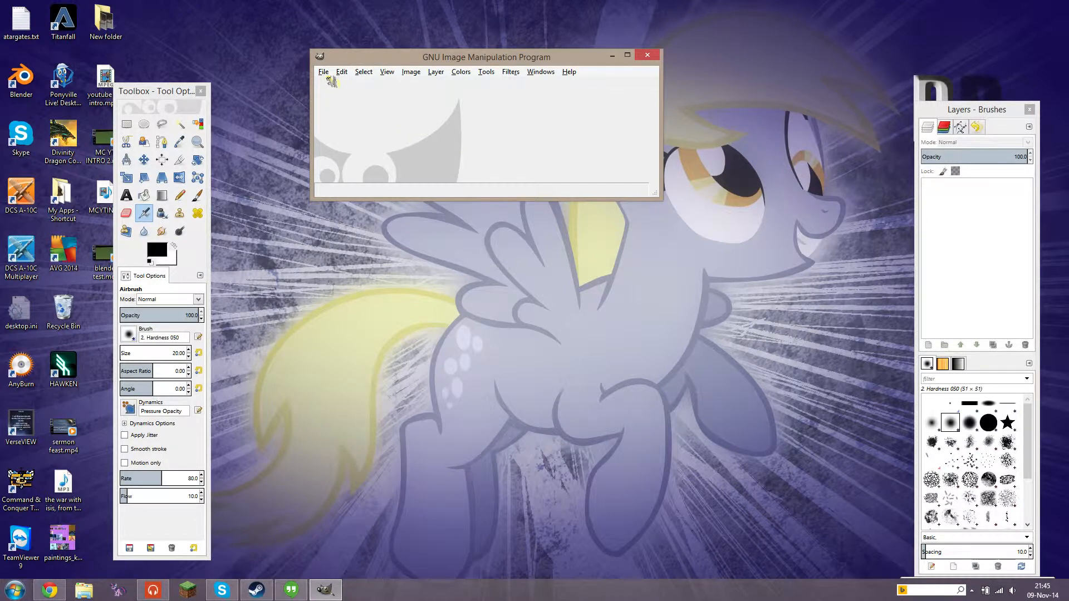
Show the first dragon PNG's Details, 1700 × 2338 pixels, from Pictures > request
click(85, 590)
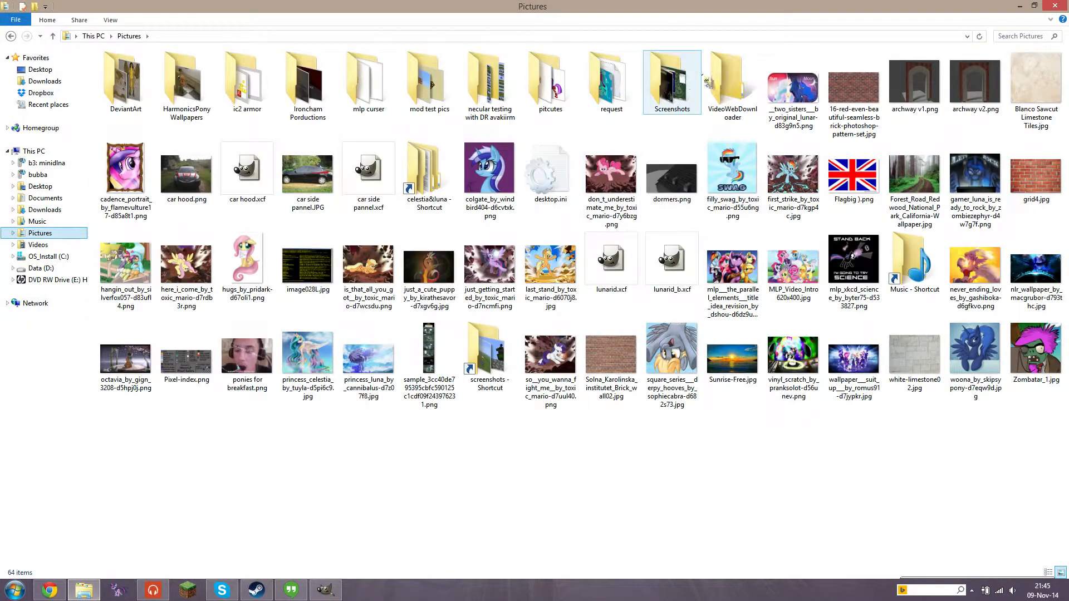
click(368, 78)
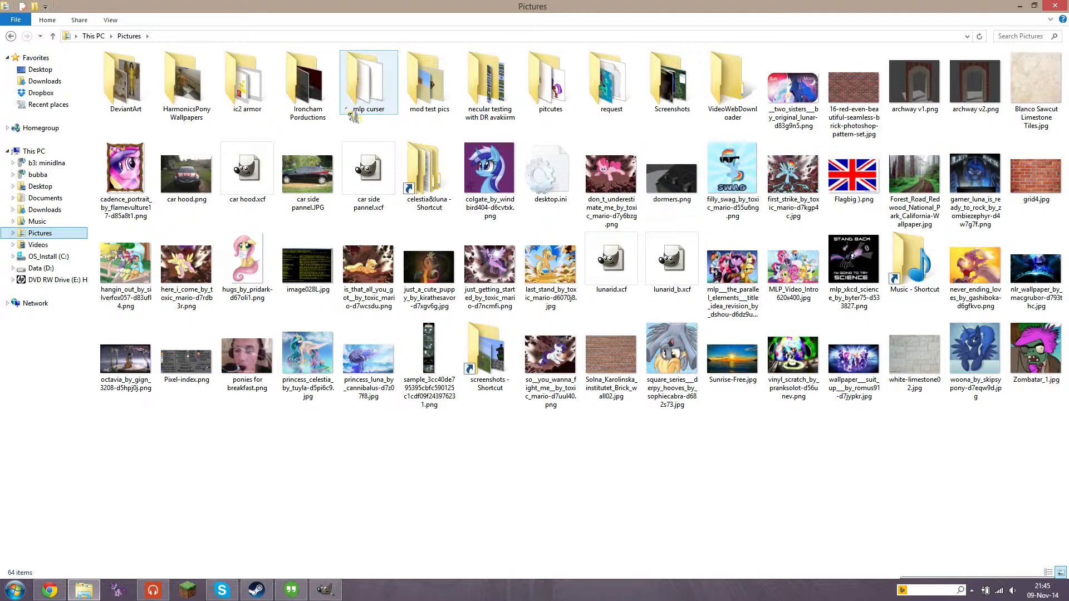
double_click(610, 78)
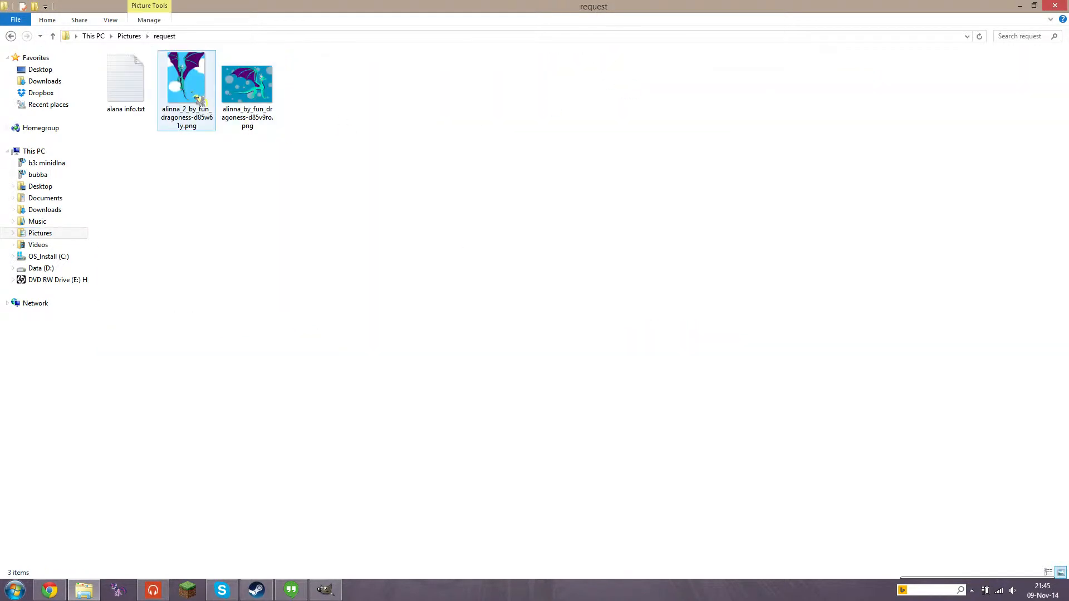
click(186, 78)
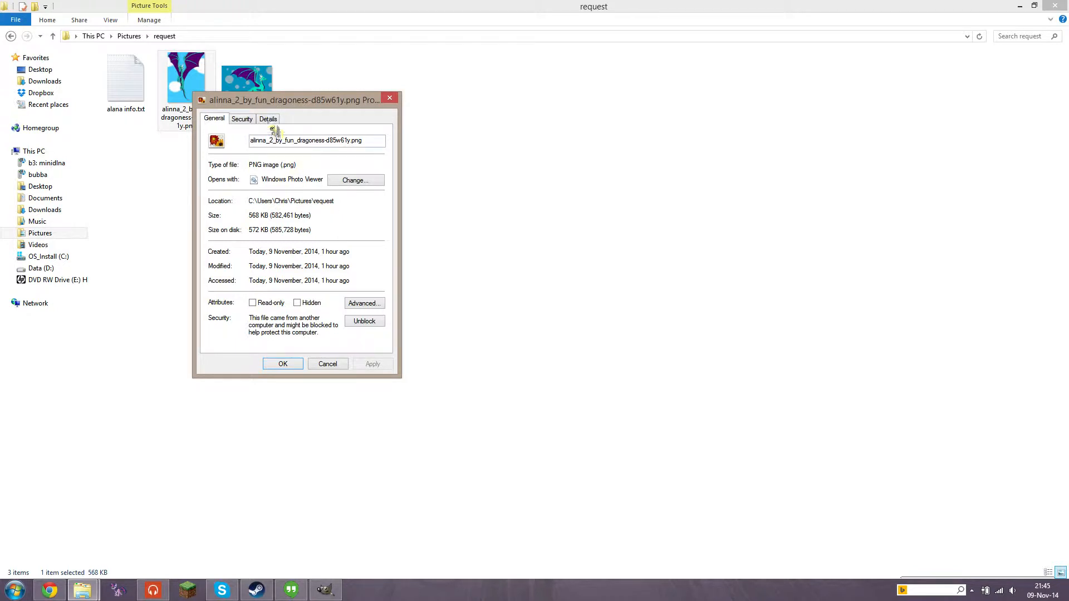
click(267, 118)
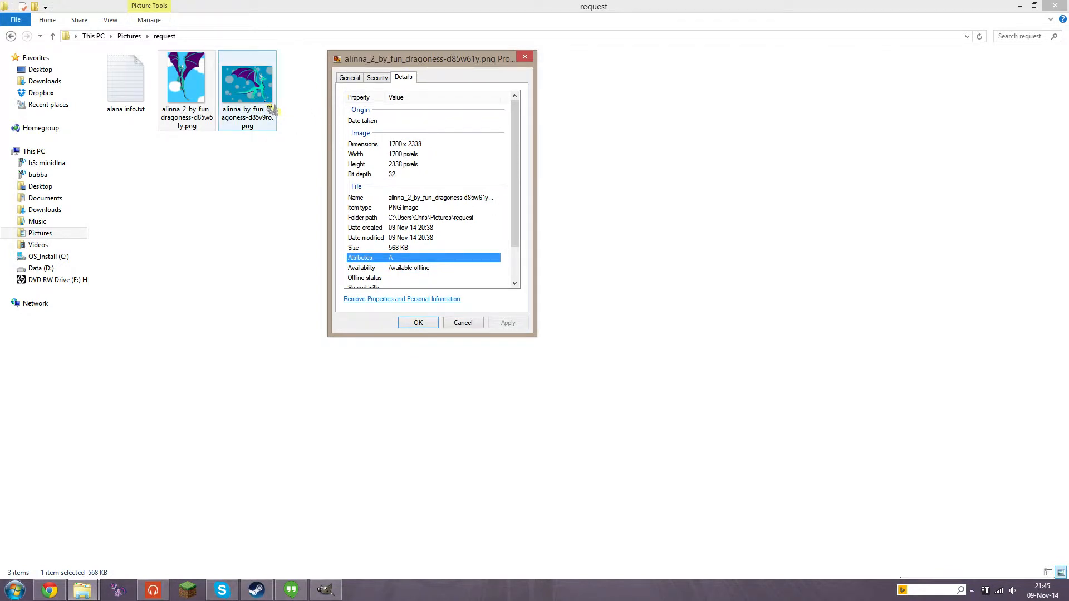
click(418, 323)
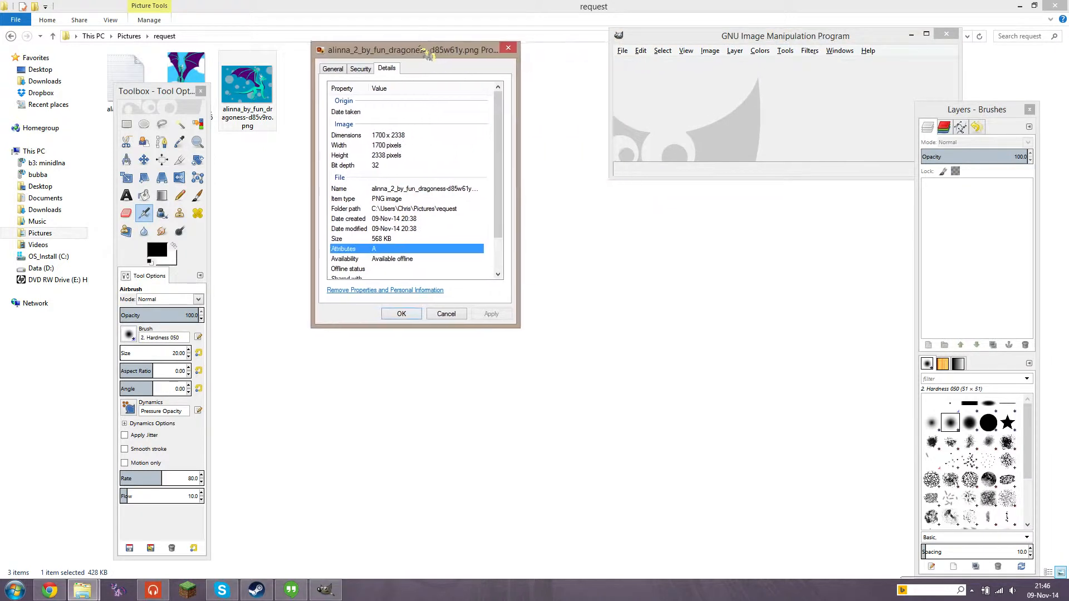
Start a new image in GIMP, reaching the 640 × 400 default setup
click(621, 50)
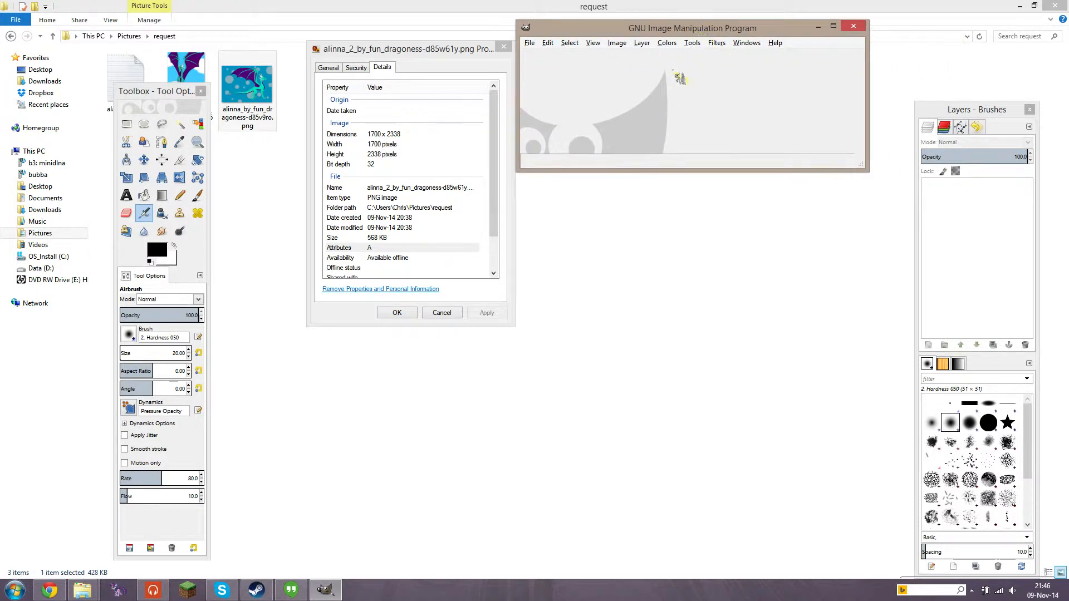
click(530, 42)
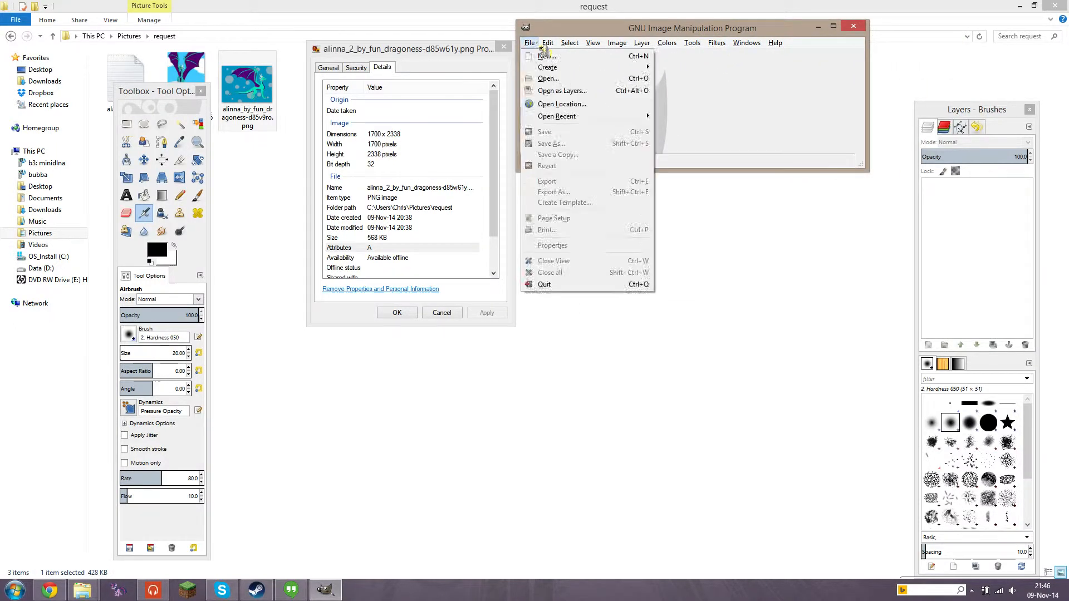
click(544, 55)
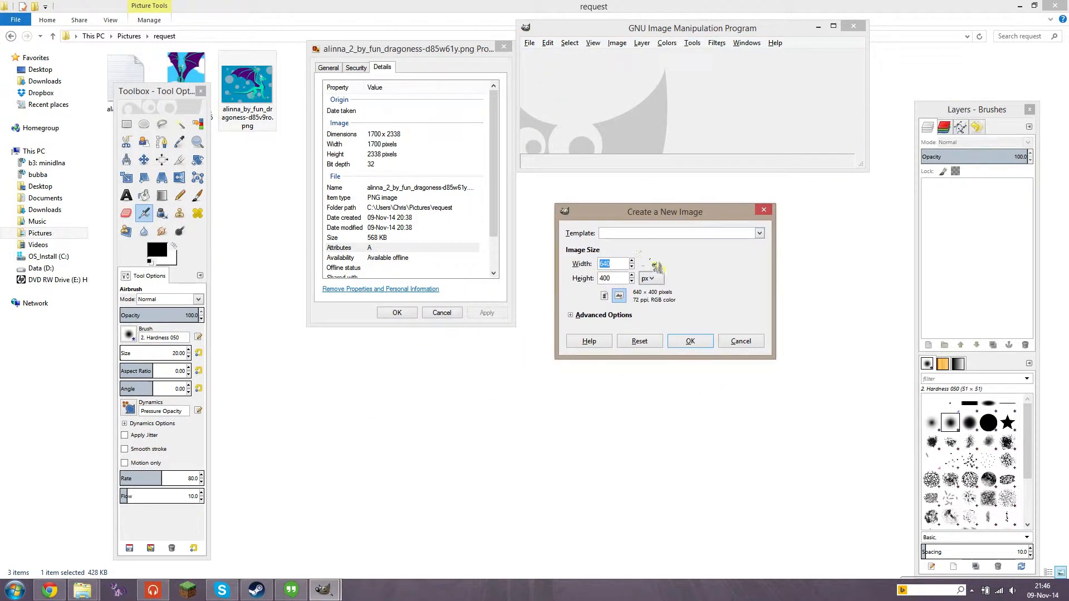
mouse_move(393, 165)
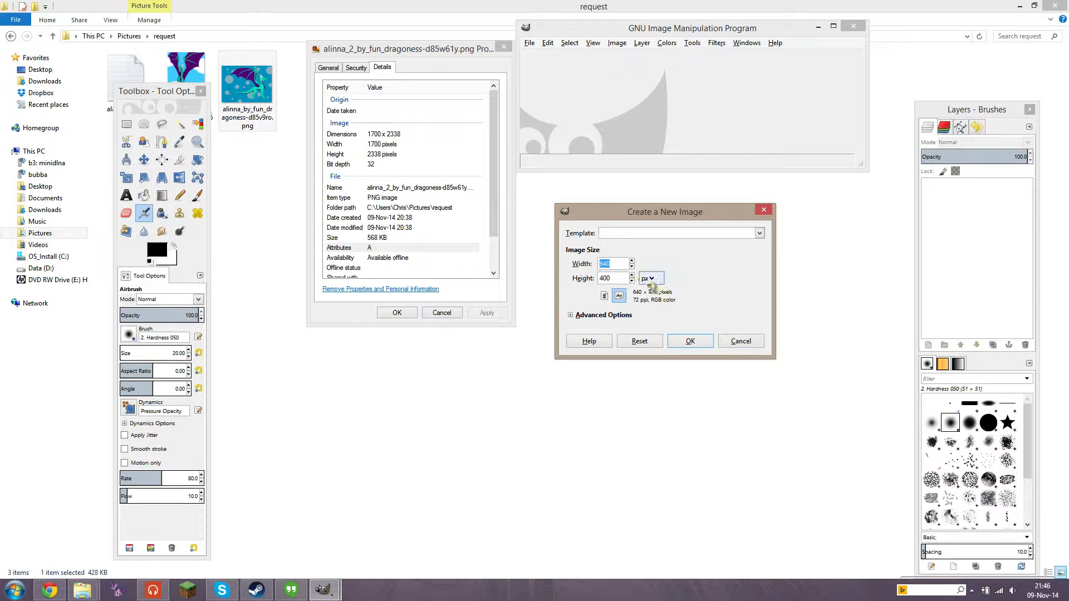
click(651, 278)
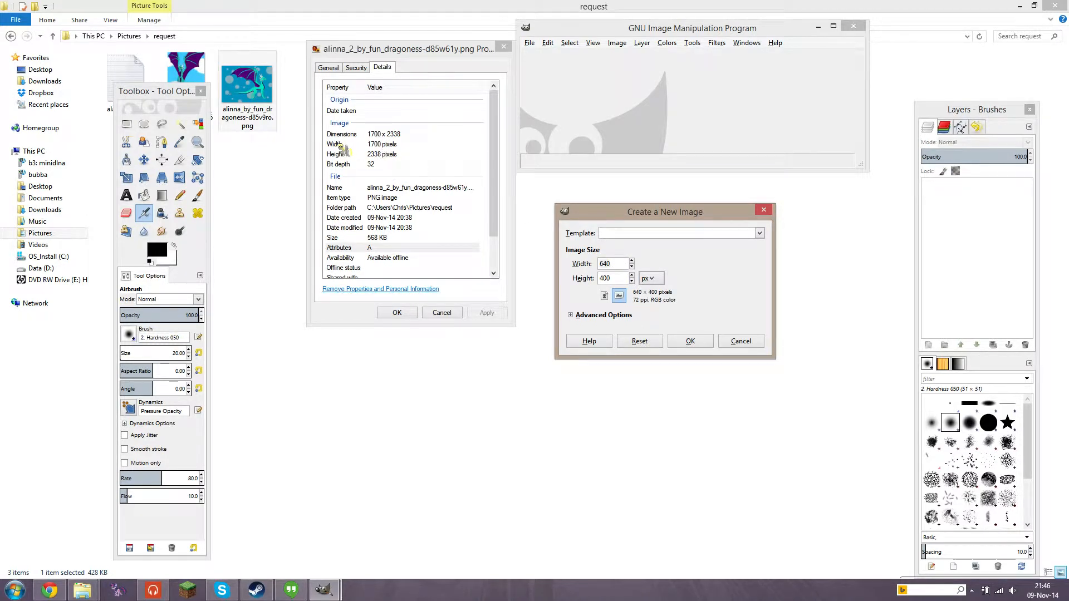
Show the second dragon PNG's Details, 2326 × 1688 pixels, beside the first
right_click(248, 78)
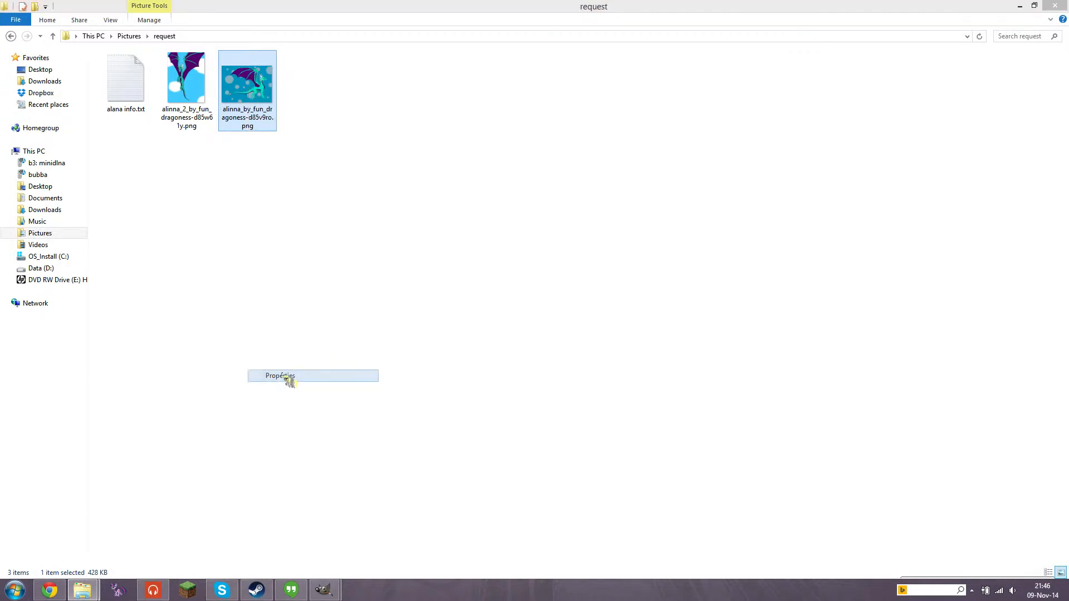
click(281, 376)
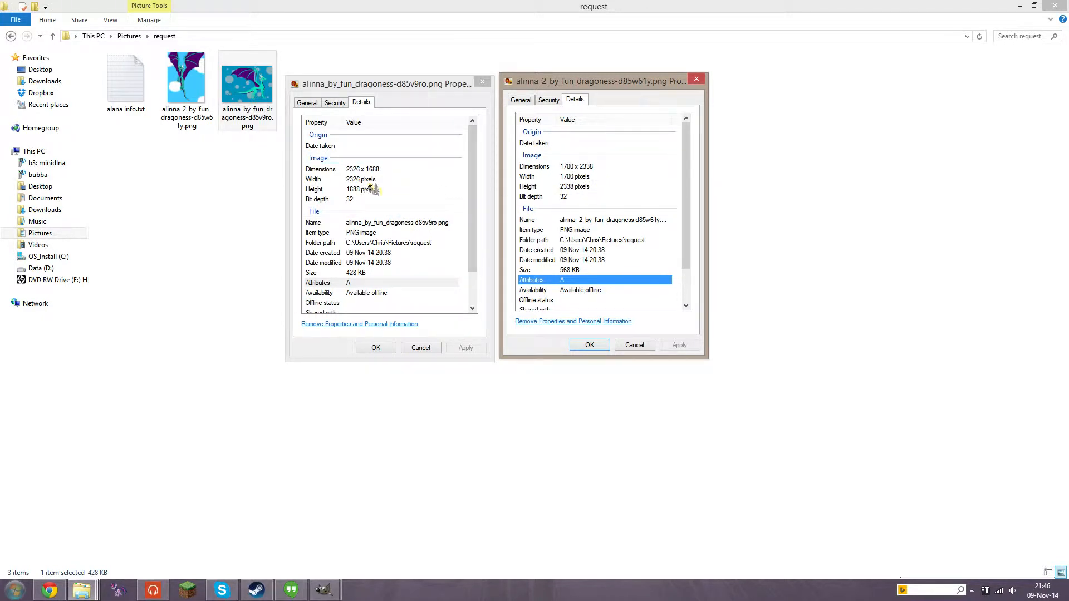
mouse_move(363, 190)
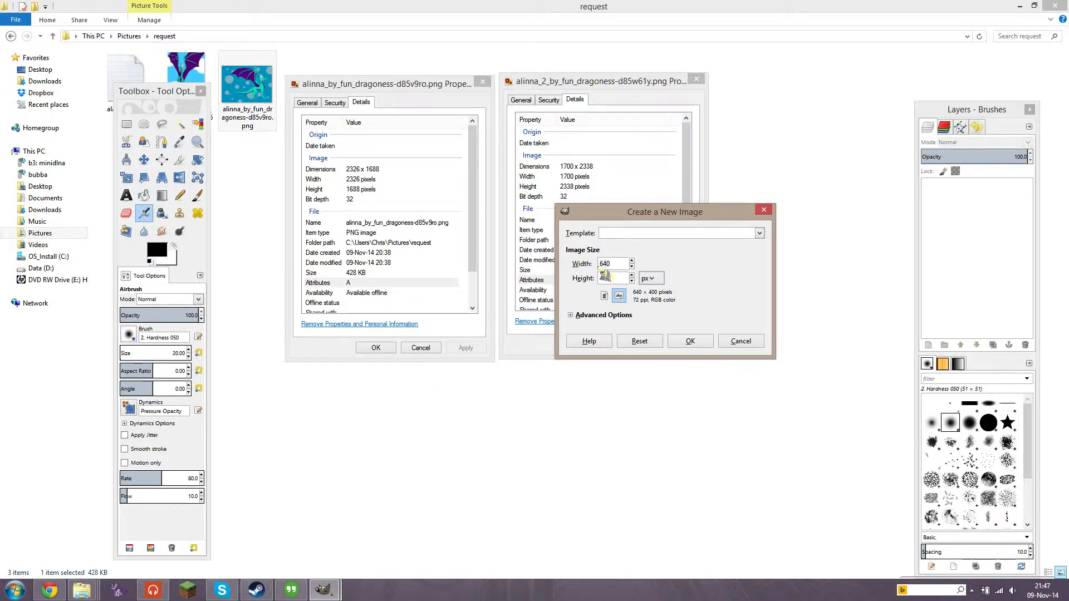
Request a 4600 × 4600 pixel image, reaching the 197.2 MB size warning
click(610, 264)
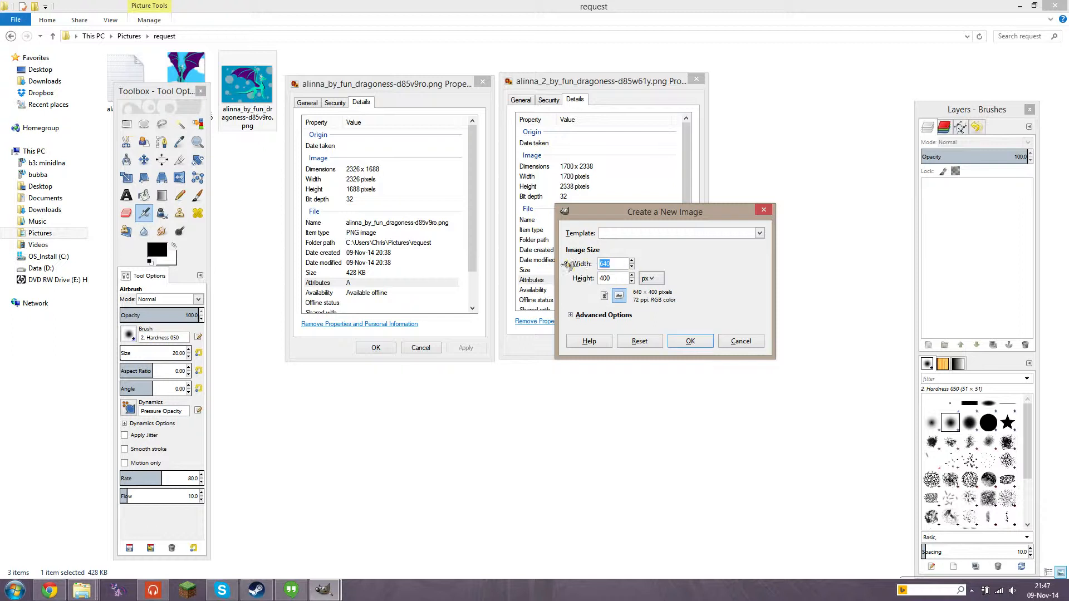
text(4600)
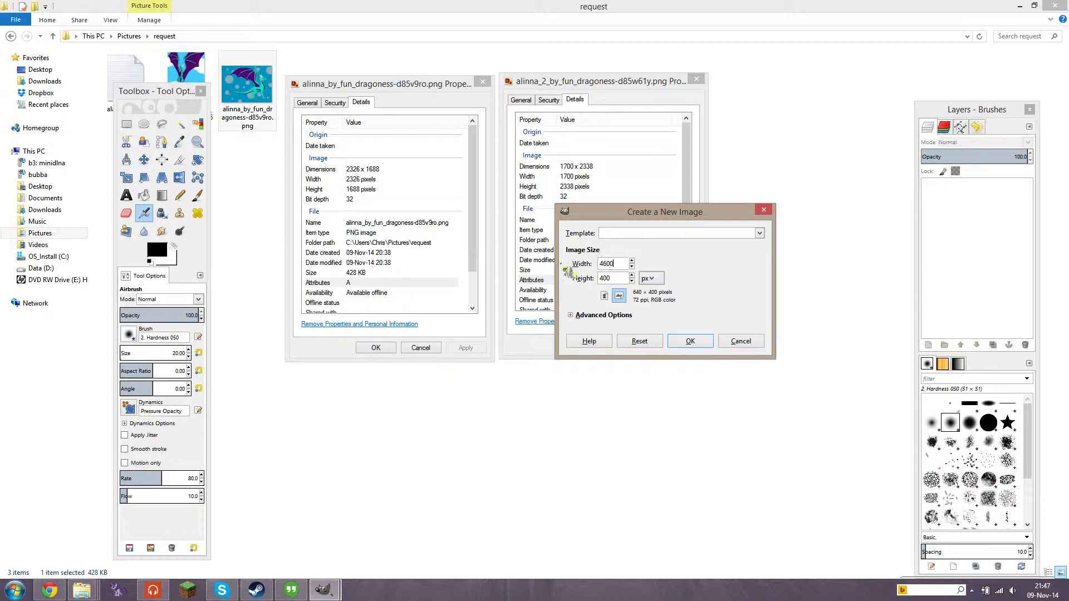
click(690, 341)
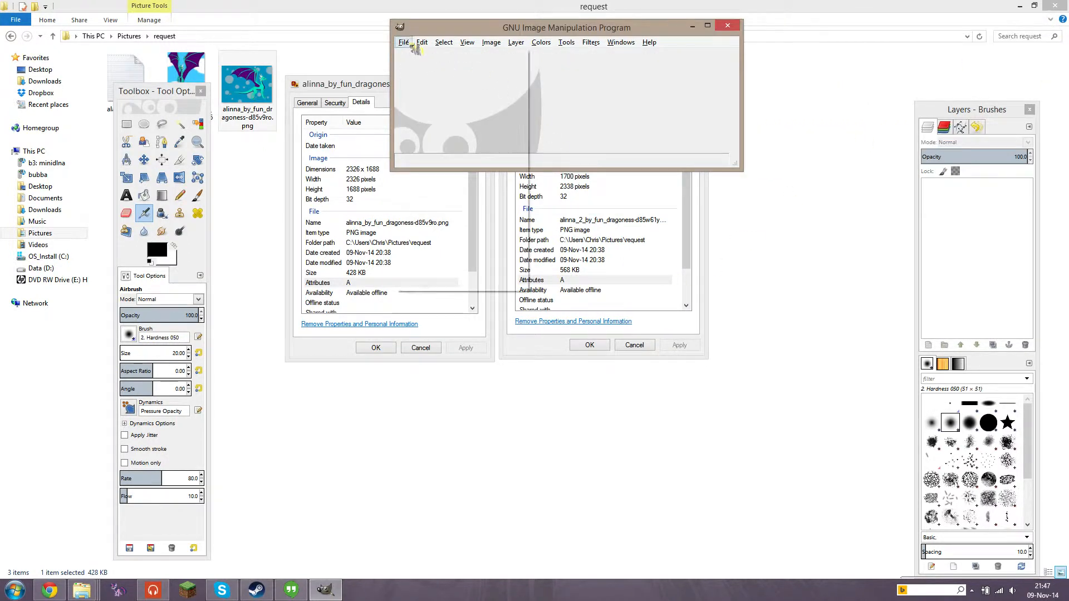
click(403, 43)
text(4001)
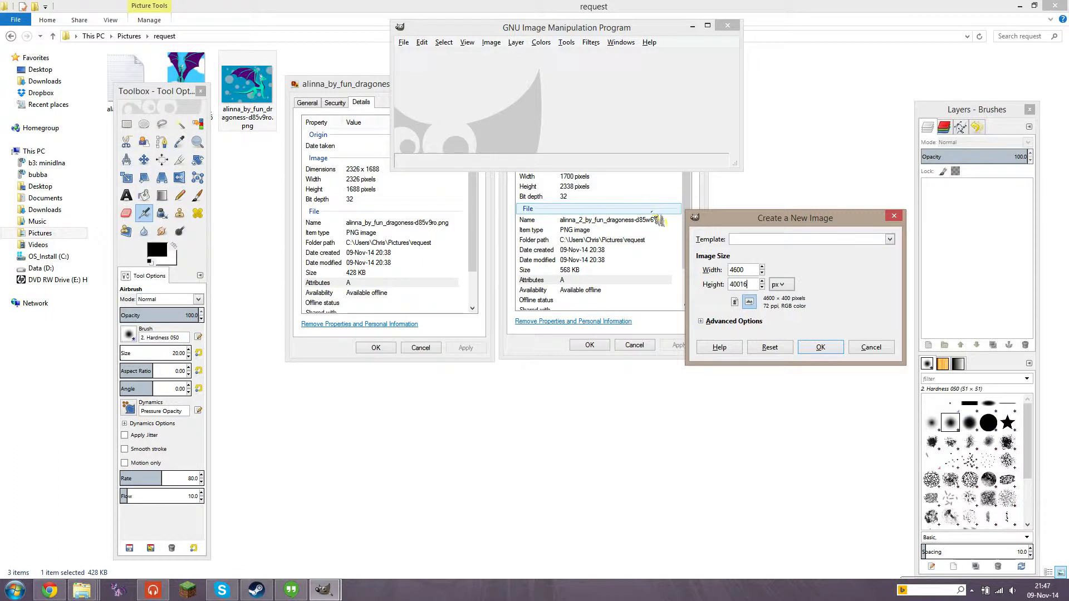
click(741, 284)
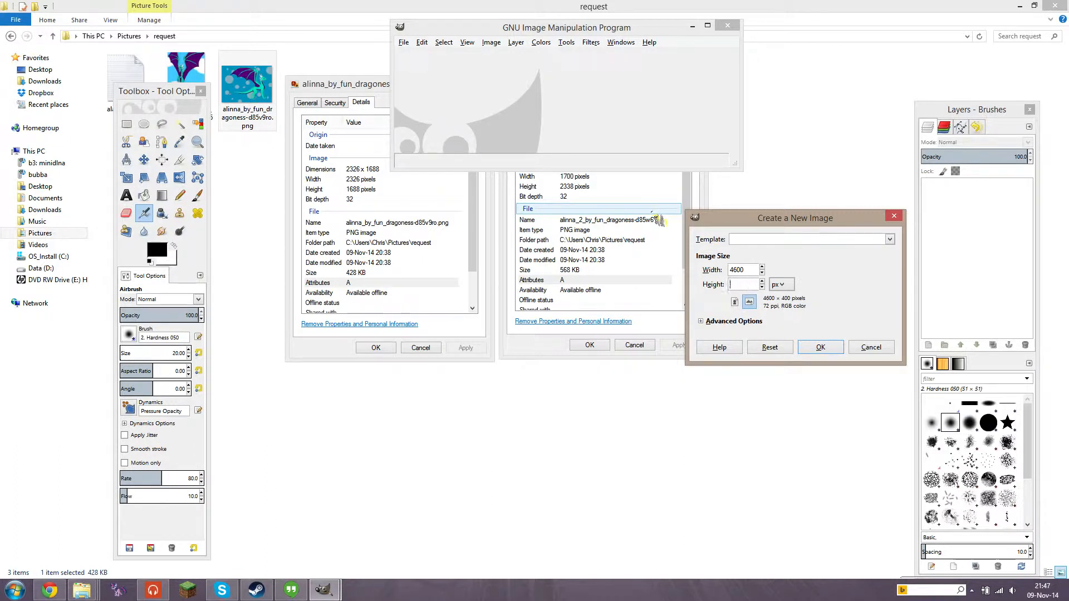
click(820, 347)
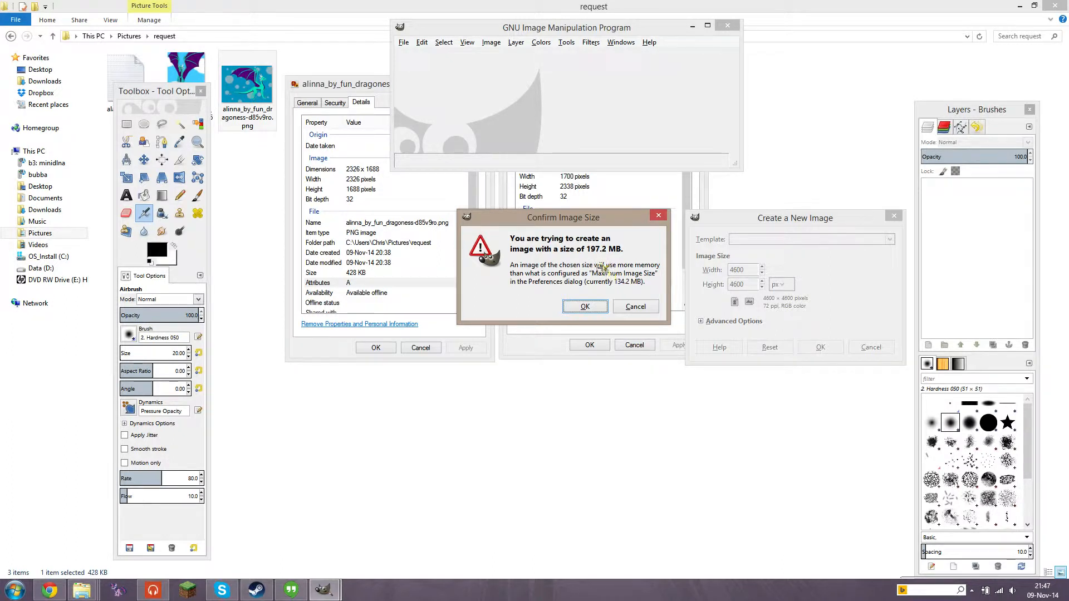
mouse_move(620, 253)
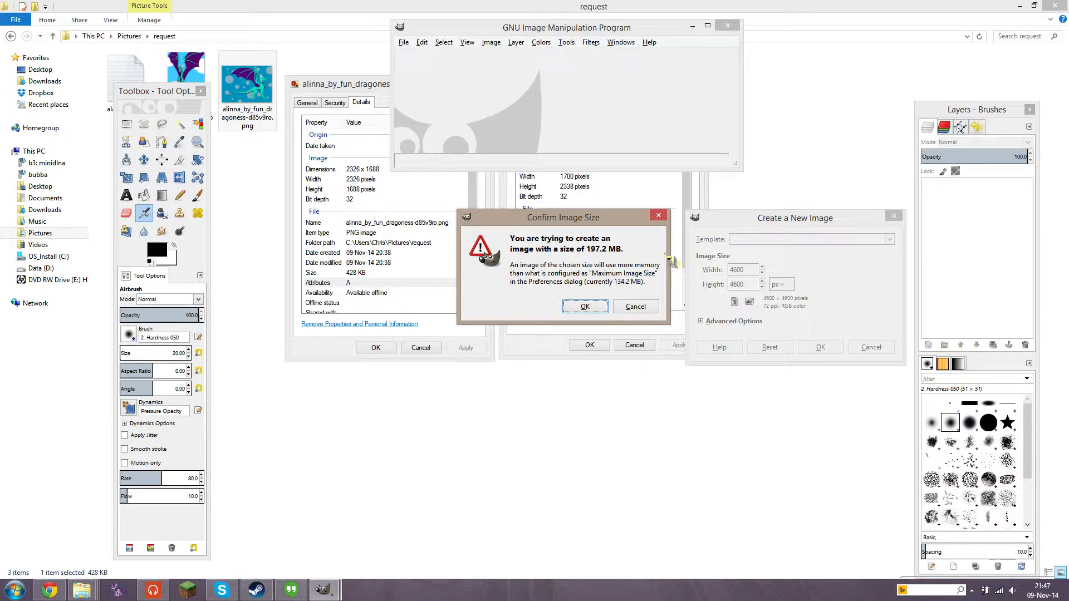
mouse_move(575, 287)
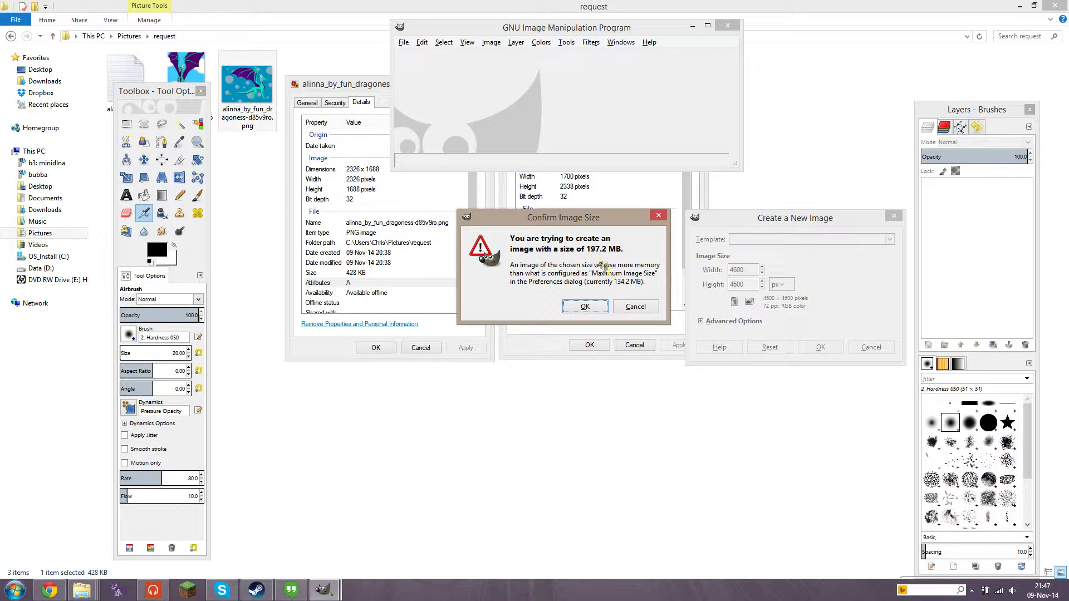
mouse_move(606, 285)
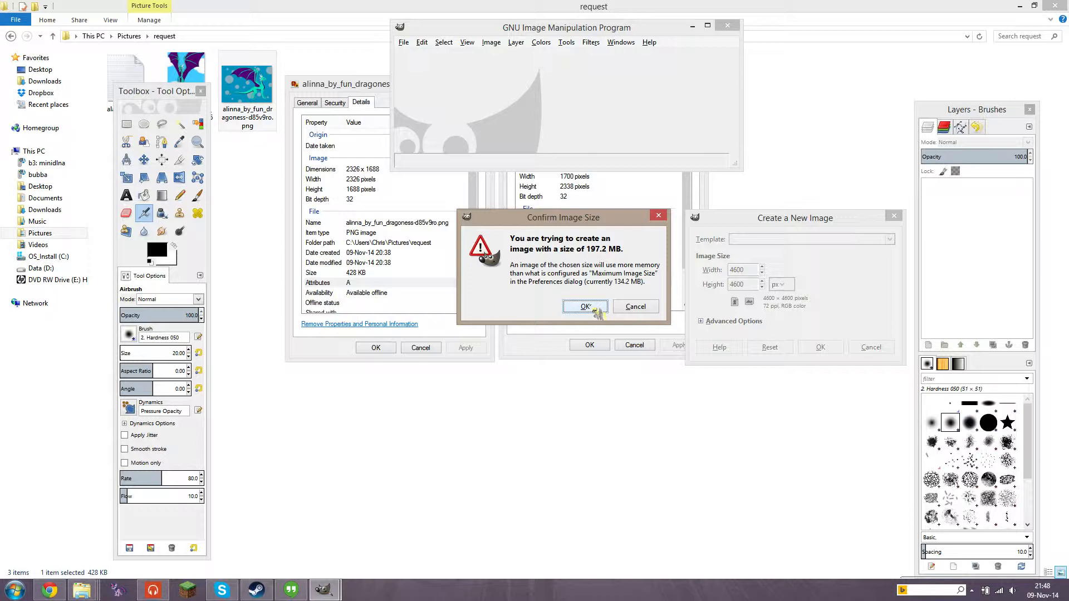
Accept the large image and maximize the blank 4600 × 4600 canvas window
click(585, 306)
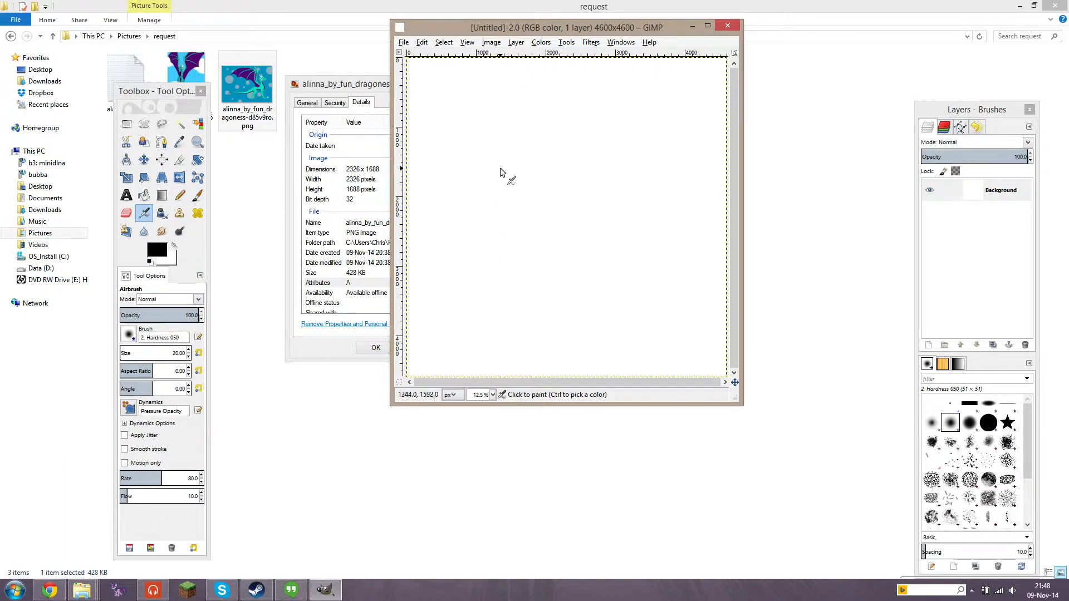
mouse_move(617, 95)
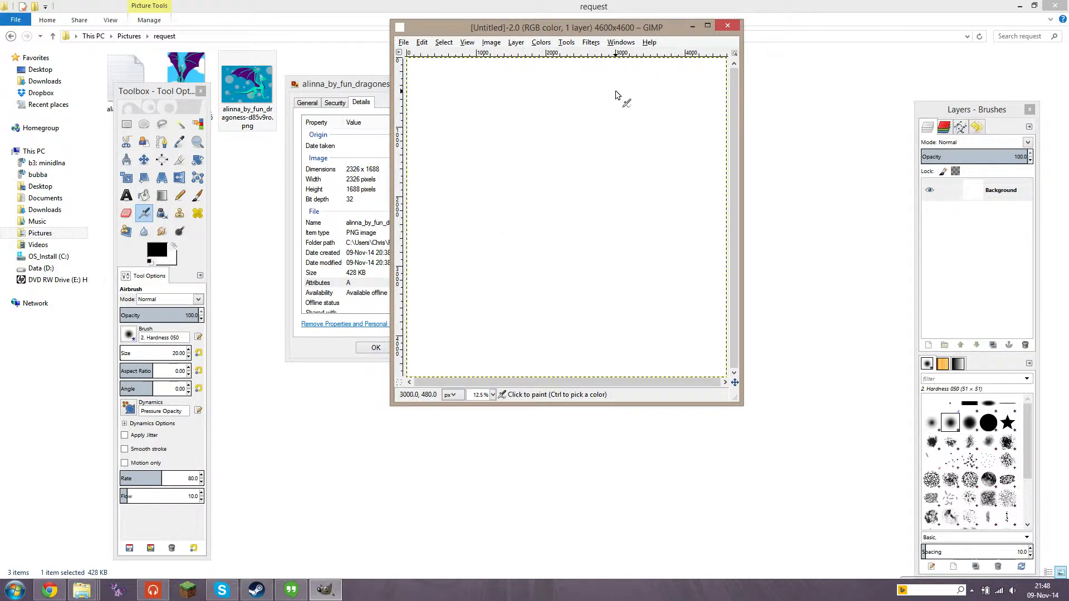
mouse_move(672, 276)
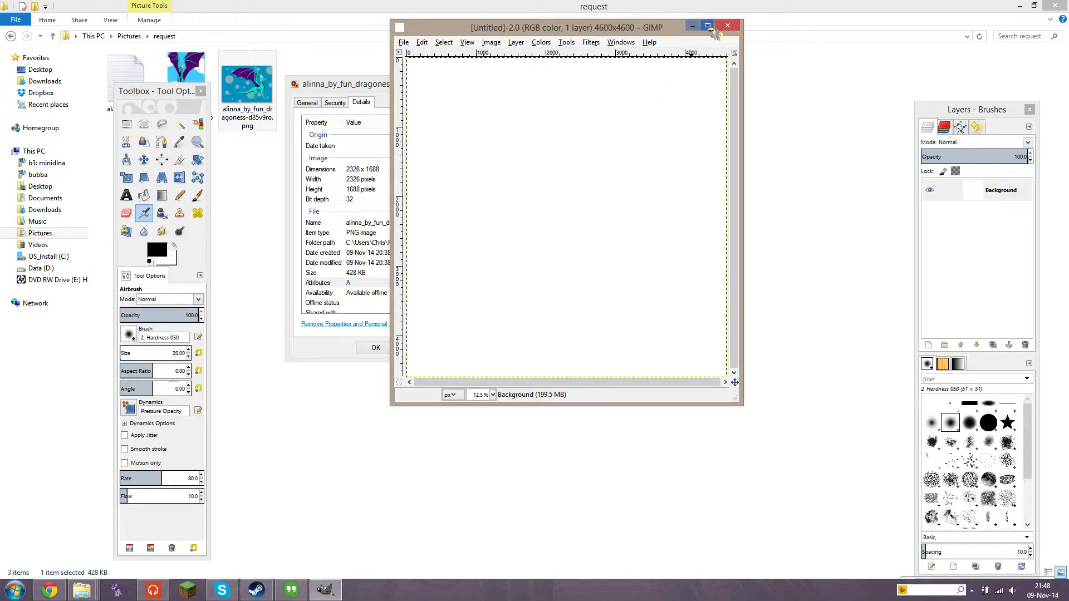
click(708, 26)
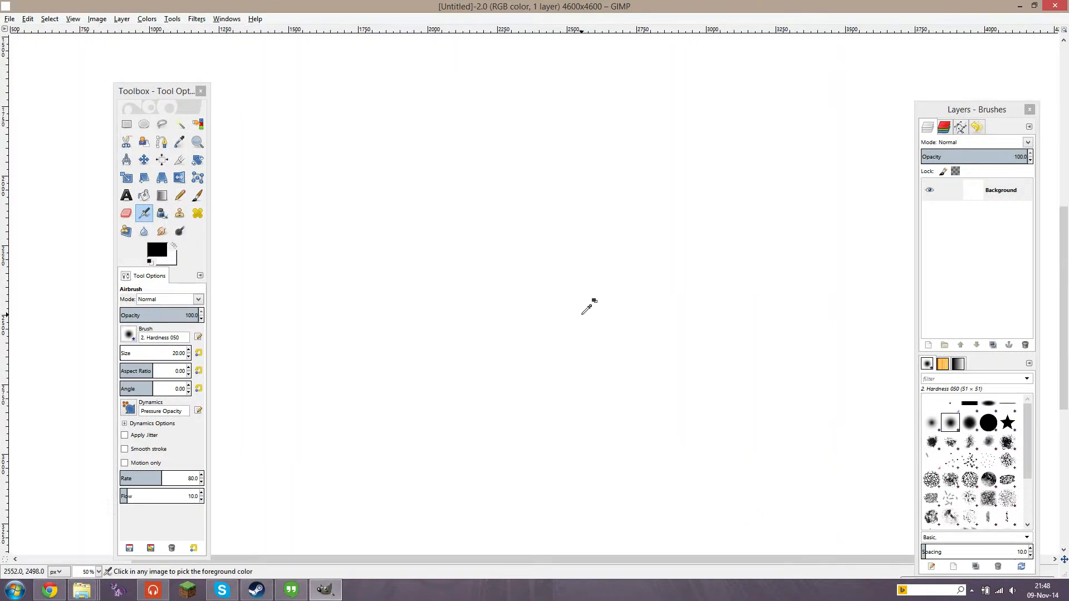
mouse_move(621, 270)
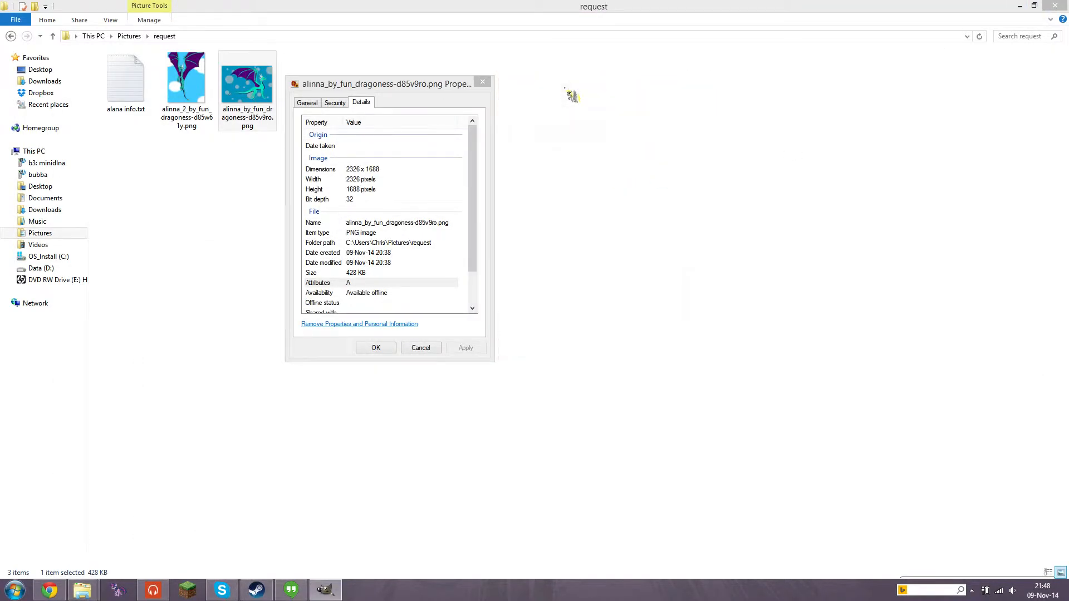
Open the dragon PNGs from the request folder with GIMP
right_click(186, 77)
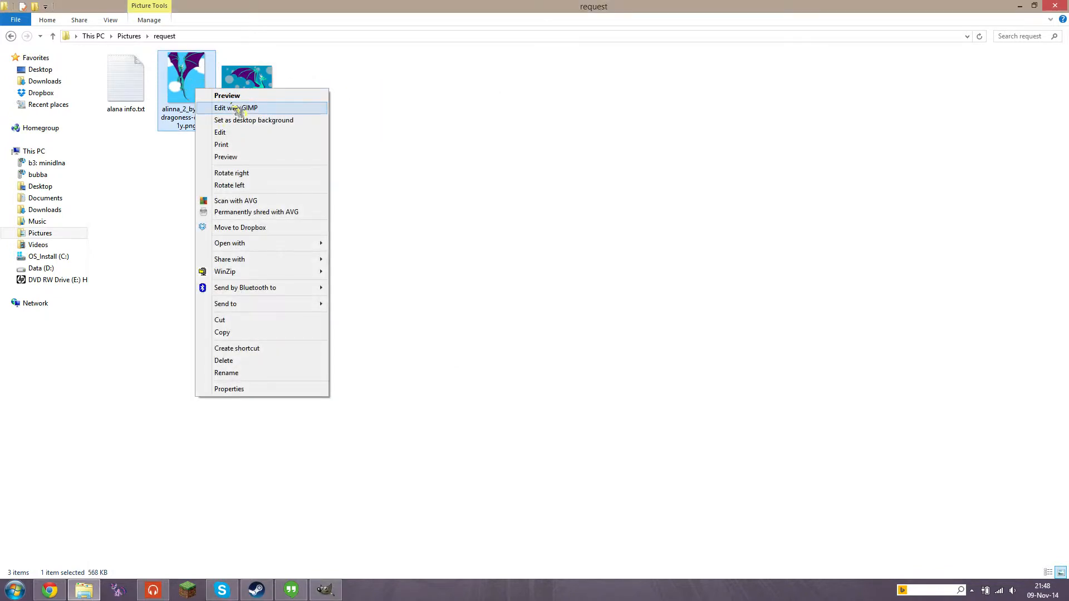
click(229, 108)
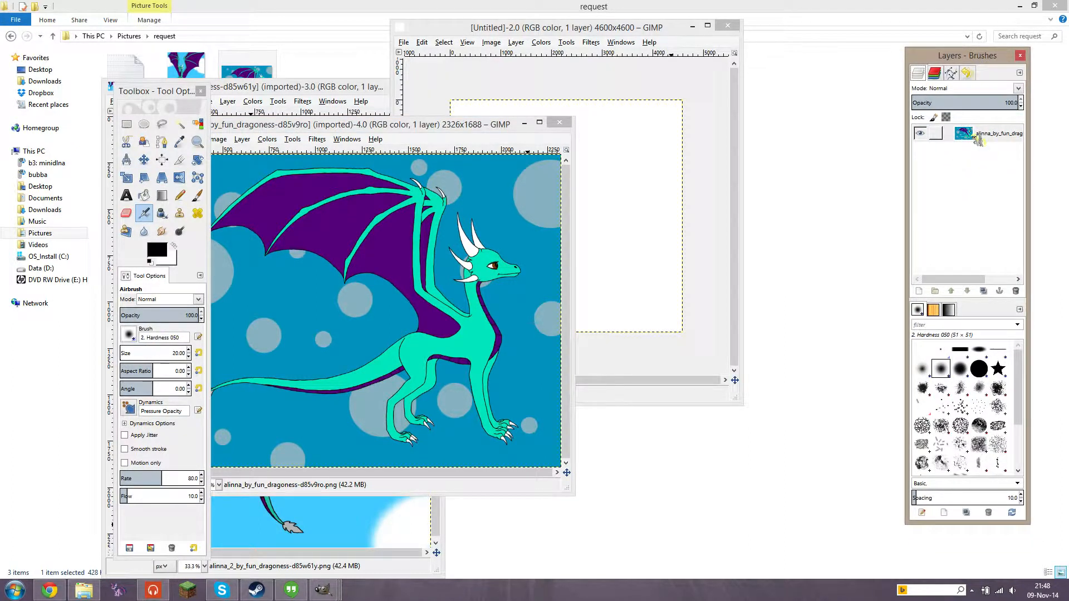
Drop both dragon pictures onto the blank canvas as separate layers
click(989, 133)
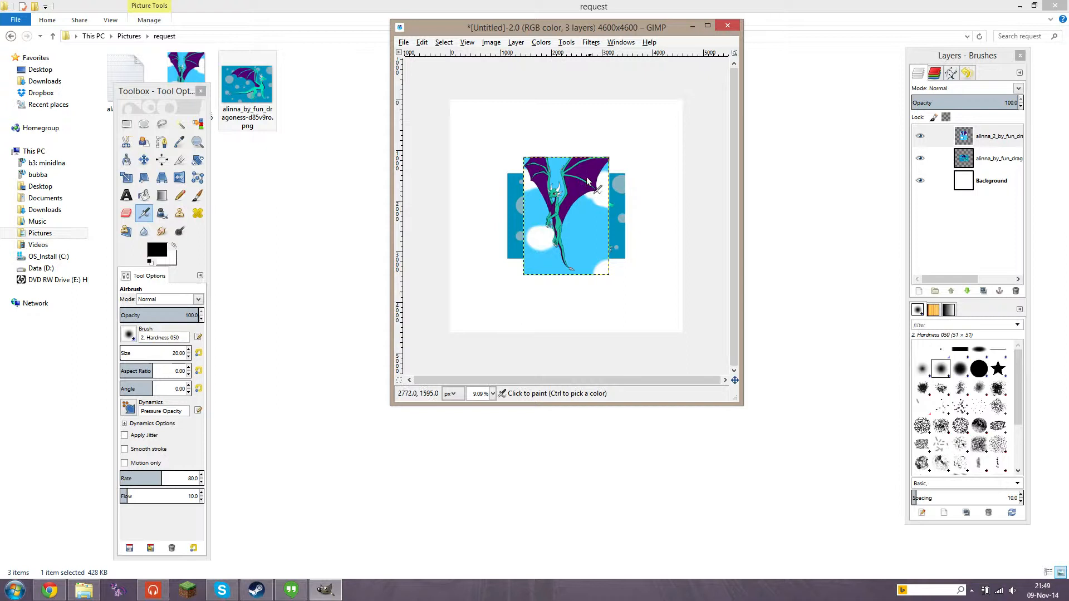
mouse_move(649, 224)
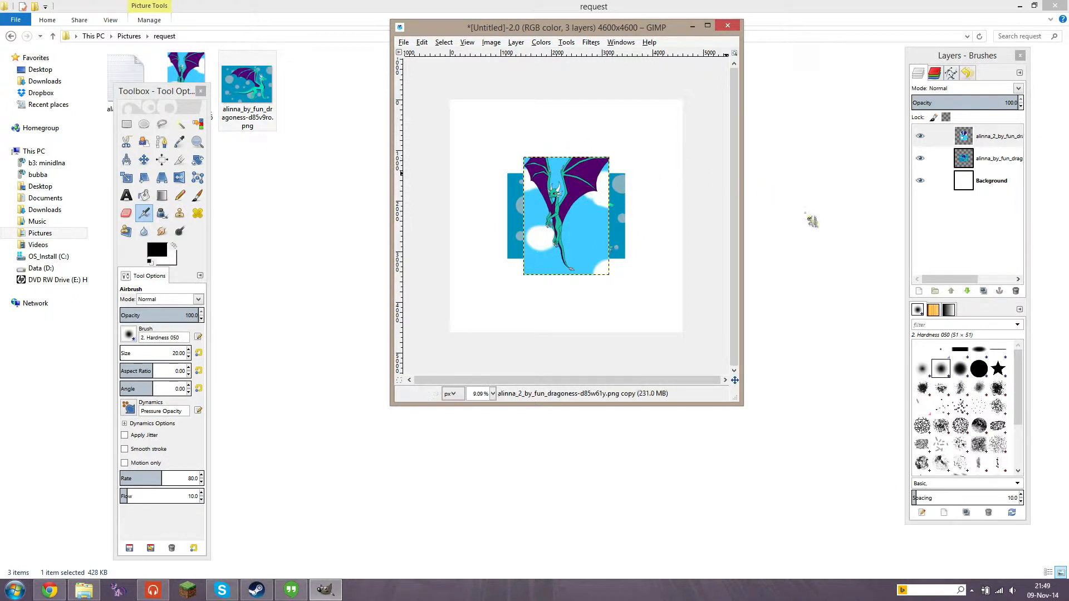
mouse_move(94, 165)
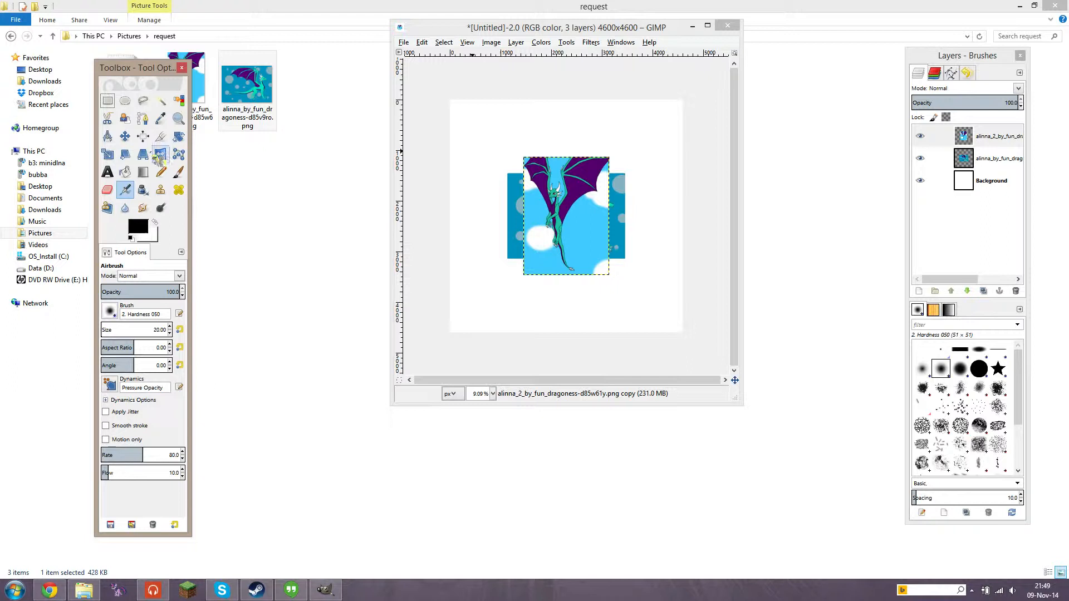
mouse_move(125, 137)
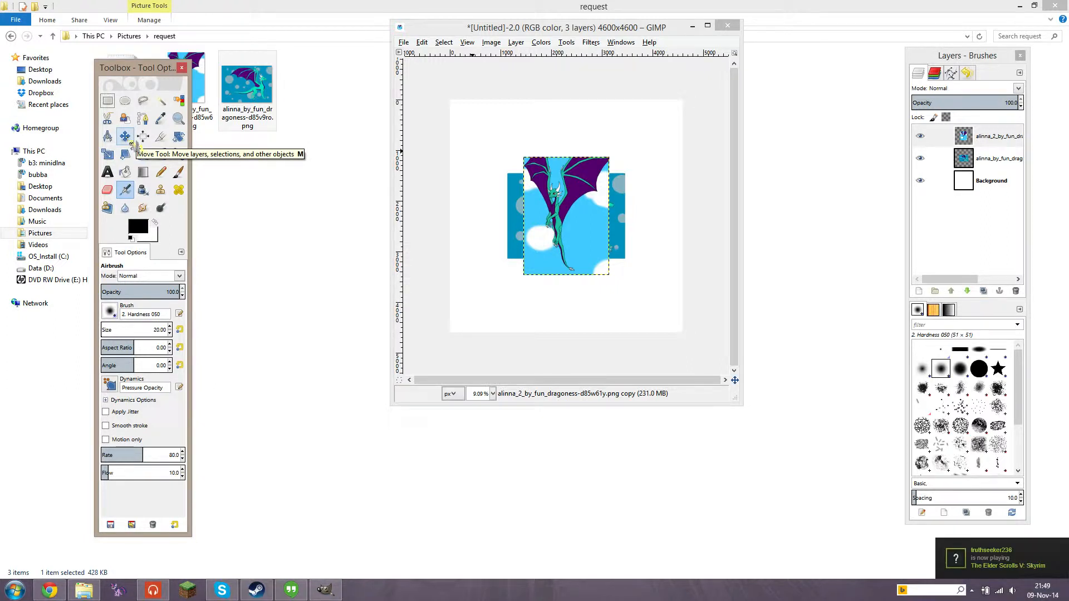
Move the tall dragon layer to top-left and the wide one toward lower-right
click(125, 136)
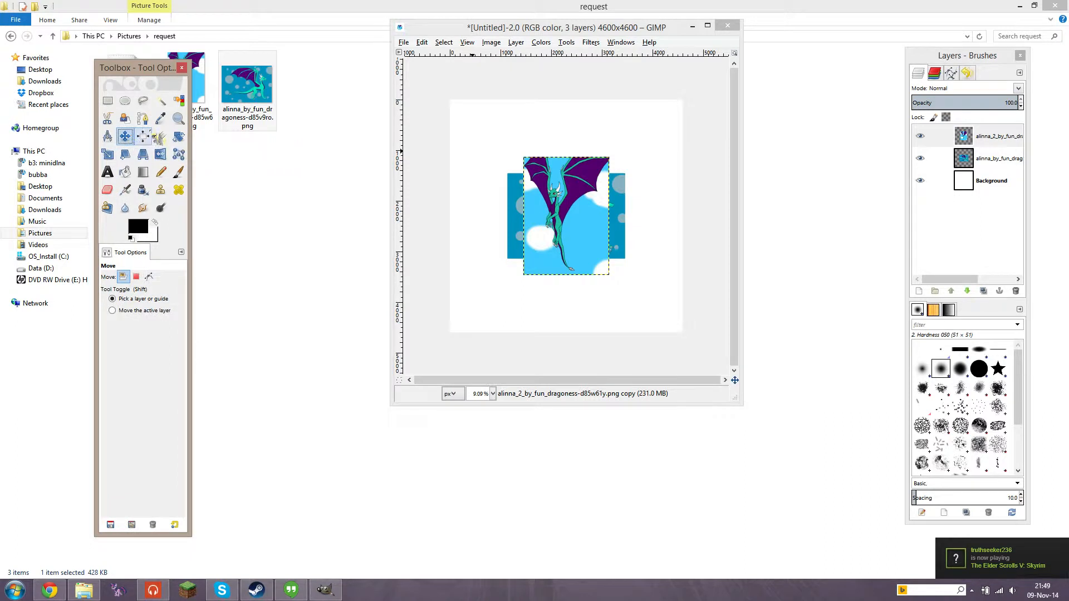
mouse_move(137, 141)
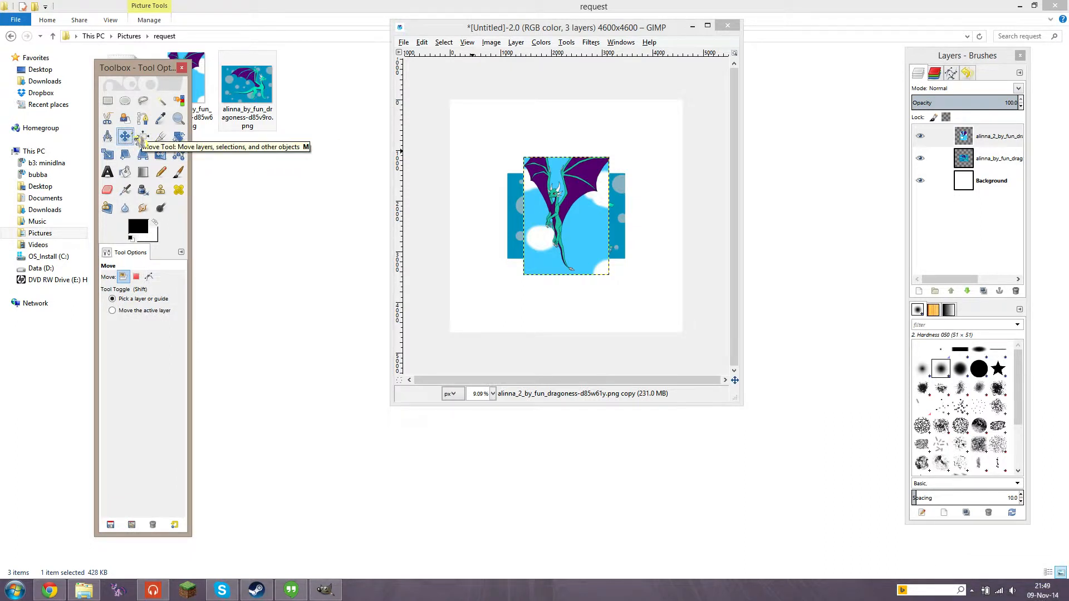
mouse_move(621, 135)
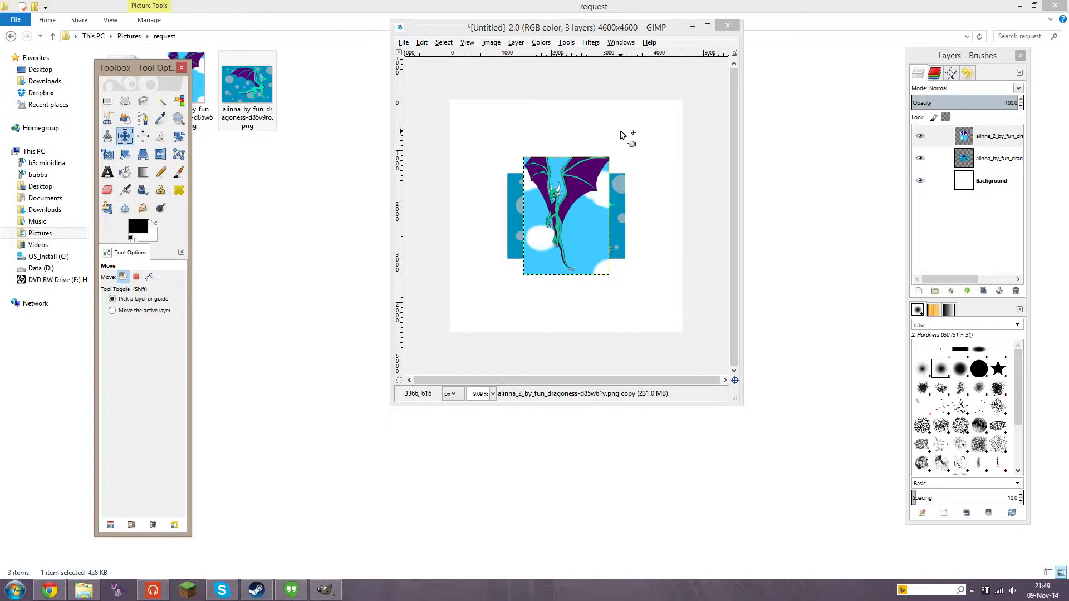
mouse_move(667, 161)
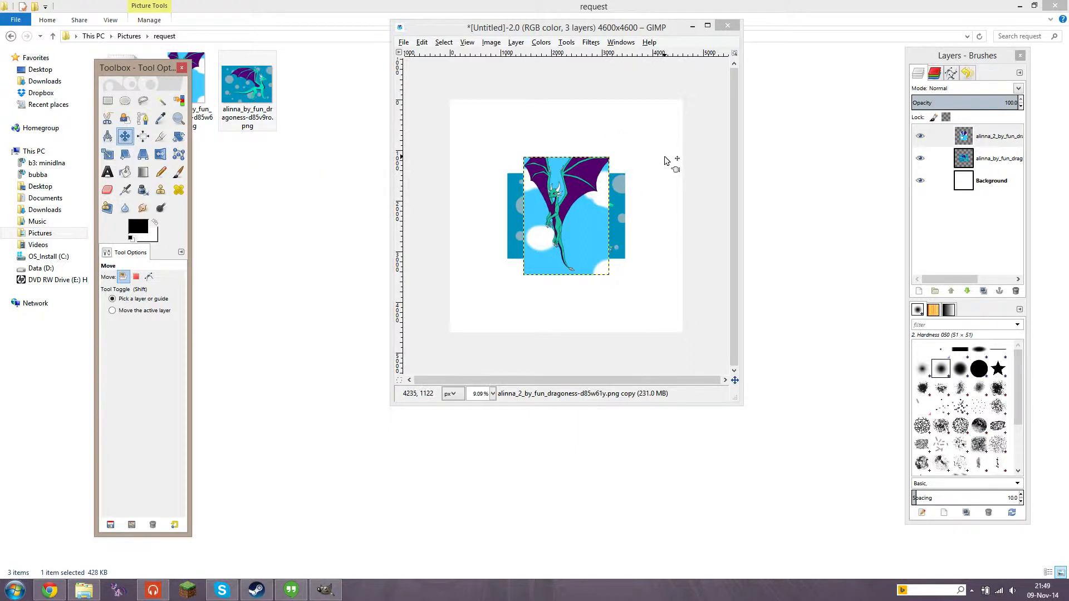
mouse_move(608, 182)
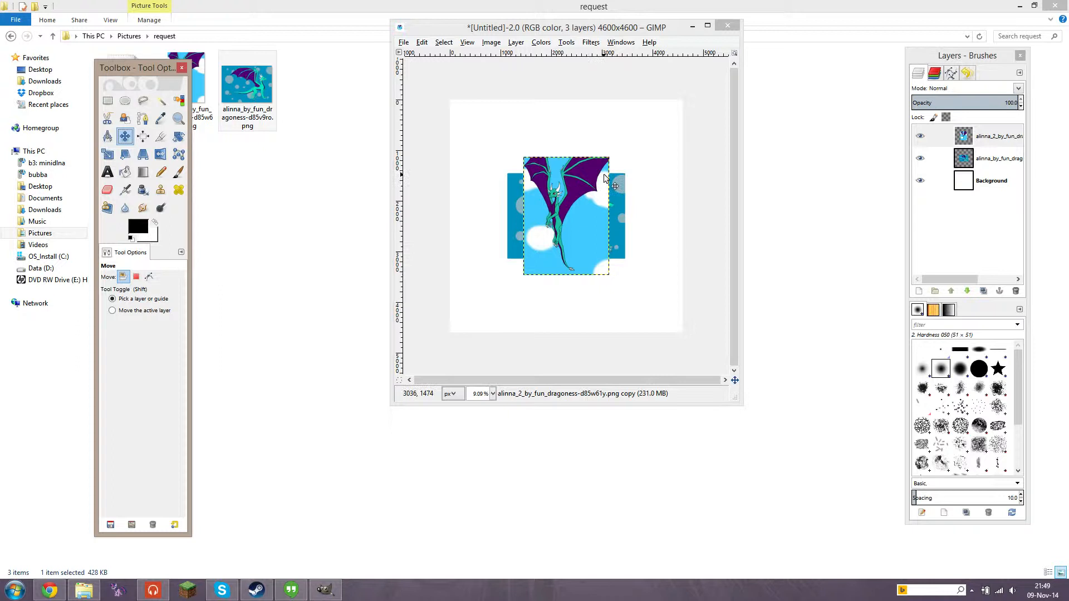
mouse_move(586, 183)
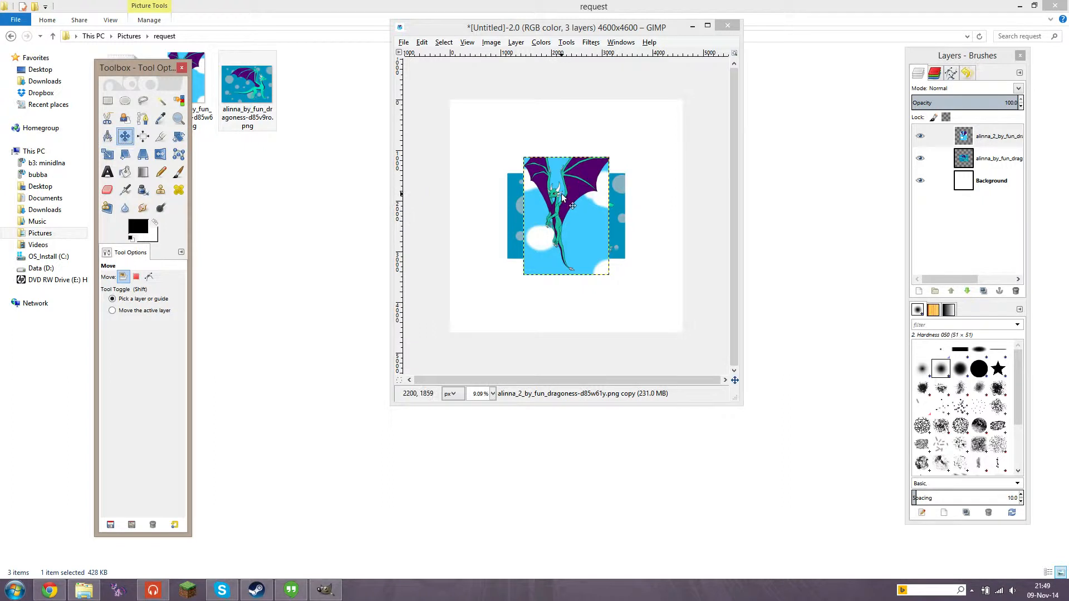
drag(564, 215, 501, 147)
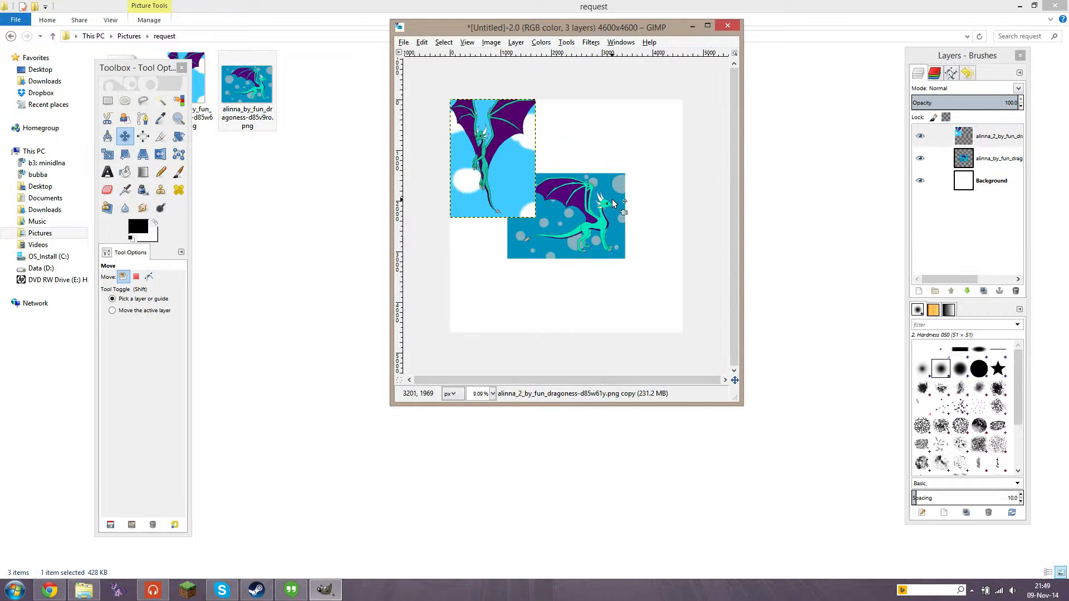
drag(611, 202, 505, 176)
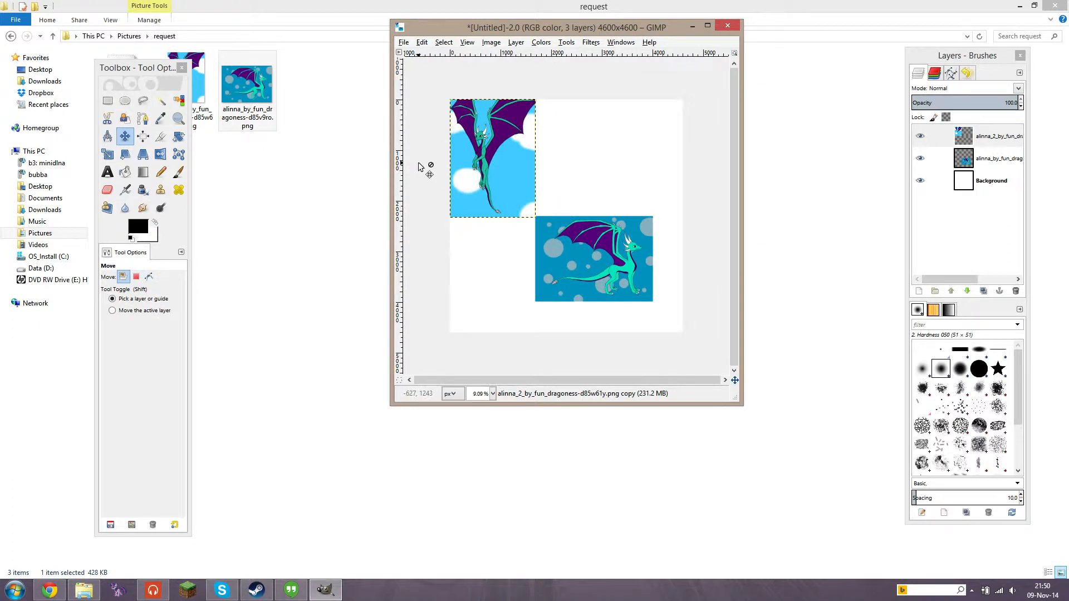
mouse_move(554, 341)
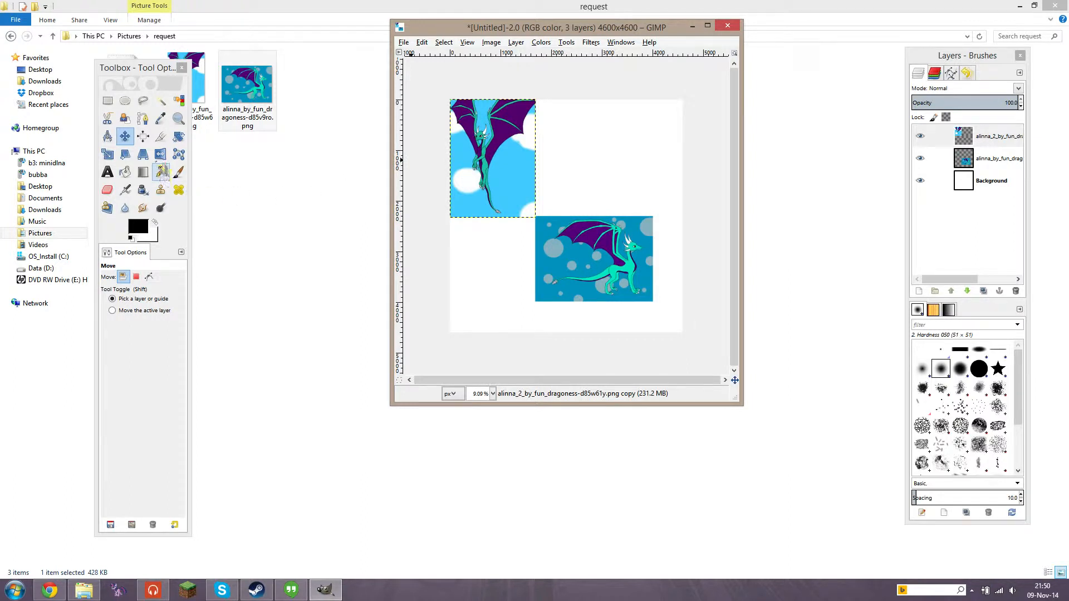
mouse_move(161, 135)
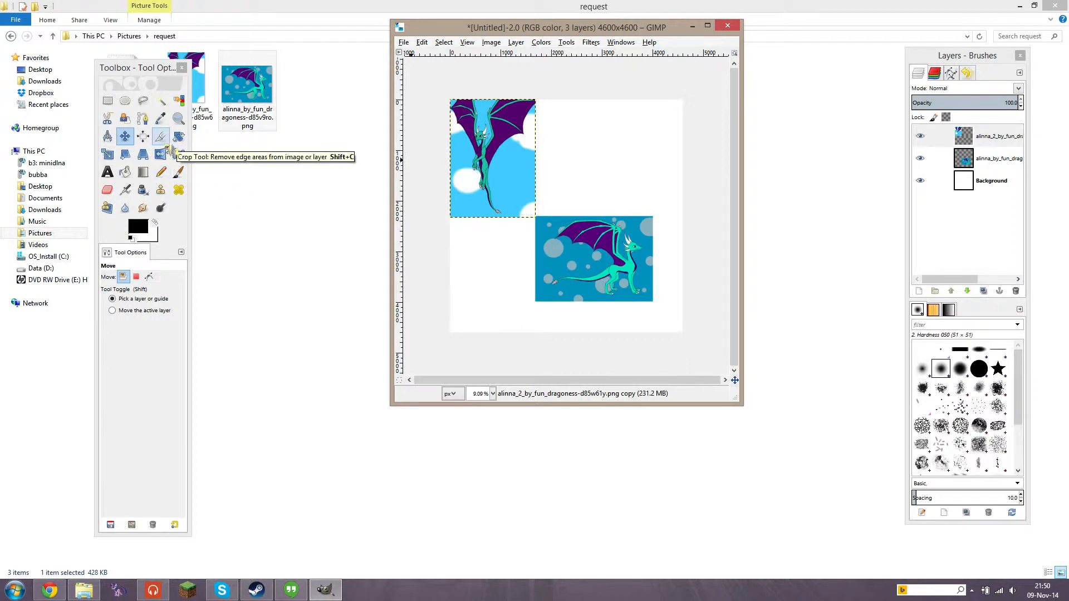
Crop the canvas to 4026 × 3971 pixels, ending at the wide picture's corner
click(161, 137)
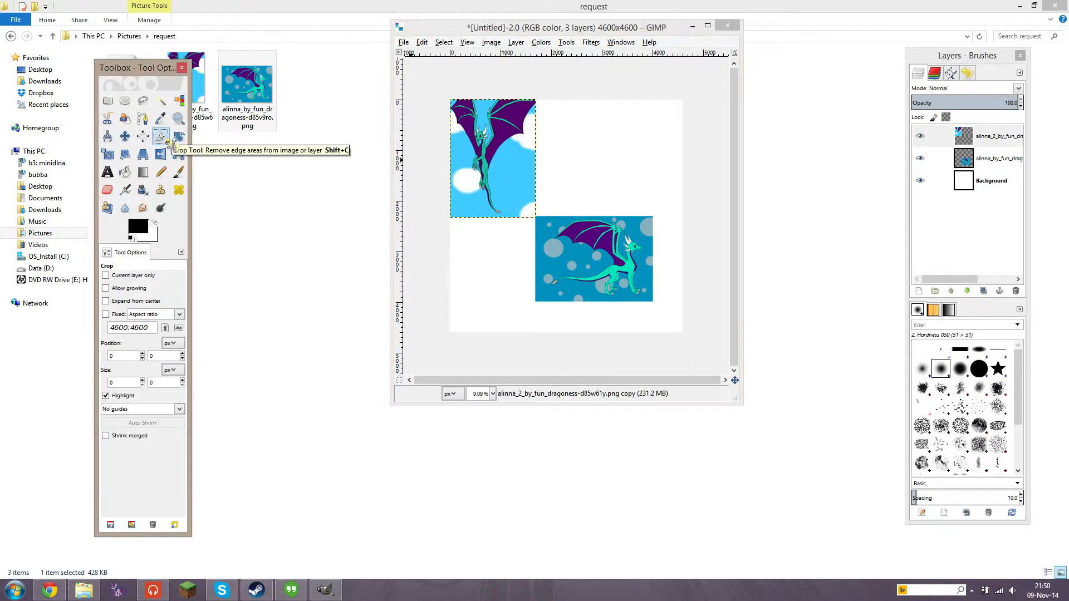
mouse_move(652, 298)
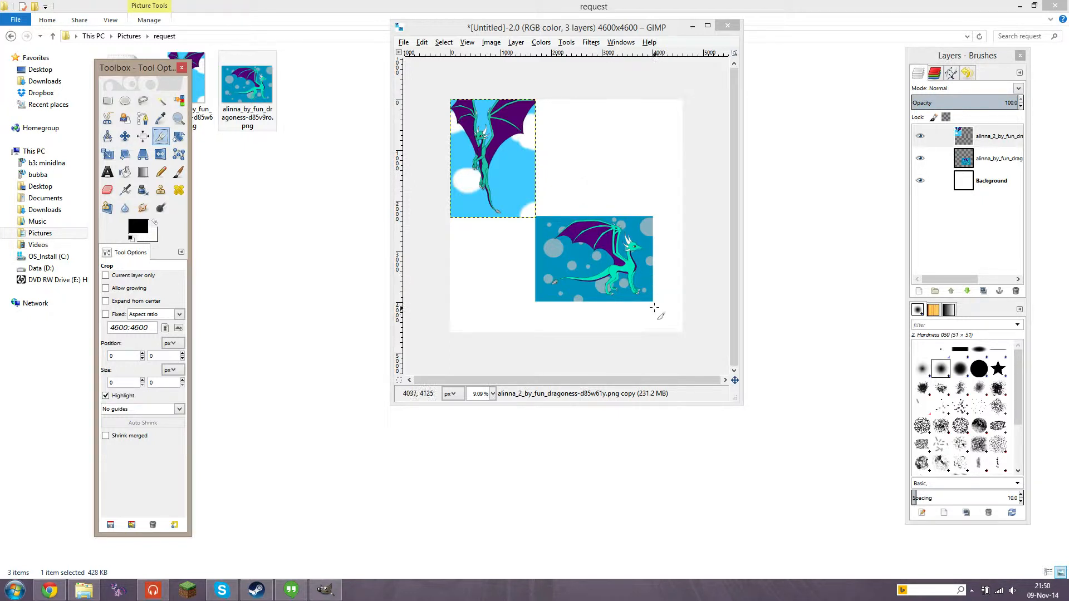
mouse_move(652, 302)
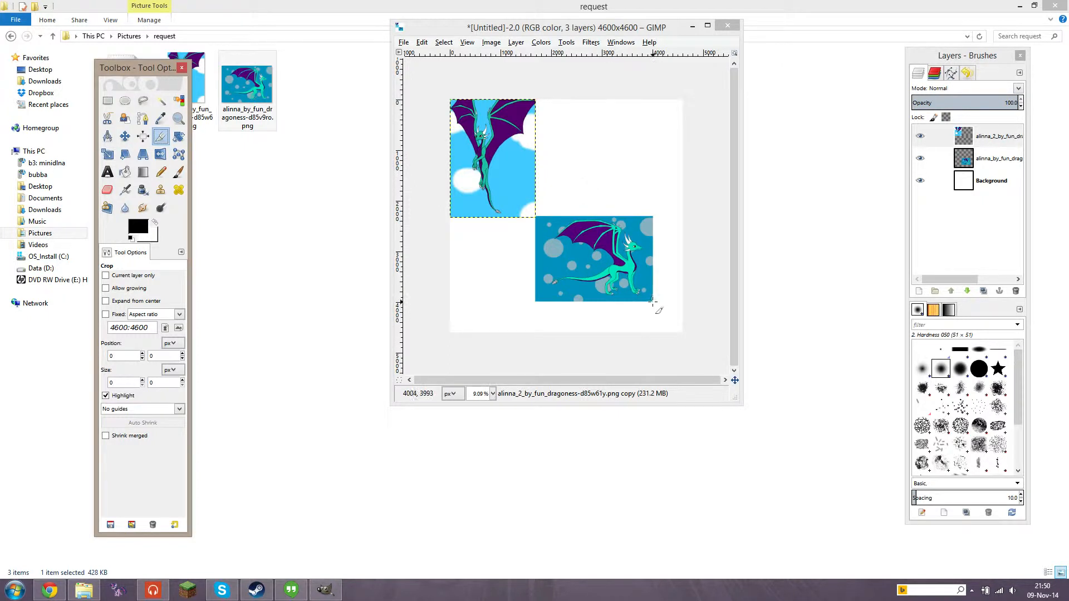
mouse_move(652, 303)
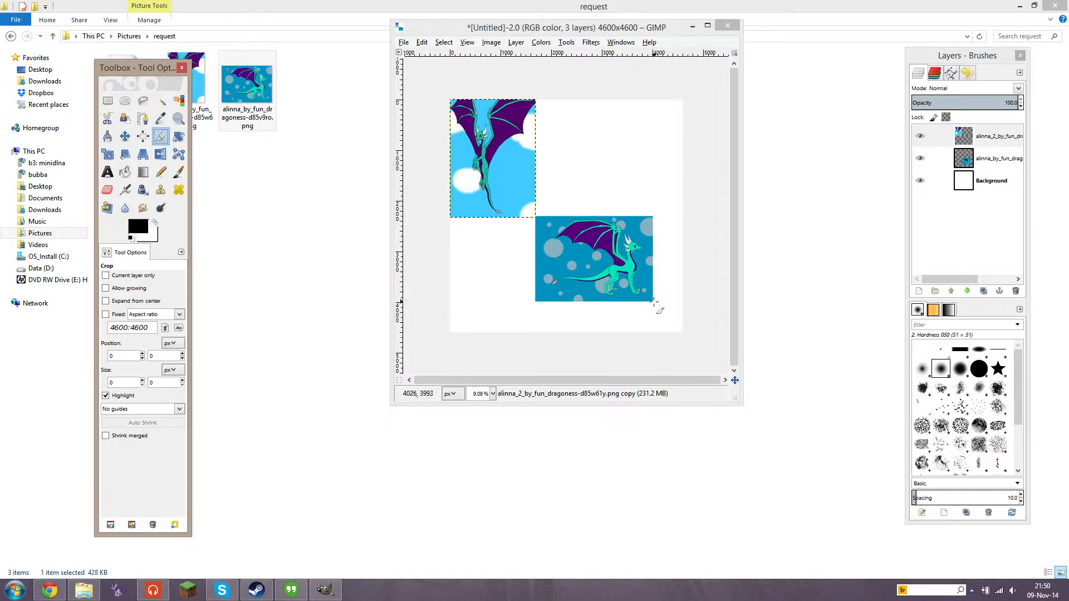
drag(652, 300, 661, 319)
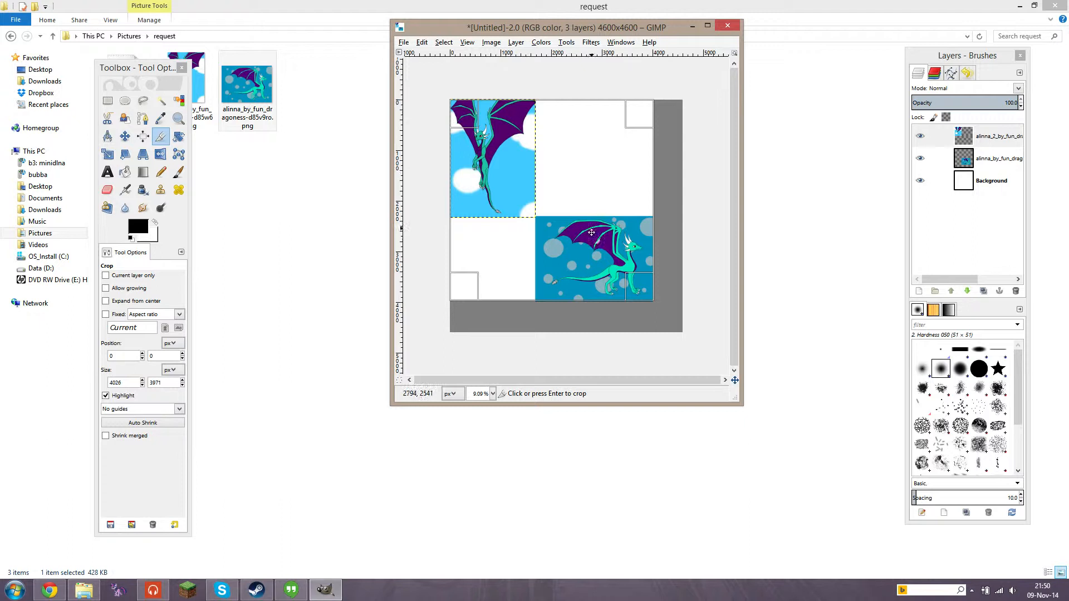
mouse_move(649, 142)
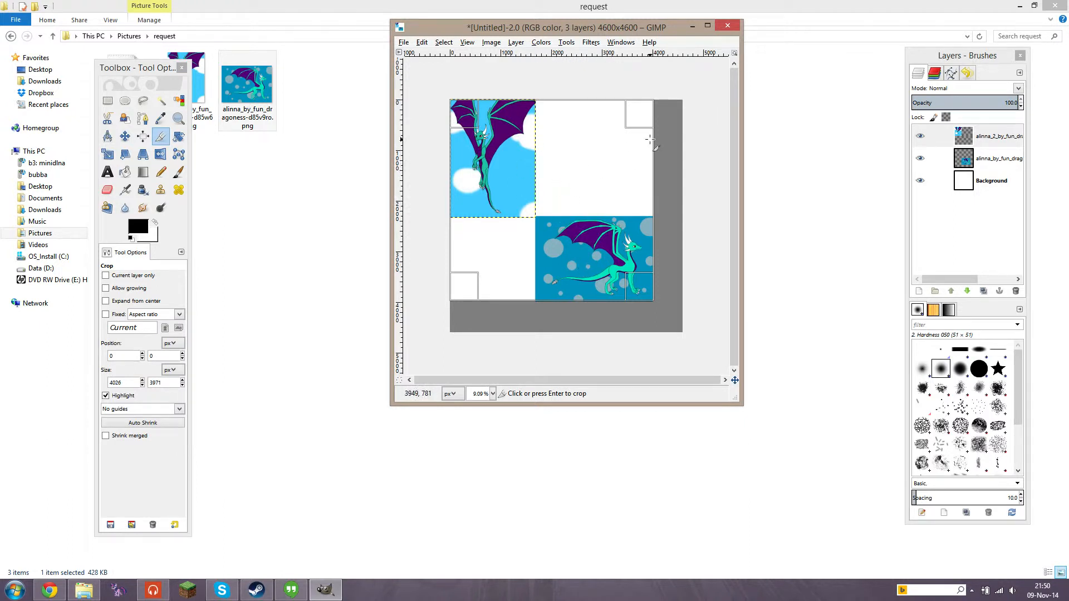
mouse_move(626, 303)
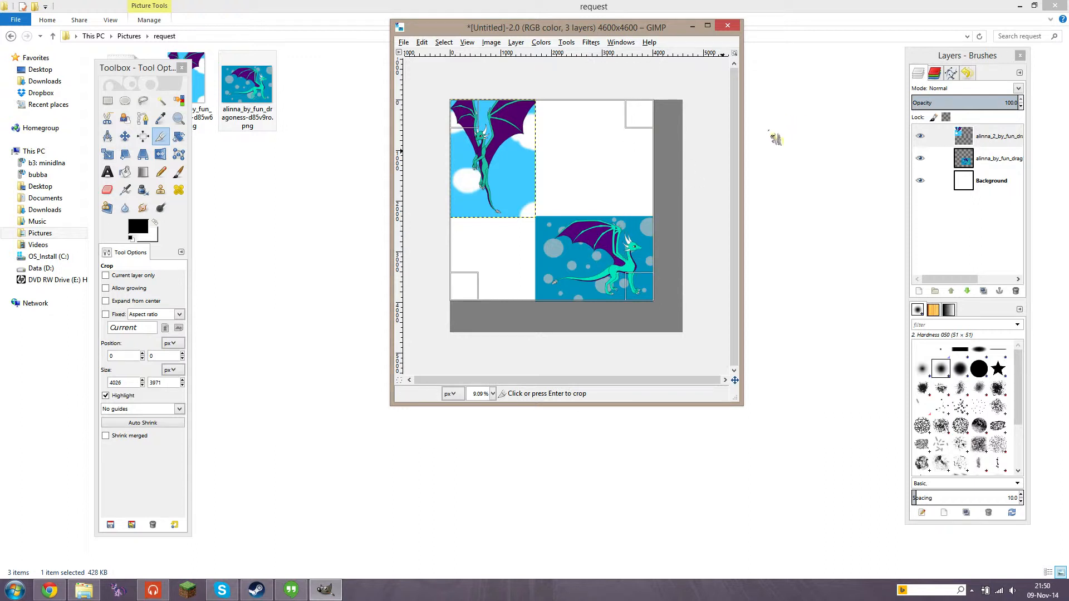
mouse_move(542, 219)
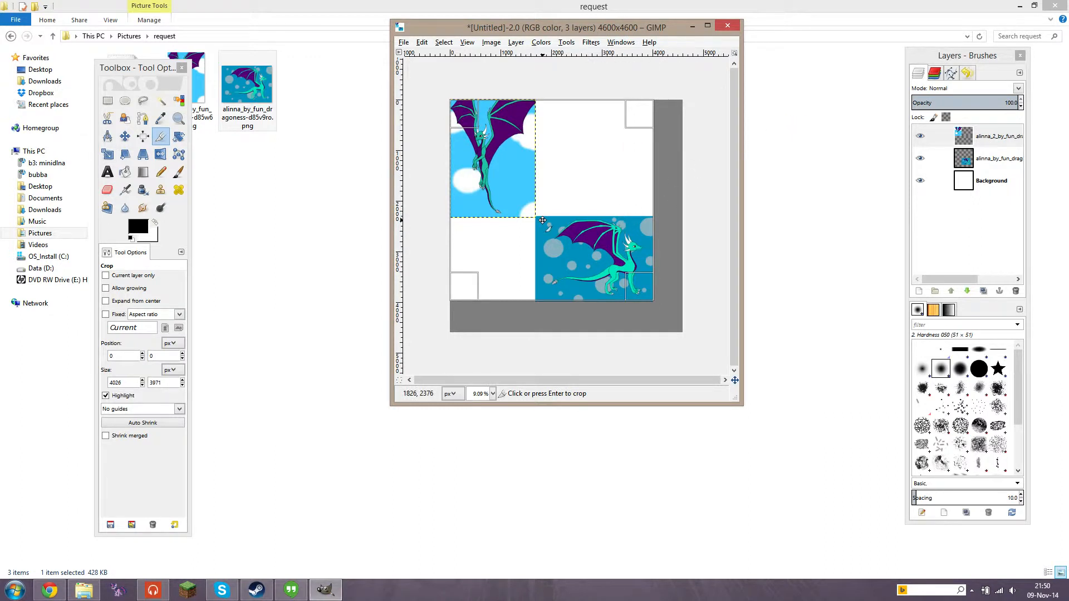
mouse_move(578, 219)
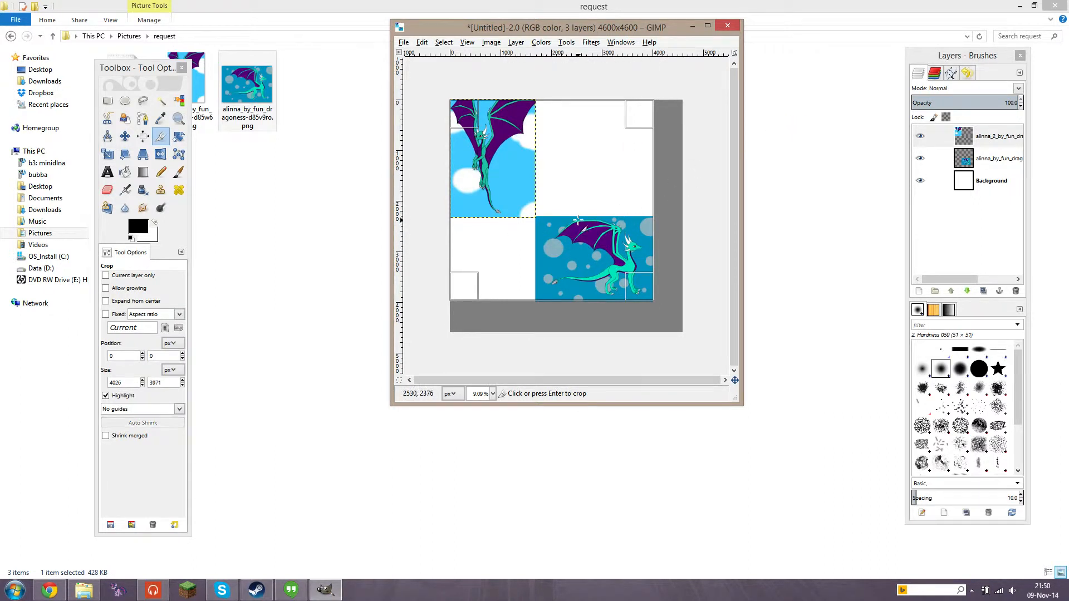
click(707, 26)
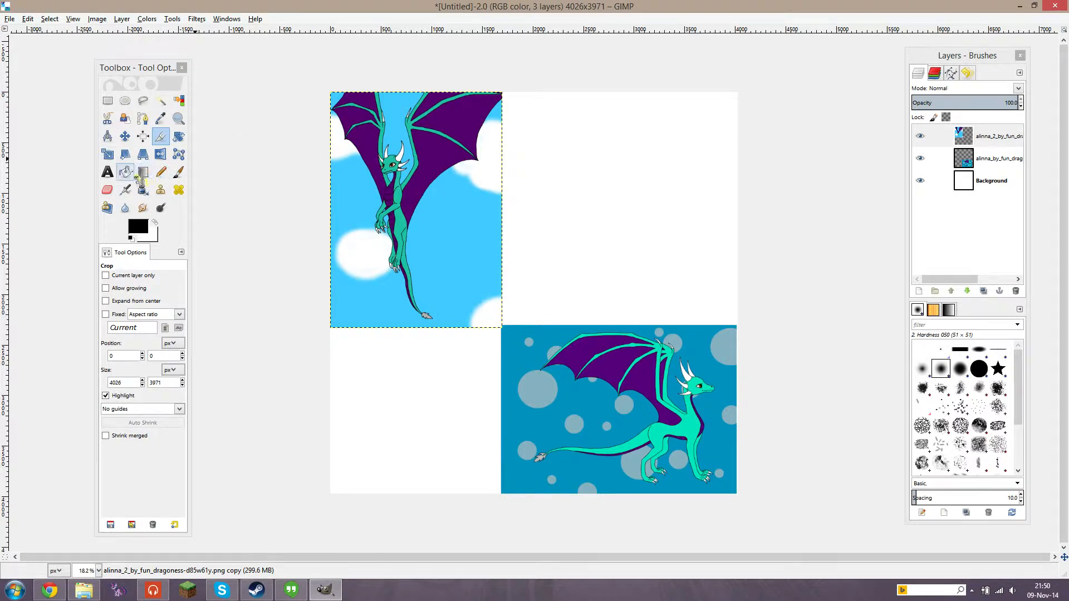
Draw a text box in the empty top-right area with size-200 placeholder text 'jjj'
click(107, 172)
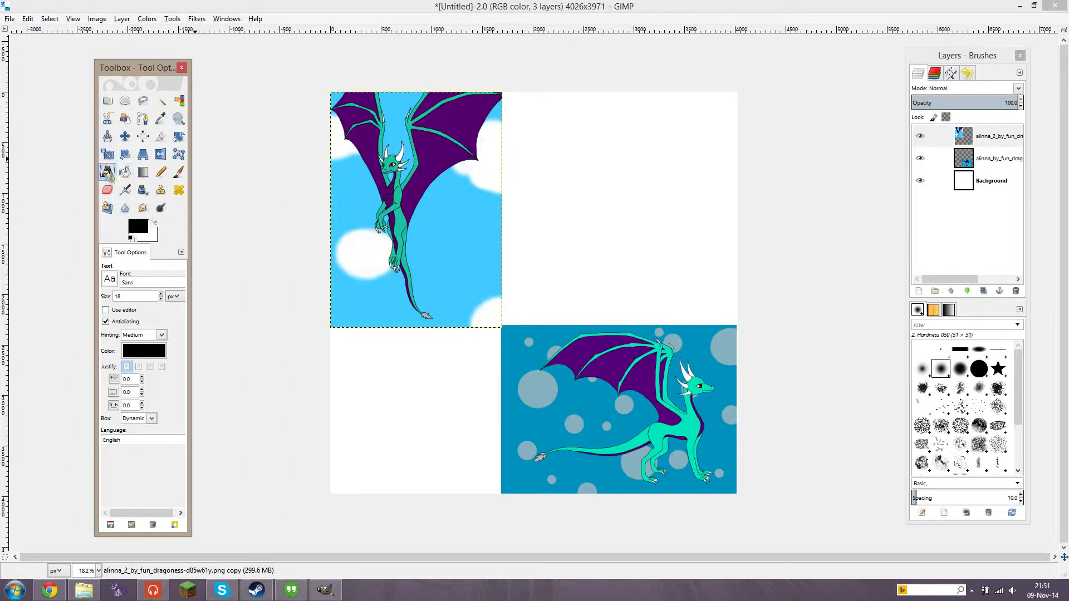
mouse_move(107, 171)
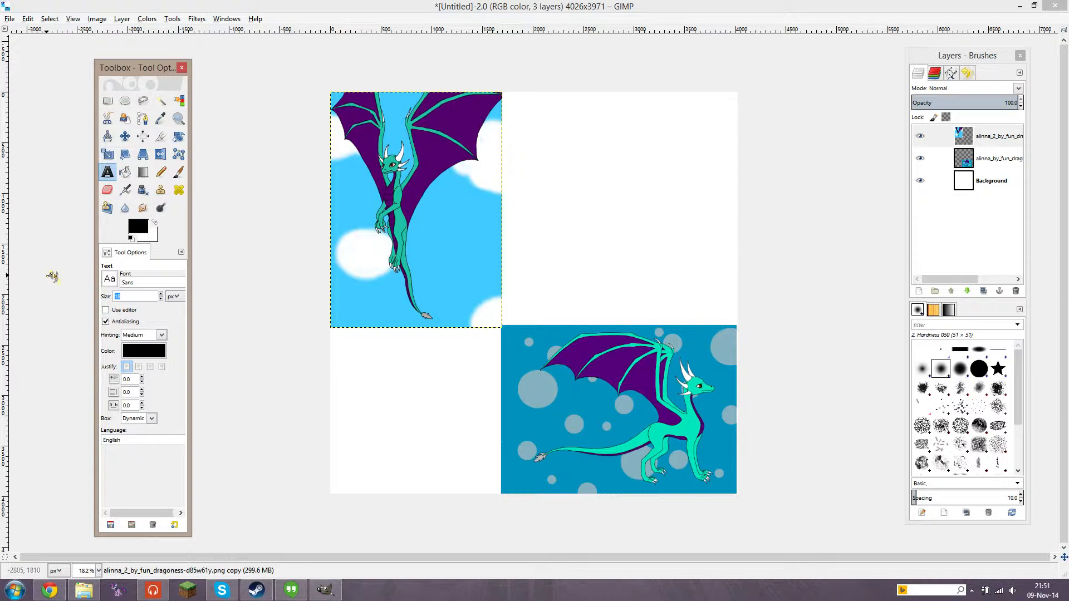
text(50)
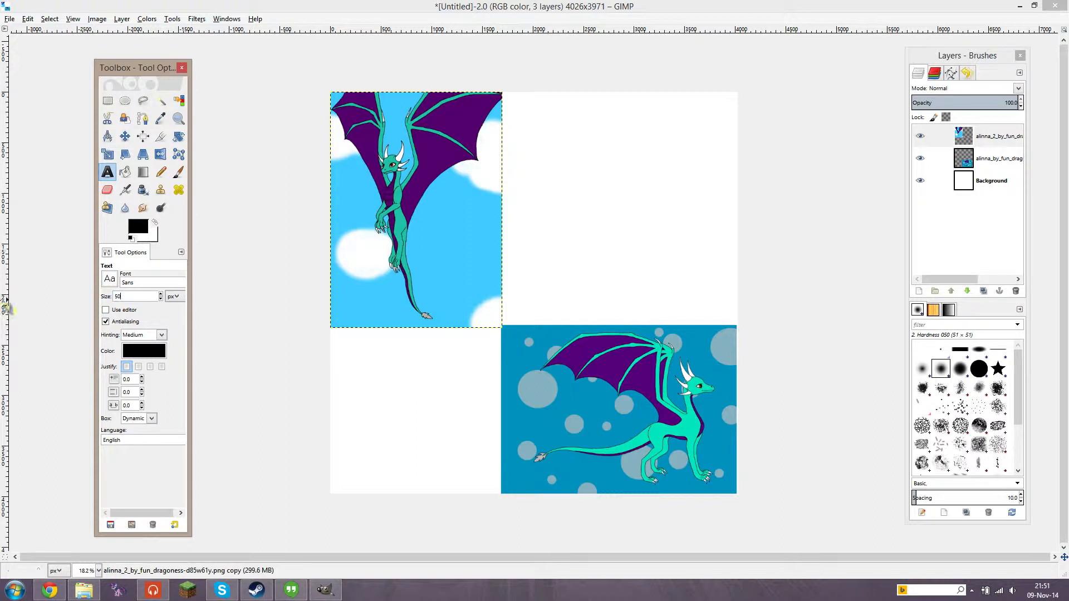
mouse_move(513, 107)
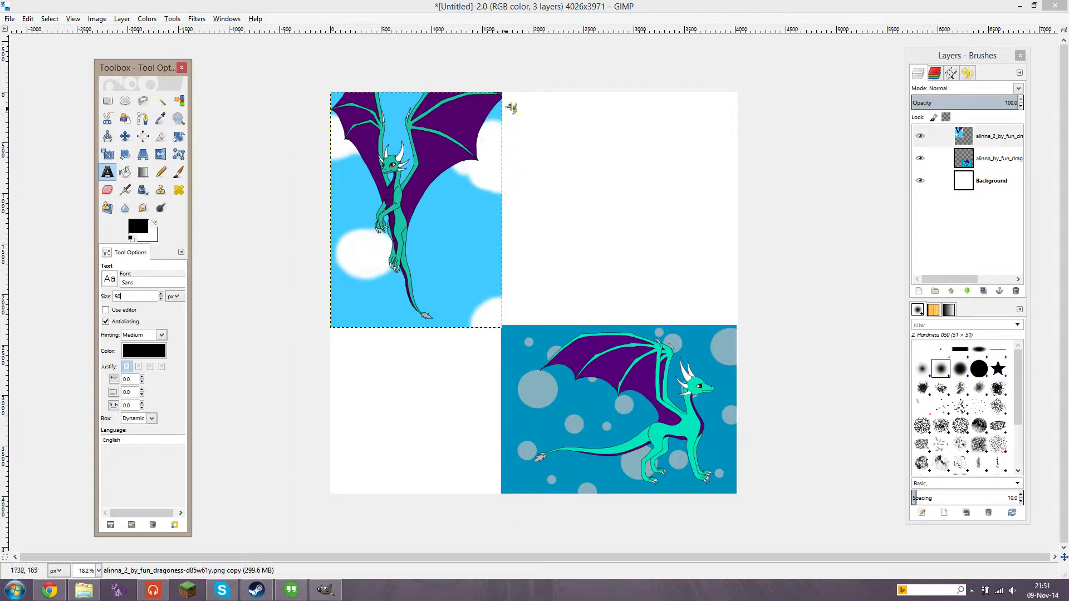
drag(505, 103, 737, 324)
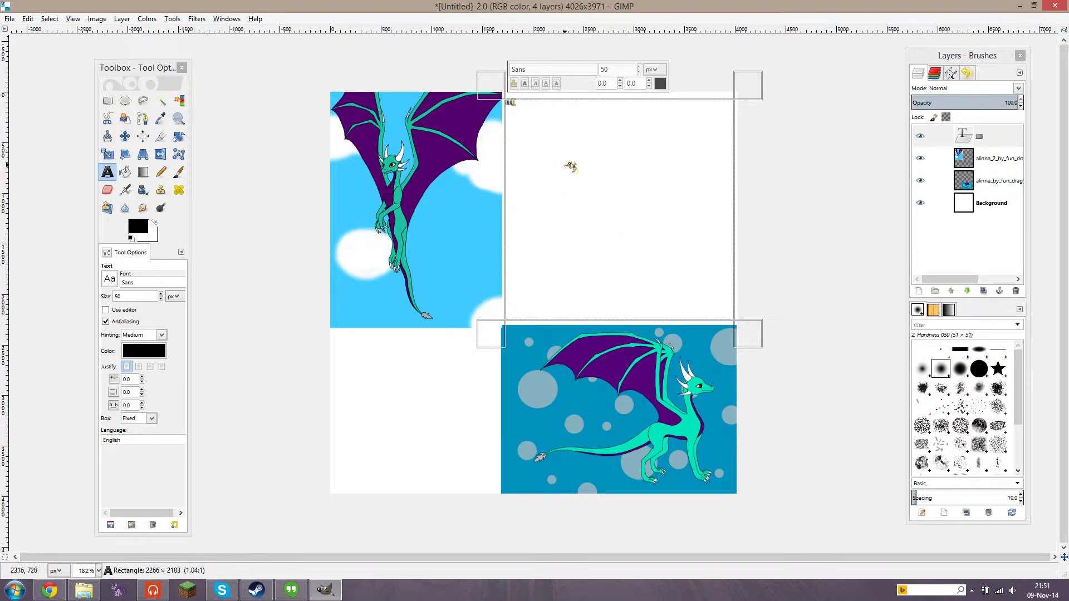
mouse_move(438, 247)
text(25)
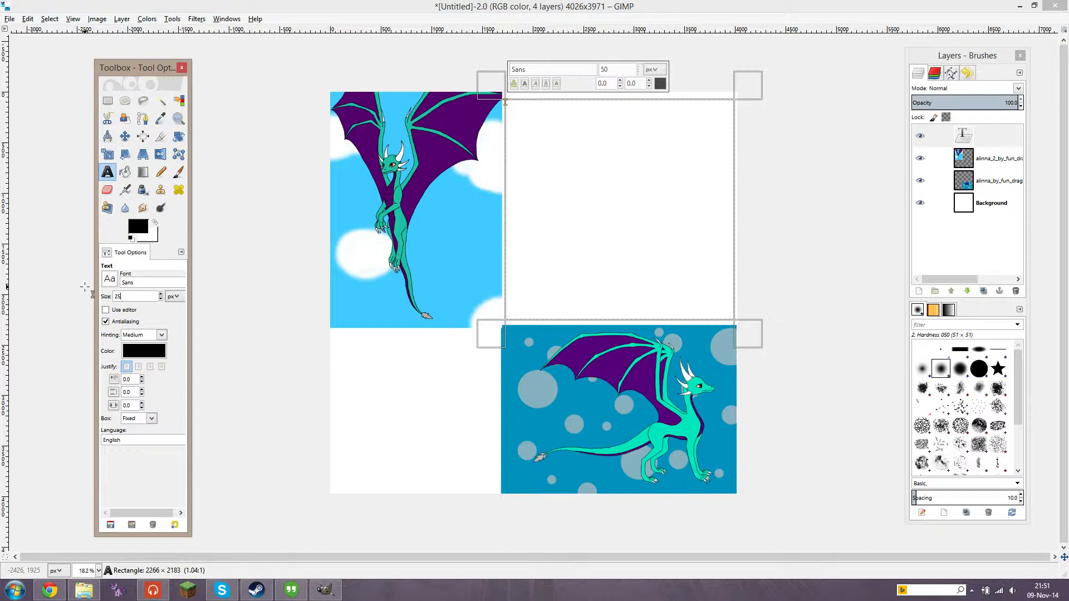
text(200)
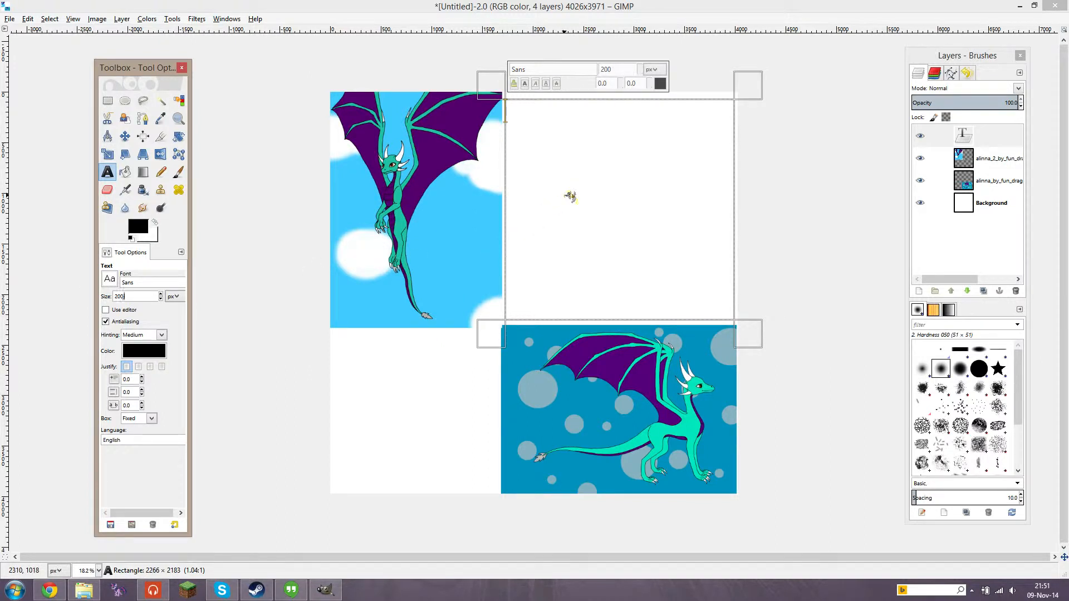
text(jjj)
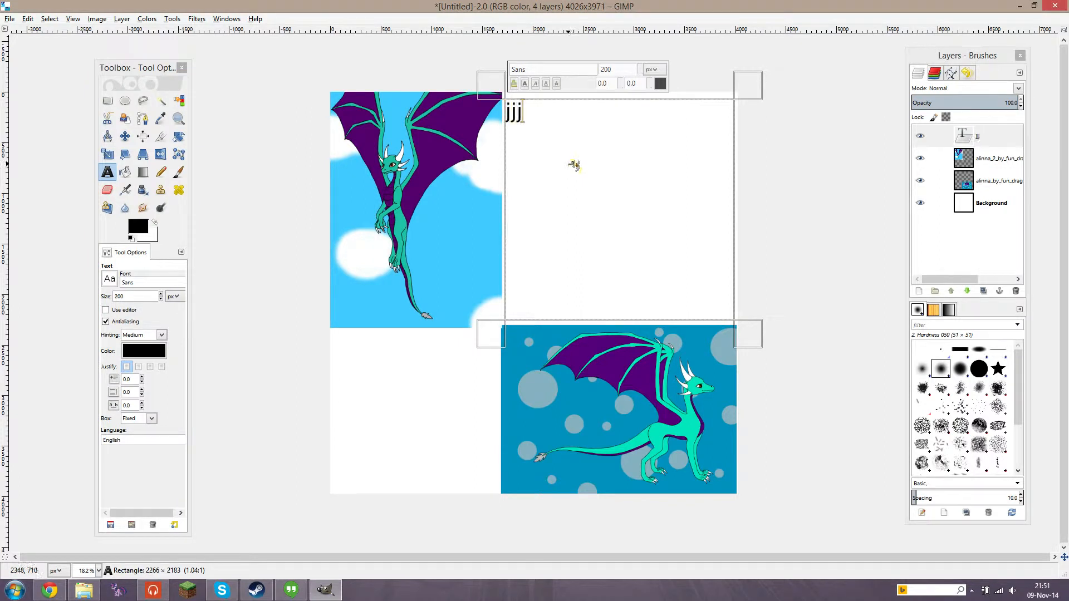
mouse_move(588, 157)
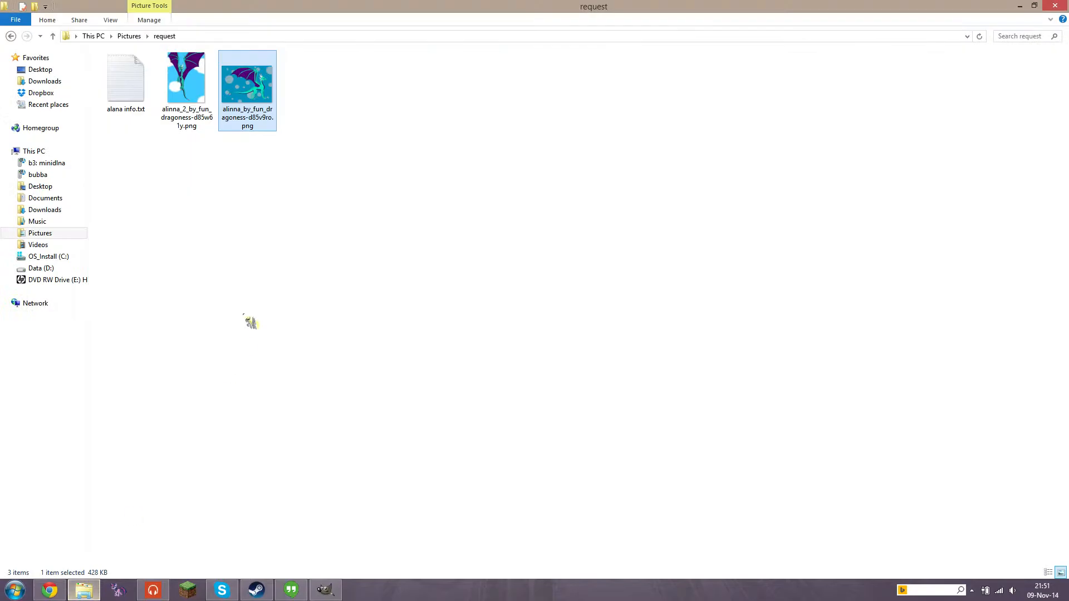
Copy Alana's details and description from alana info.txt in Notepad, then return to GIMP
double_click(126, 78)
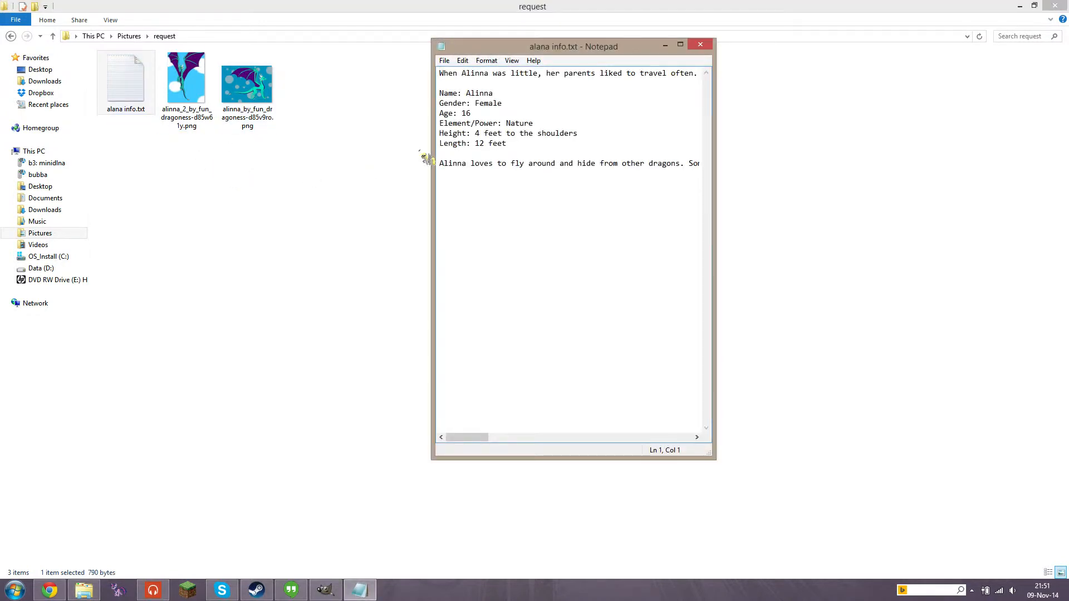
drag(440, 93, 668, 162)
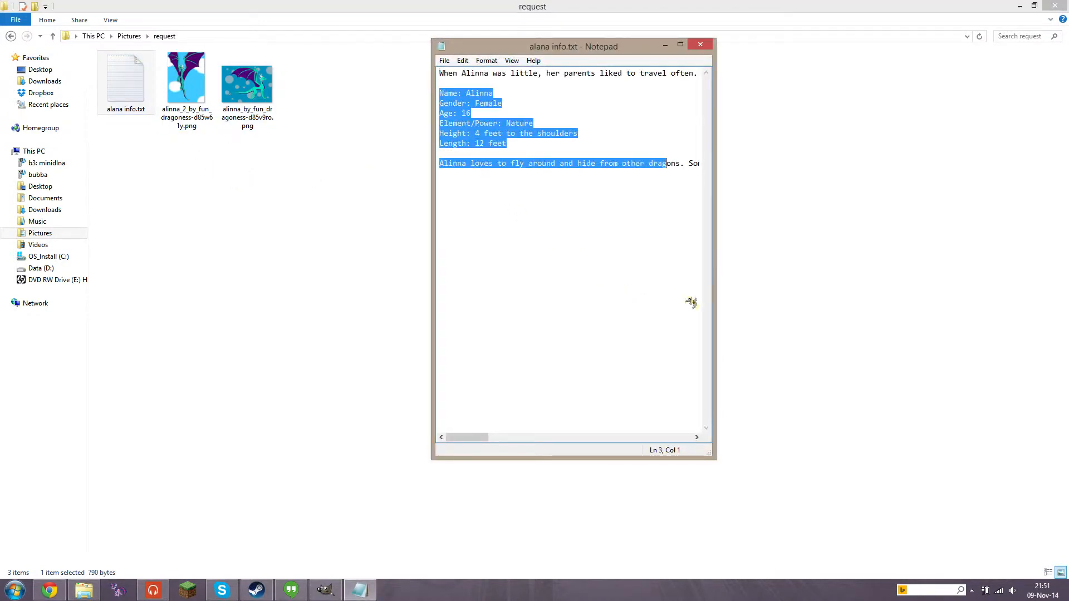
scroll(down, 3)
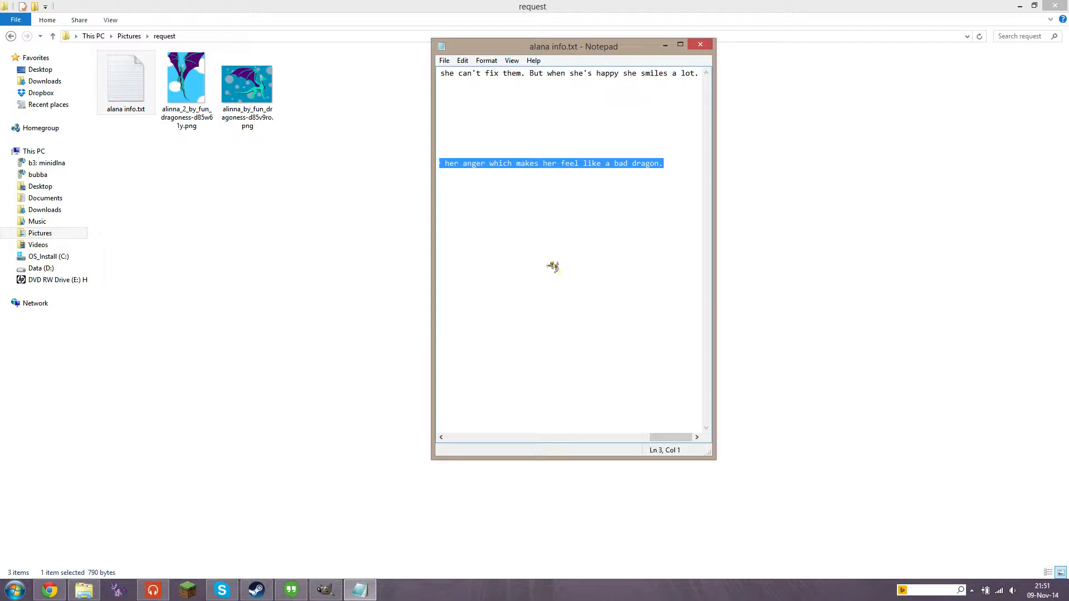
mouse_move(553, 272)
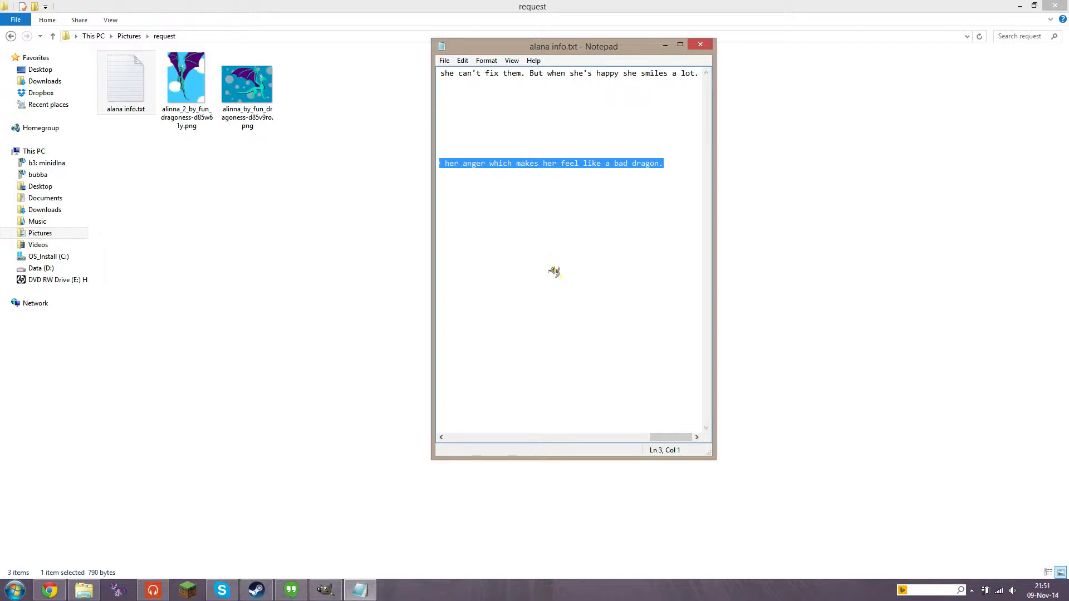
mouse_move(369, 528)
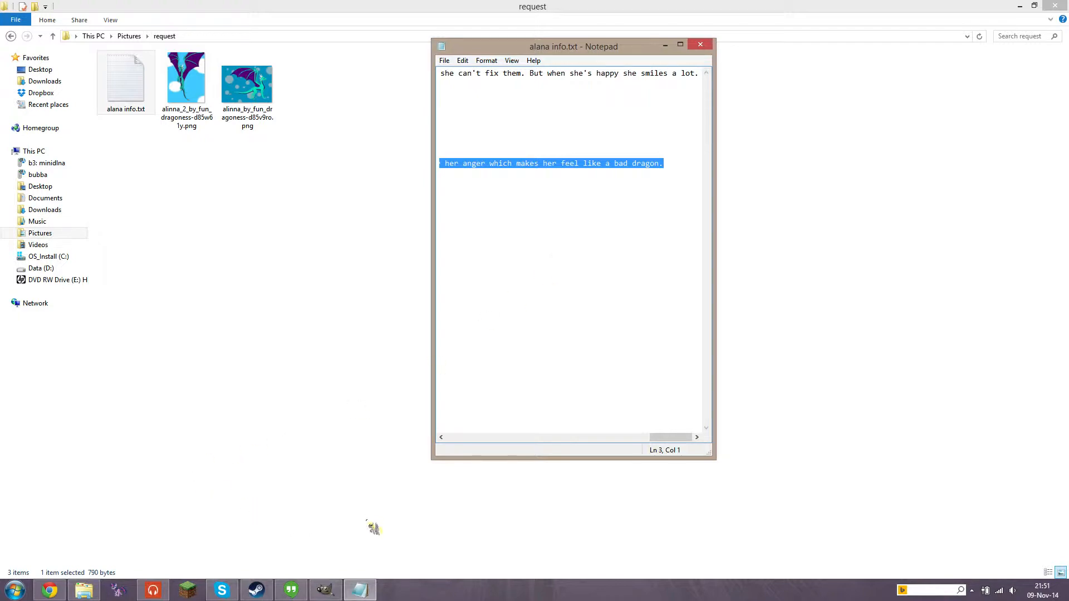
click(325, 590)
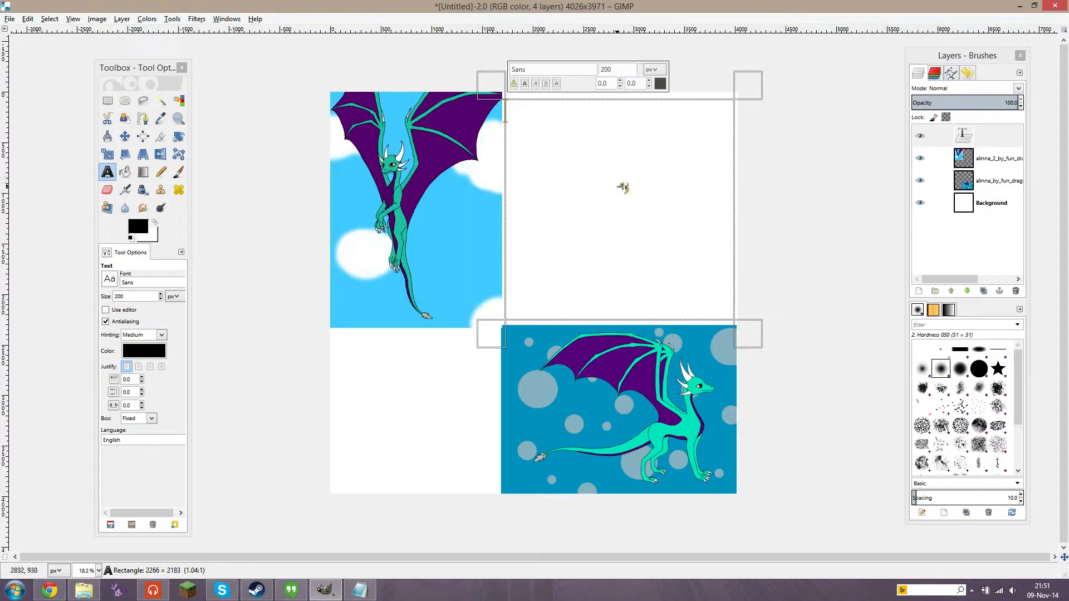
mouse_move(582, 172)
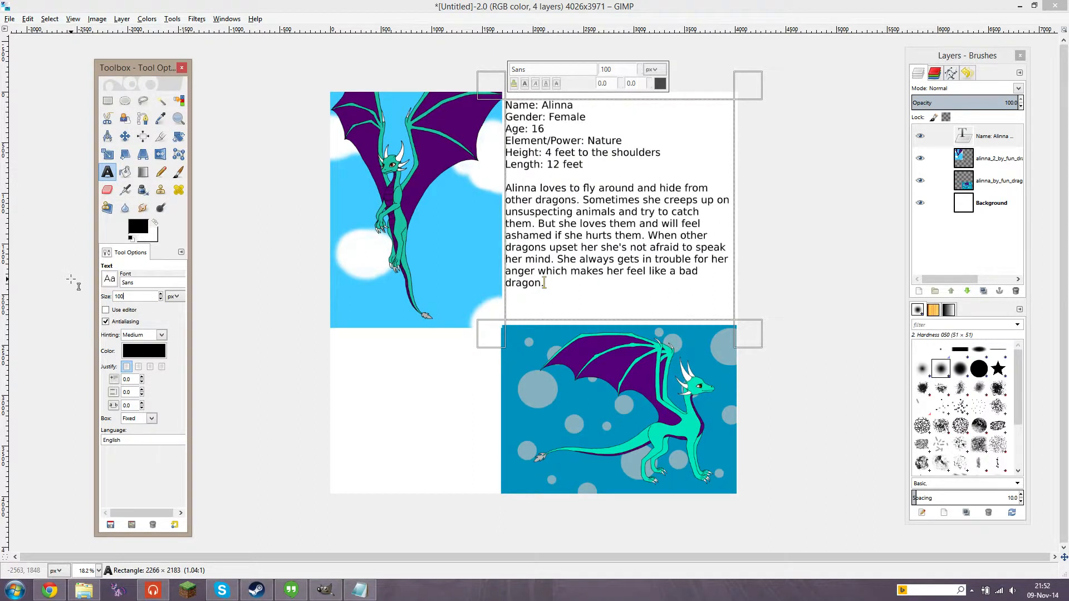
mouse_move(626, 165)
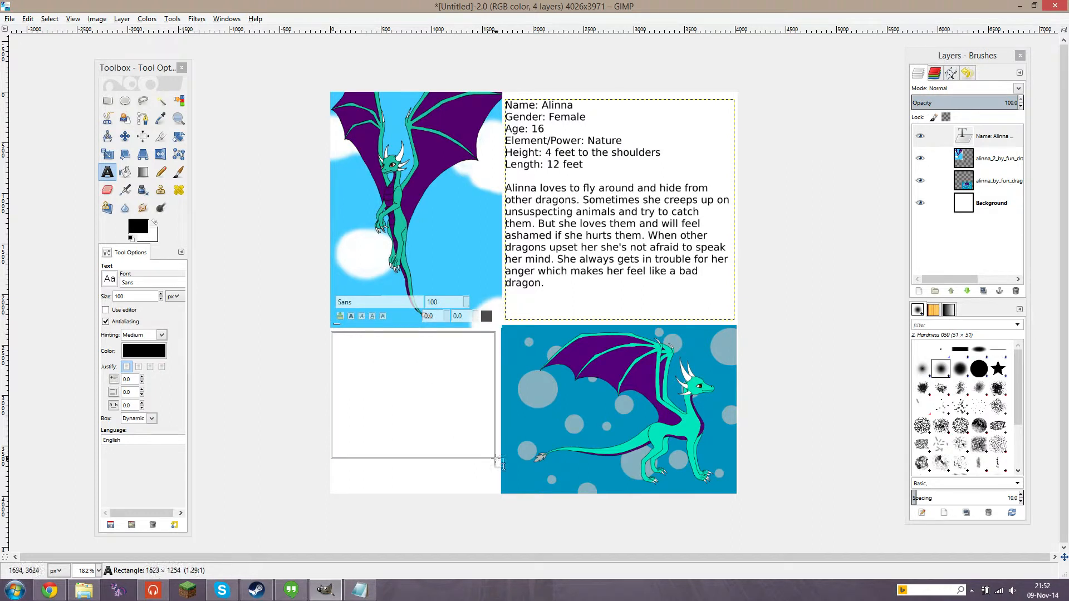
Add Alinna's childhood backstory paragraph as a second text layer in the lower-left area
drag(501, 465, 501, 495)
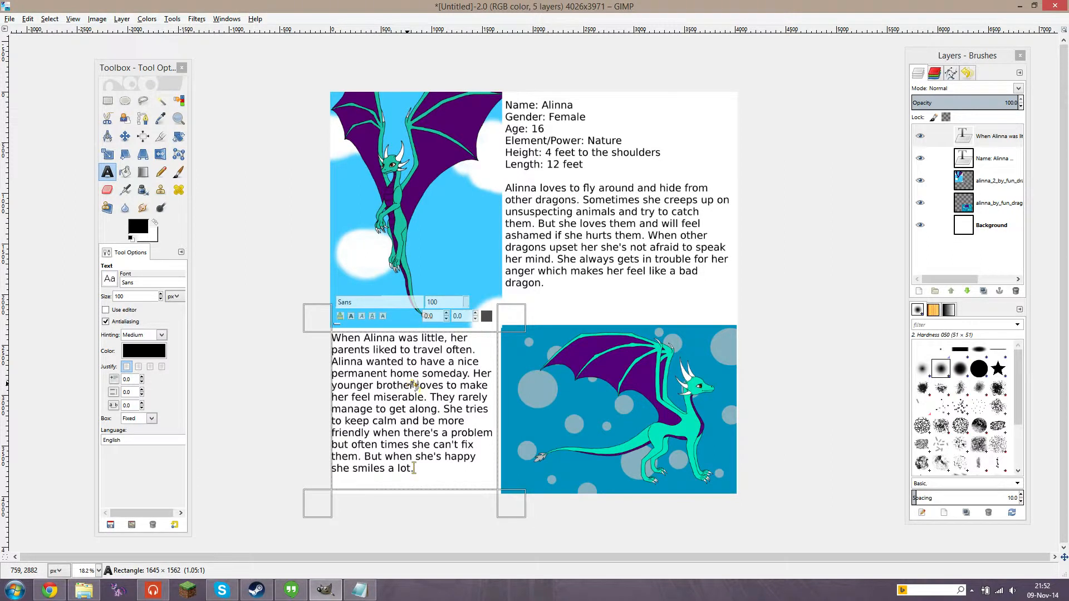
mouse_move(783, 295)
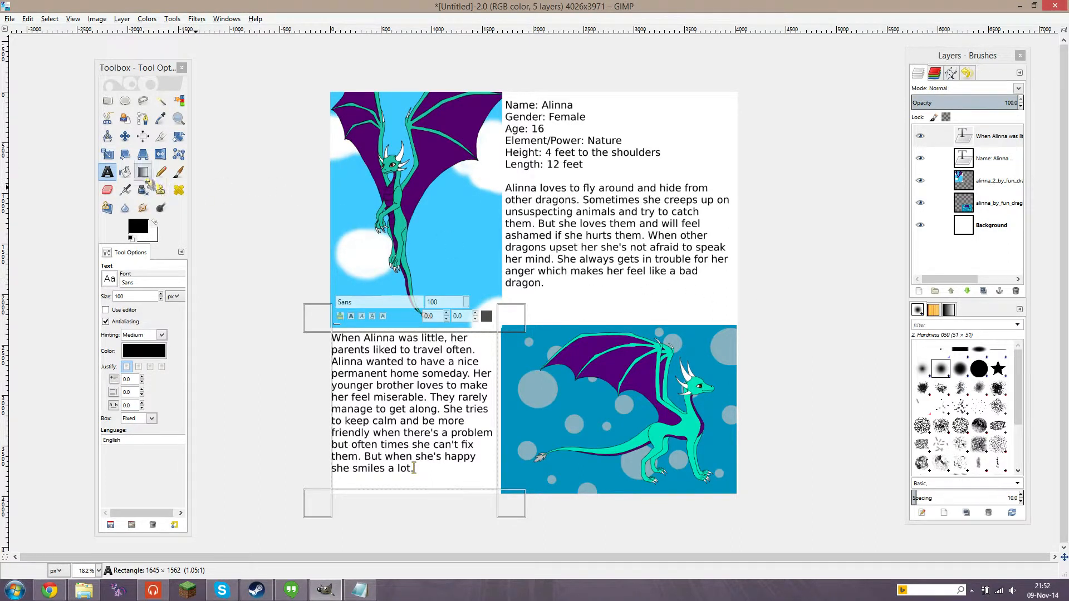
click(143, 171)
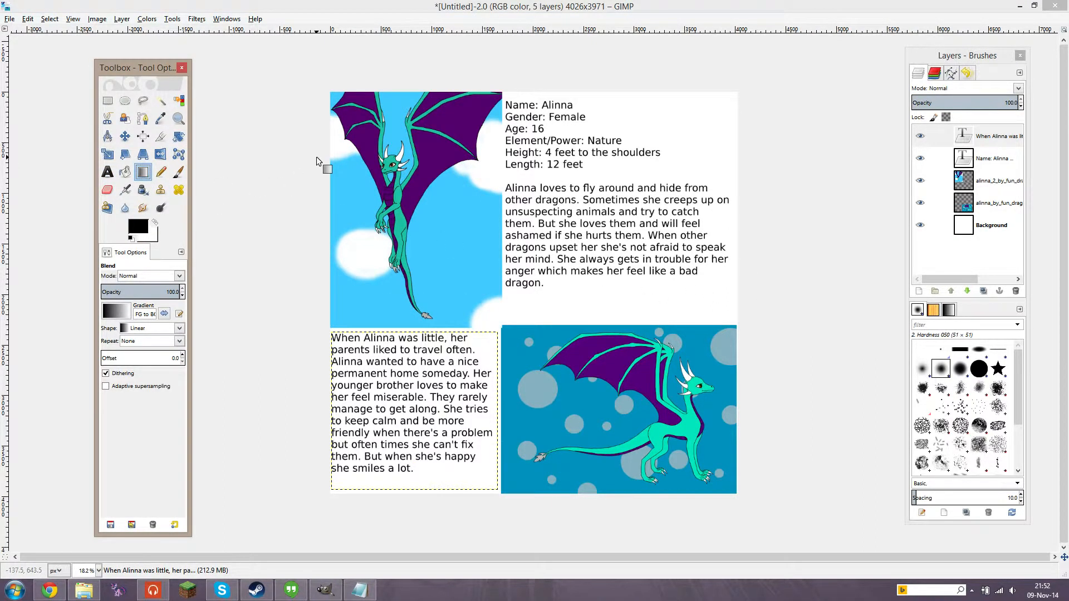
mouse_move(702, 117)
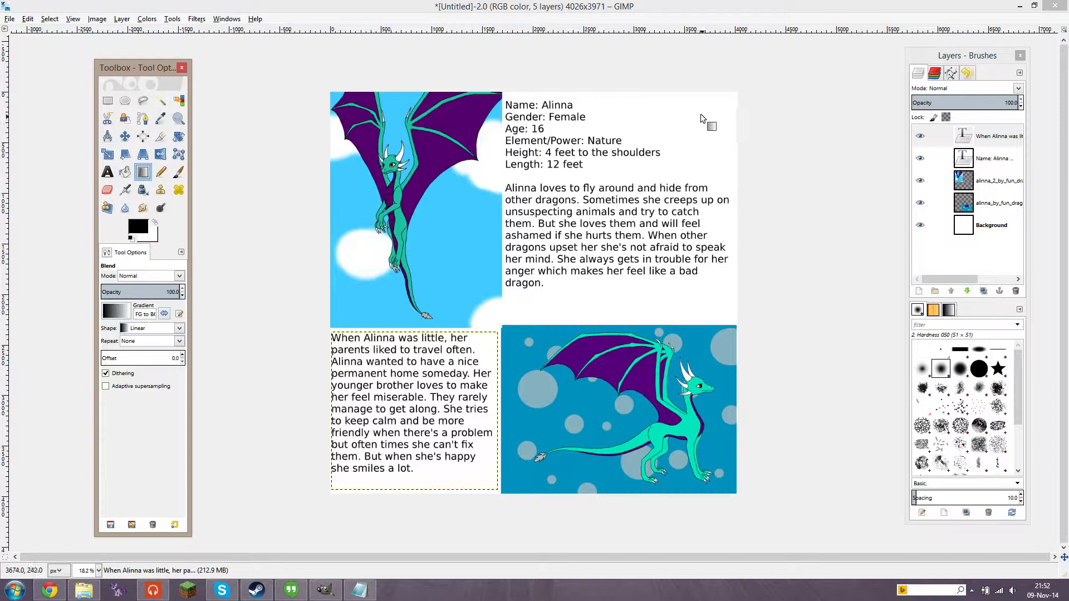
mouse_move(548, 231)
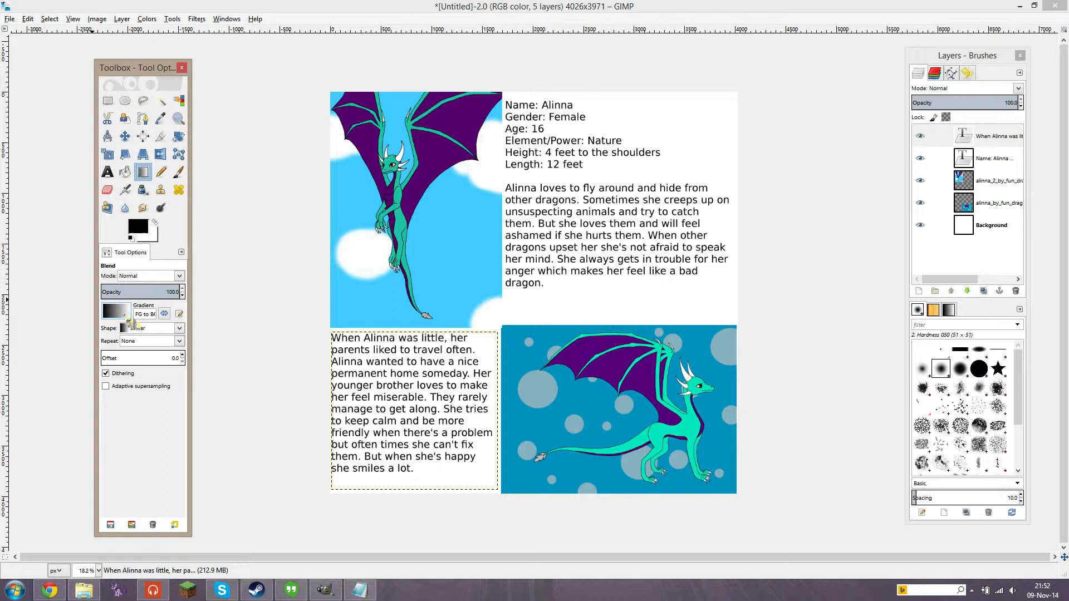
click(115, 312)
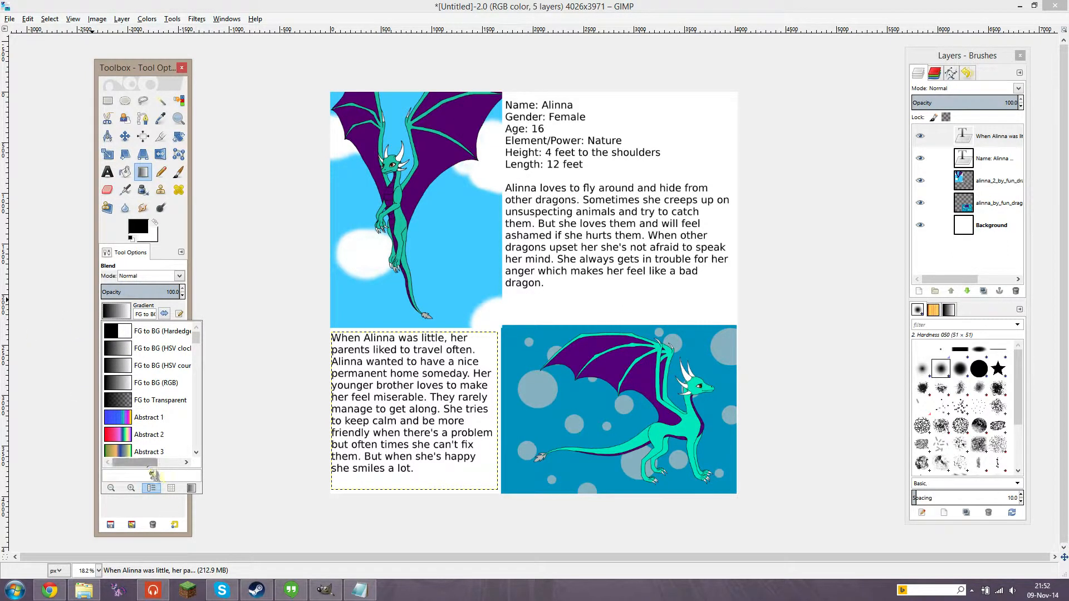
click(148, 452)
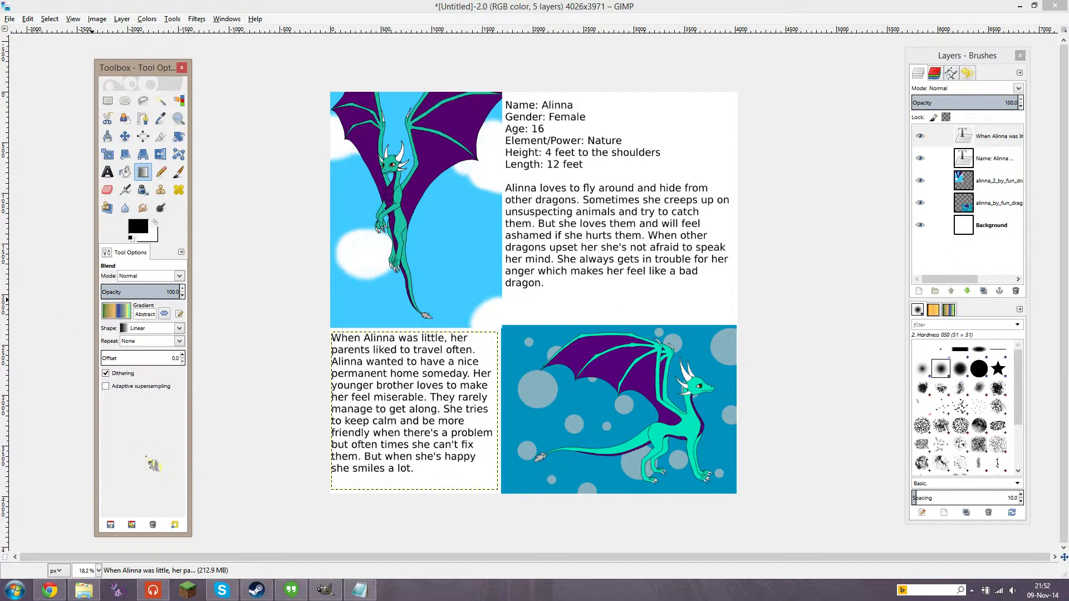
click(117, 312)
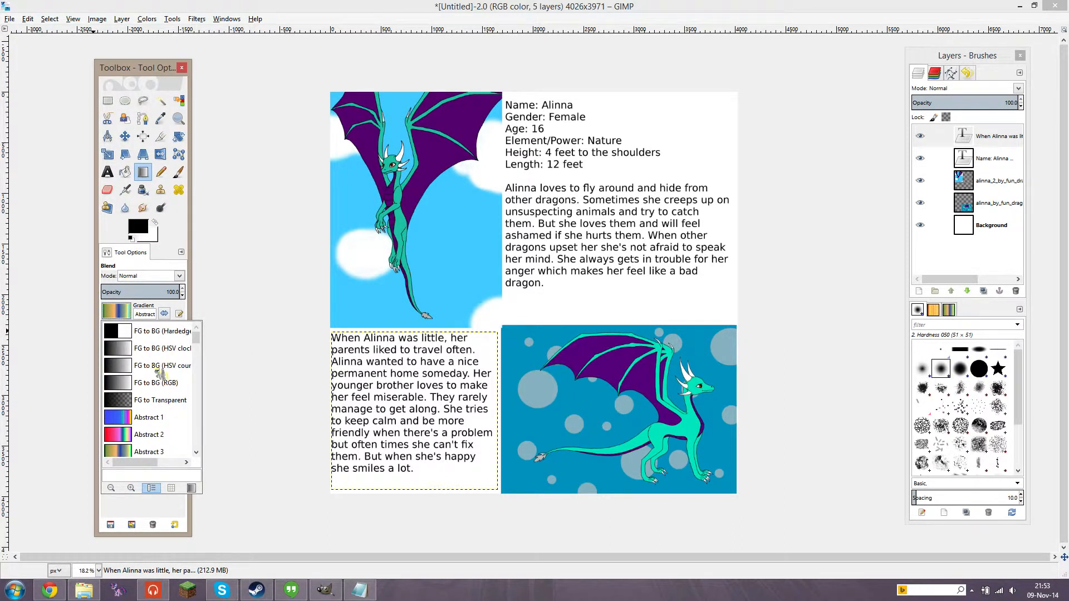
mouse_move(150, 351)
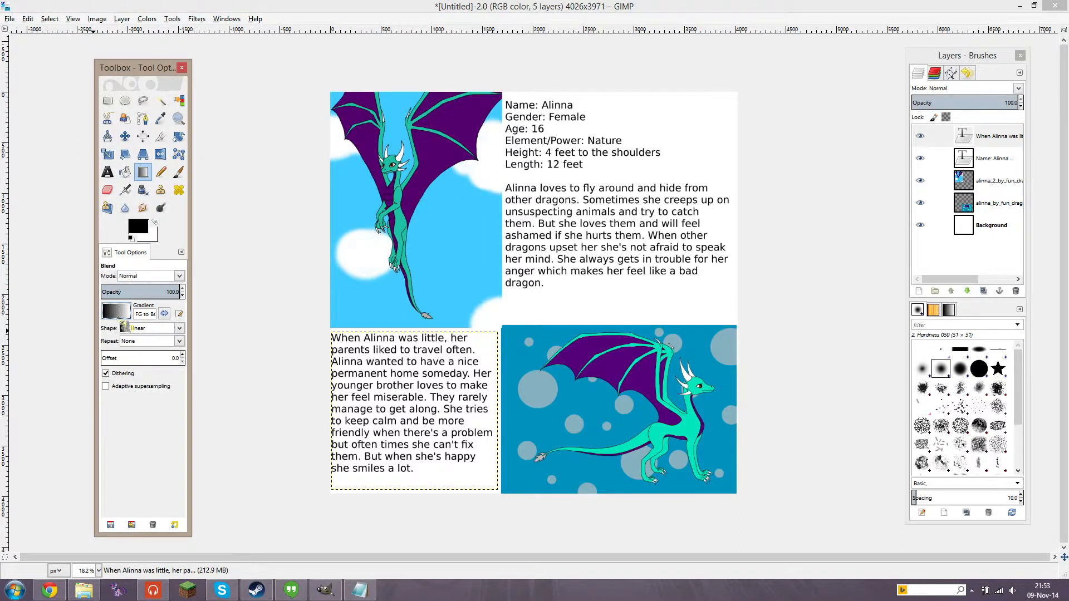
click(115, 312)
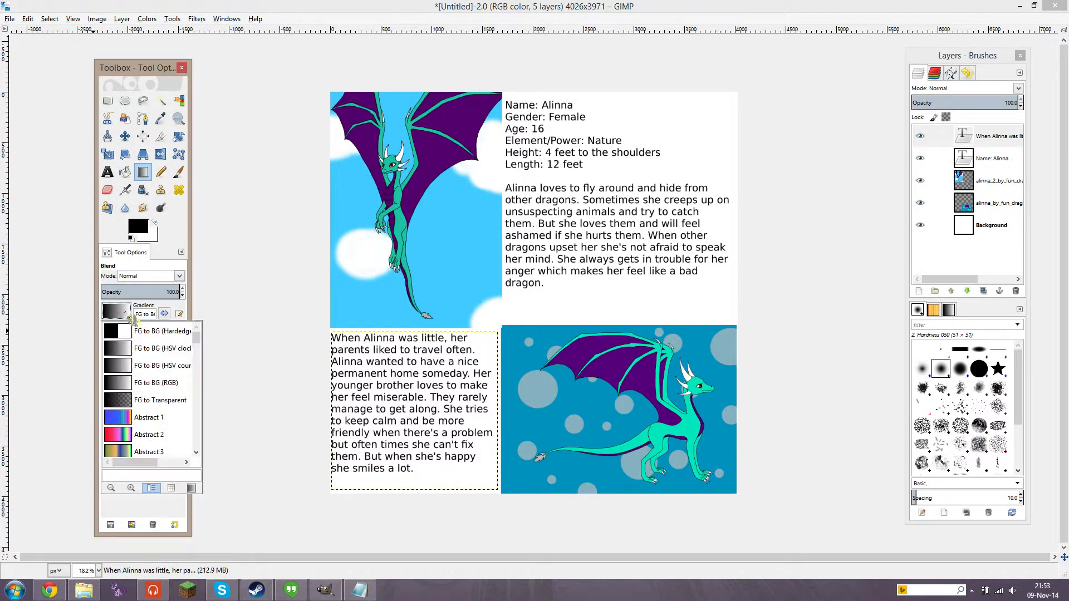
scroll(down, 3)
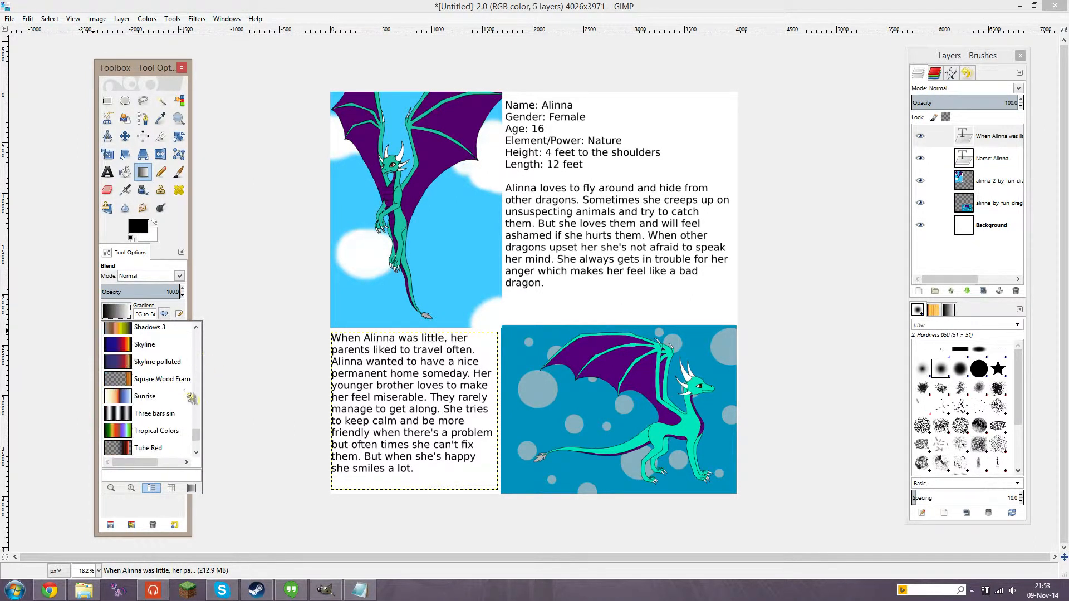
scroll(down, 3)
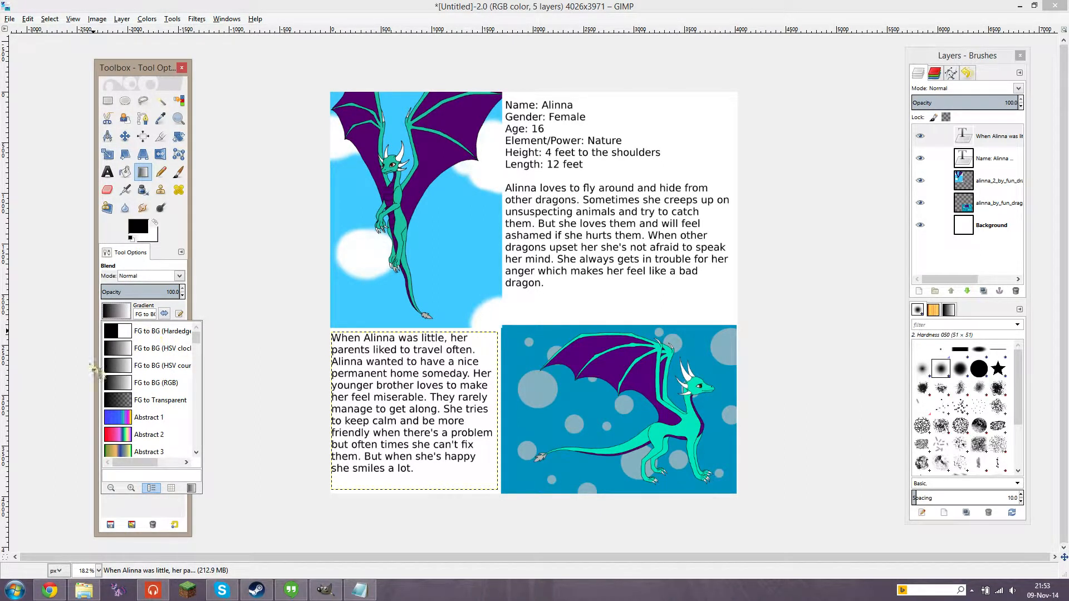
mouse_move(138, 383)
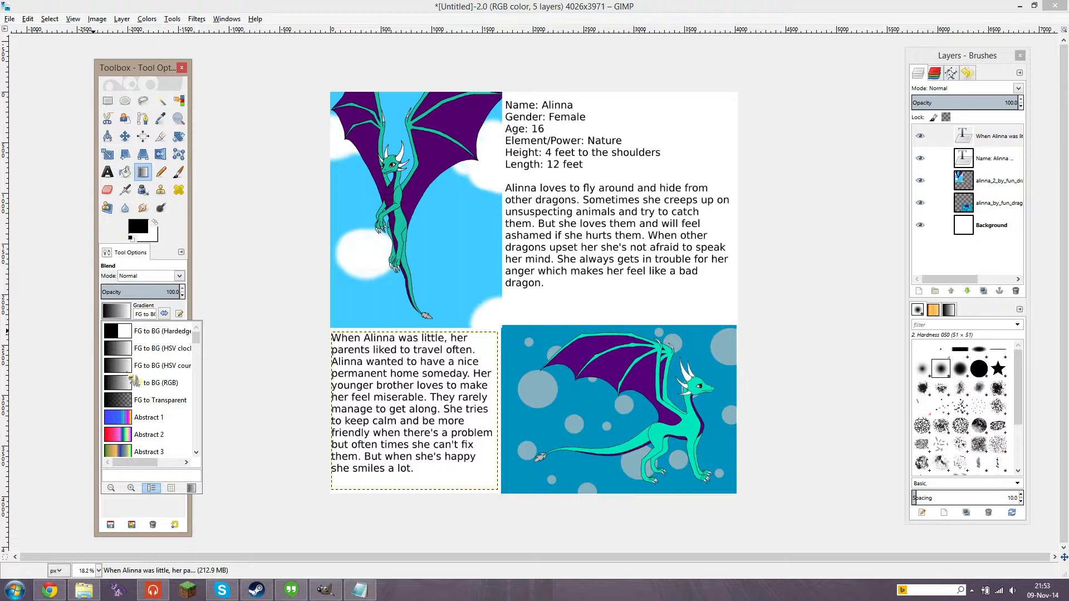
Set the gradient shape to Spiral (cw) and bring up the foreground colour editor
click(156, 383)
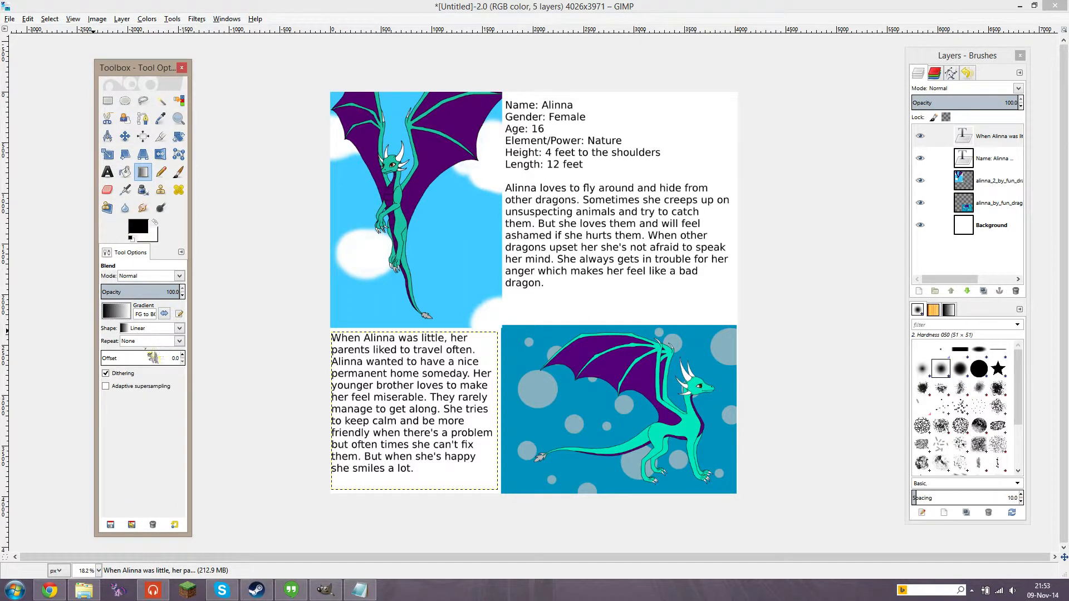
click(178, 327)
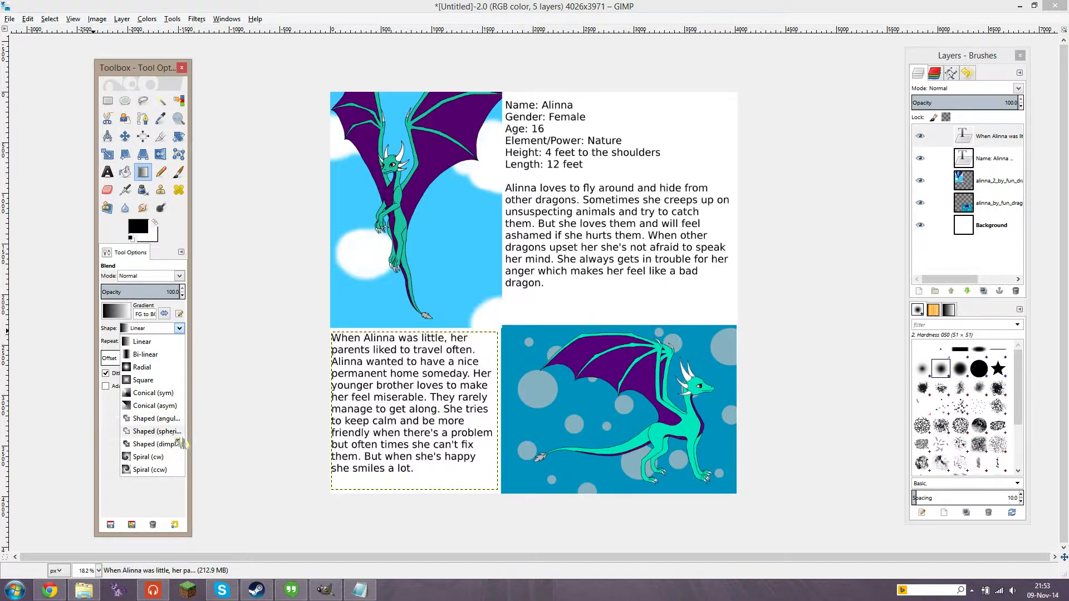
click(150, 457)
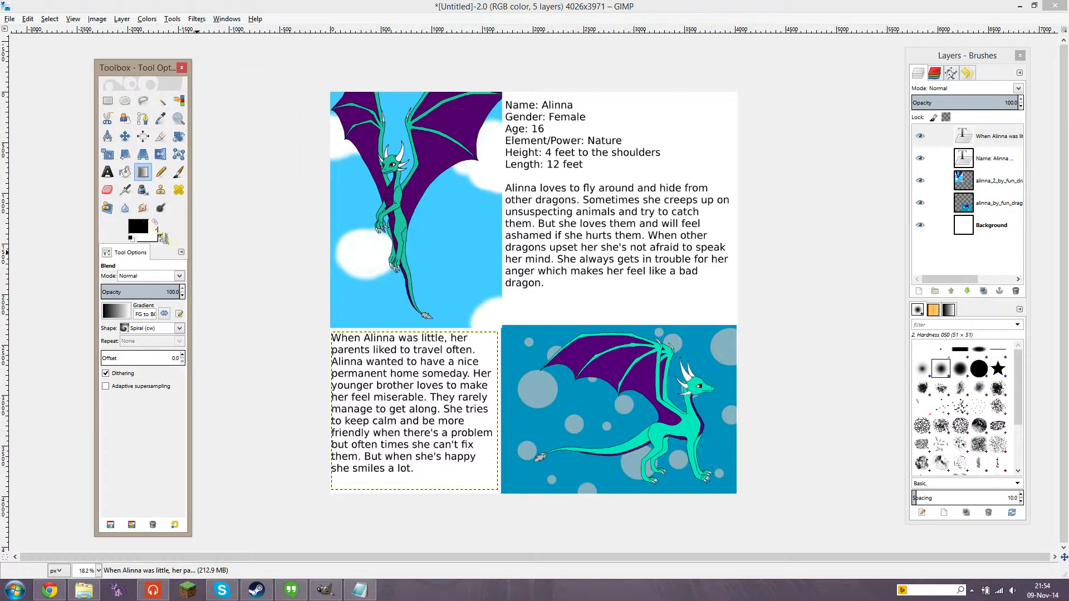
click(138, 227)
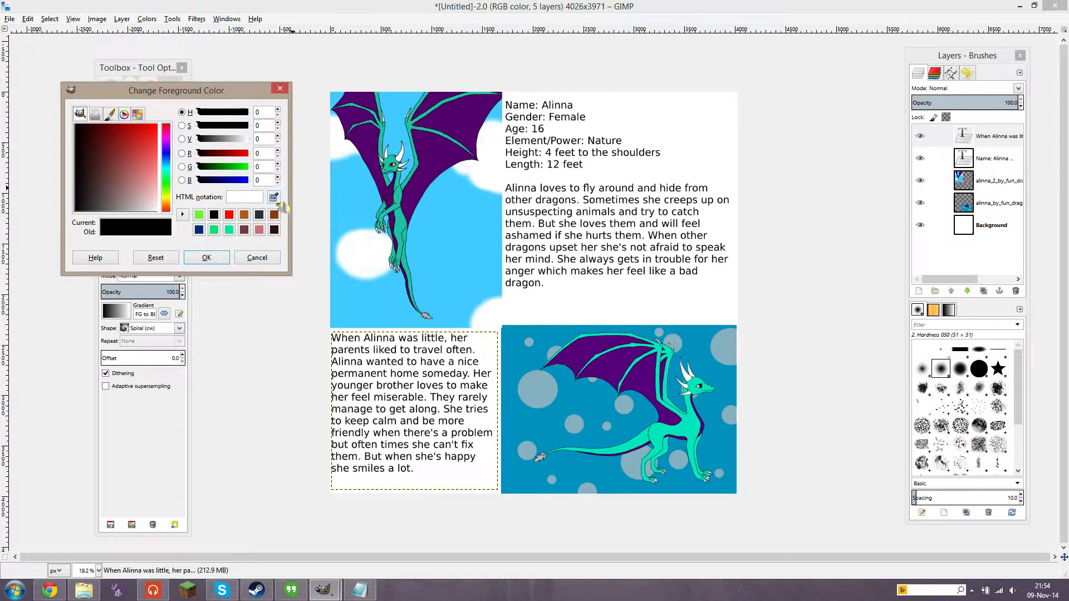
mouse_move(274, 197)
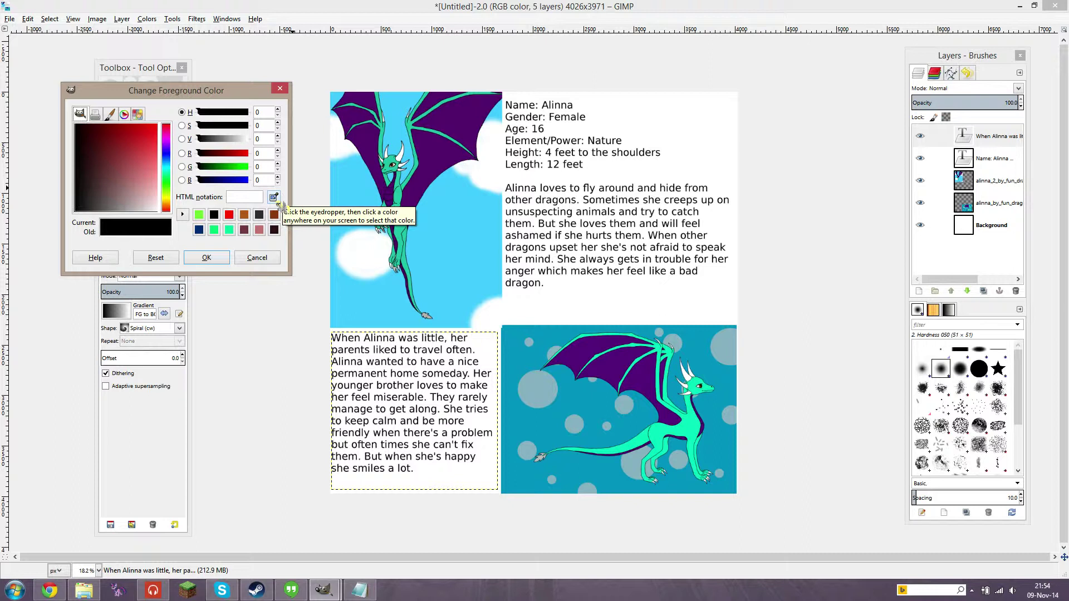
mouse_move(299, 209)
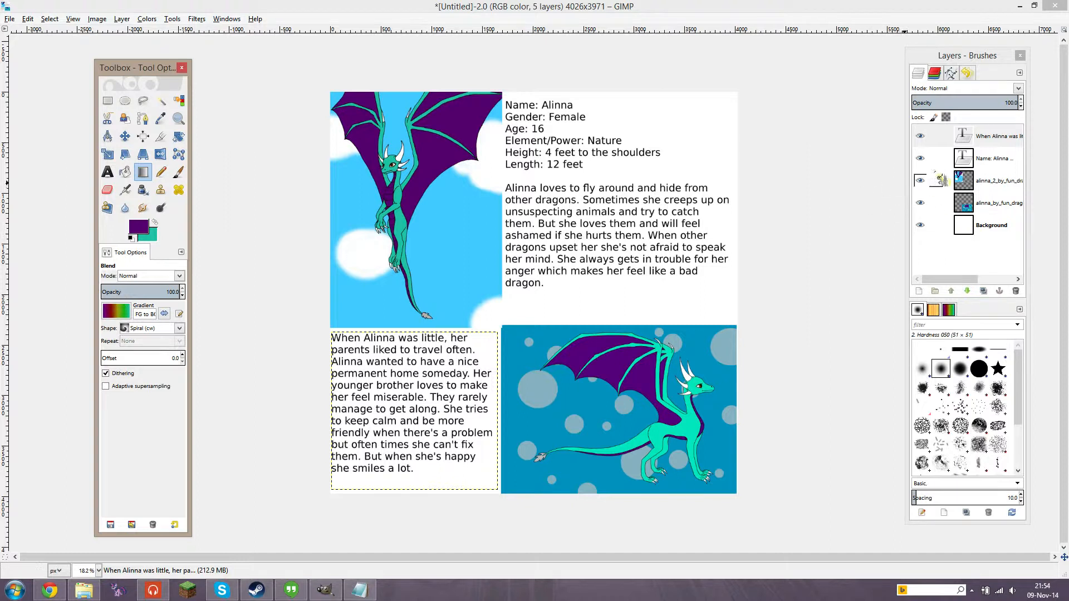
click(991, 225)
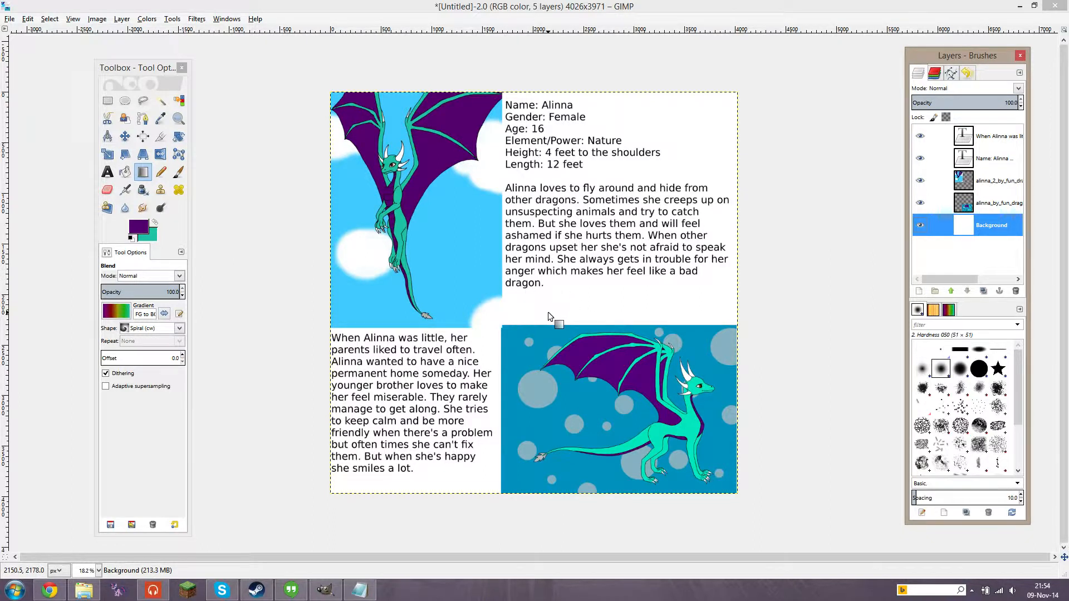
mouse_move(569, 89)
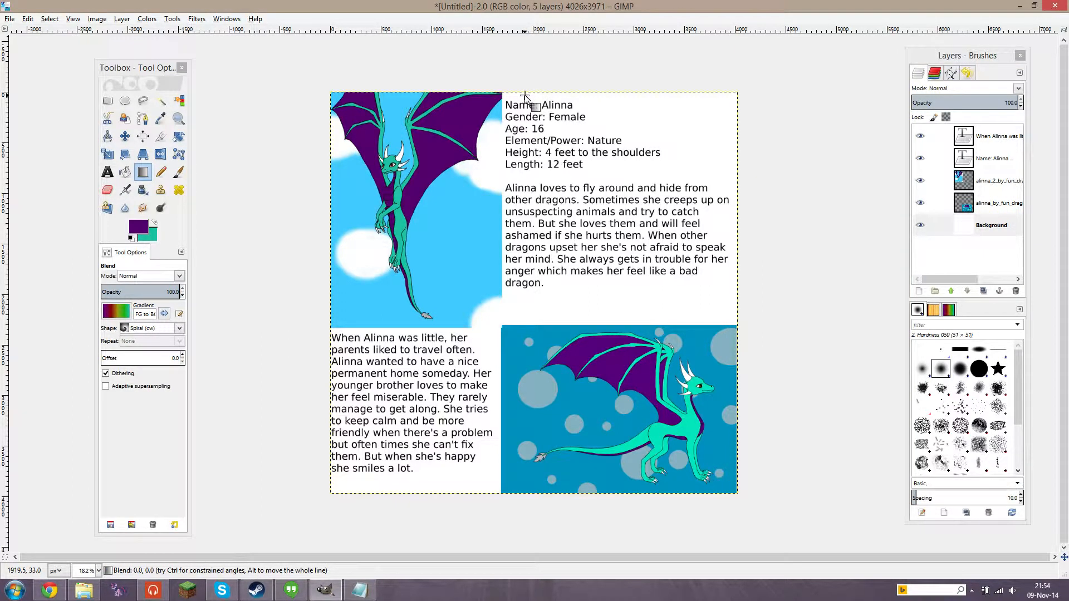
drag(525, 96, 739, 218)
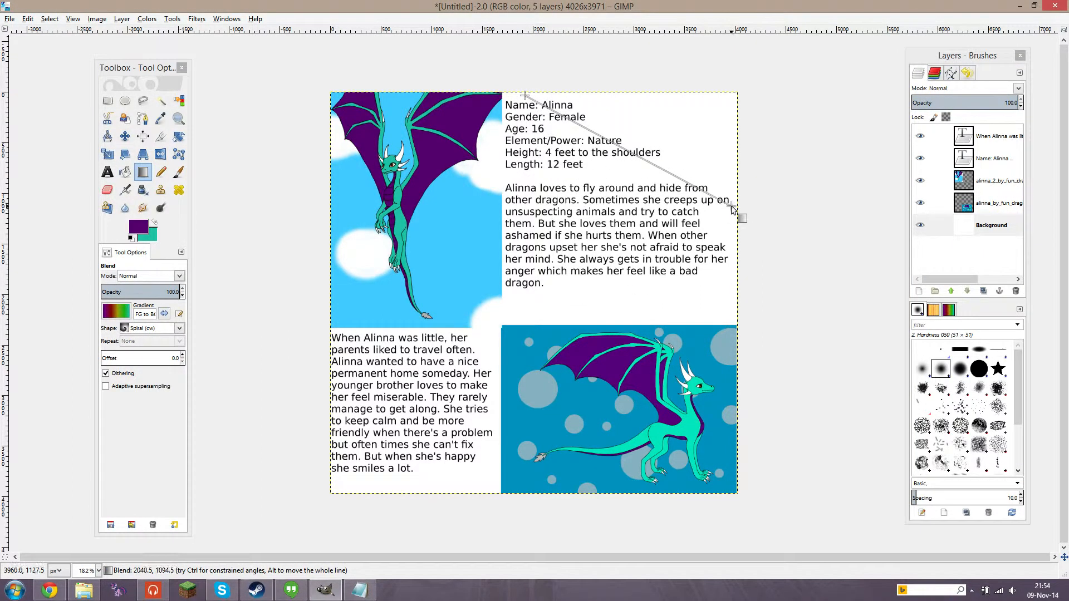
drag(739, 218, 626, 457)
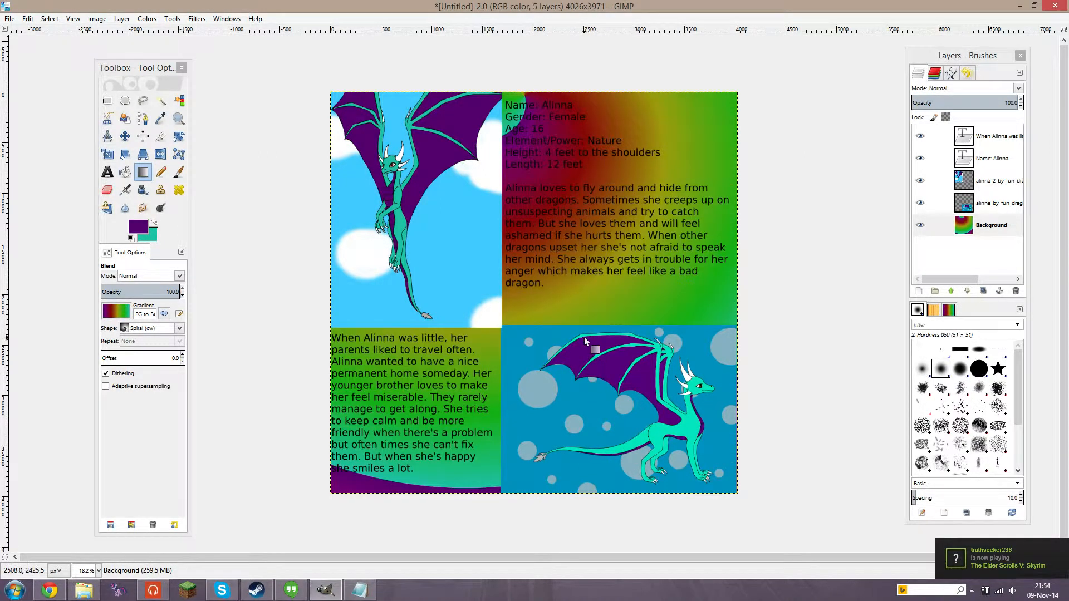
mouse_move(753, 286)
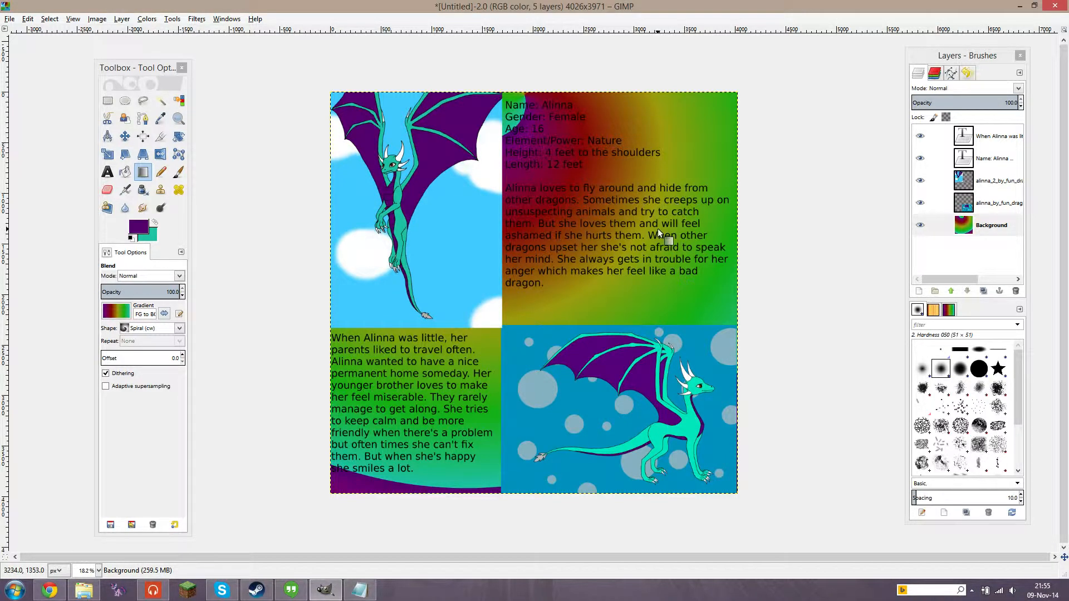
mouse_move(655, 227)
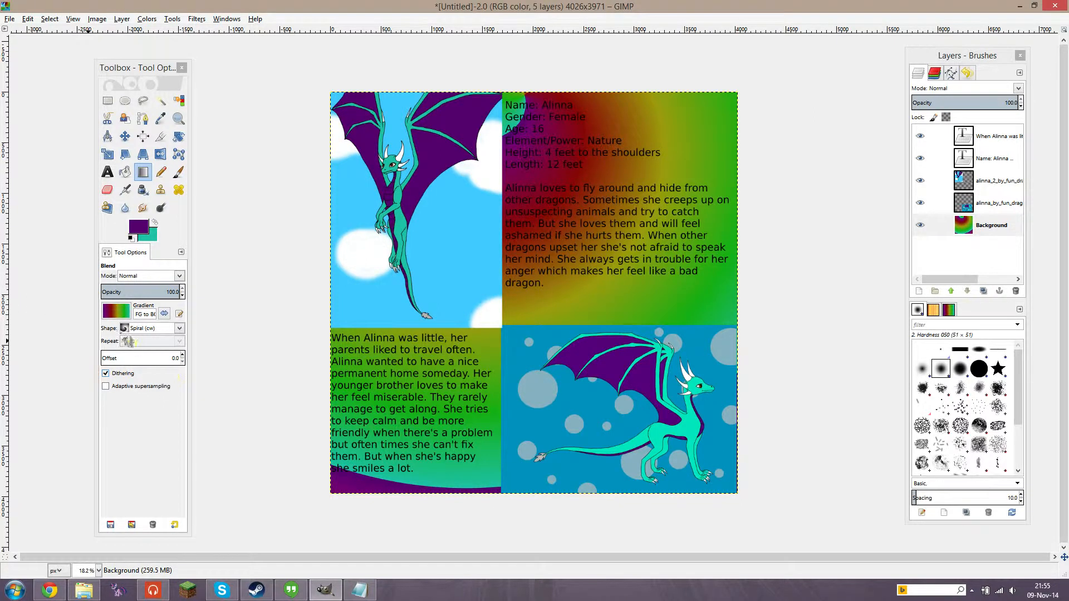
click(115, 310)
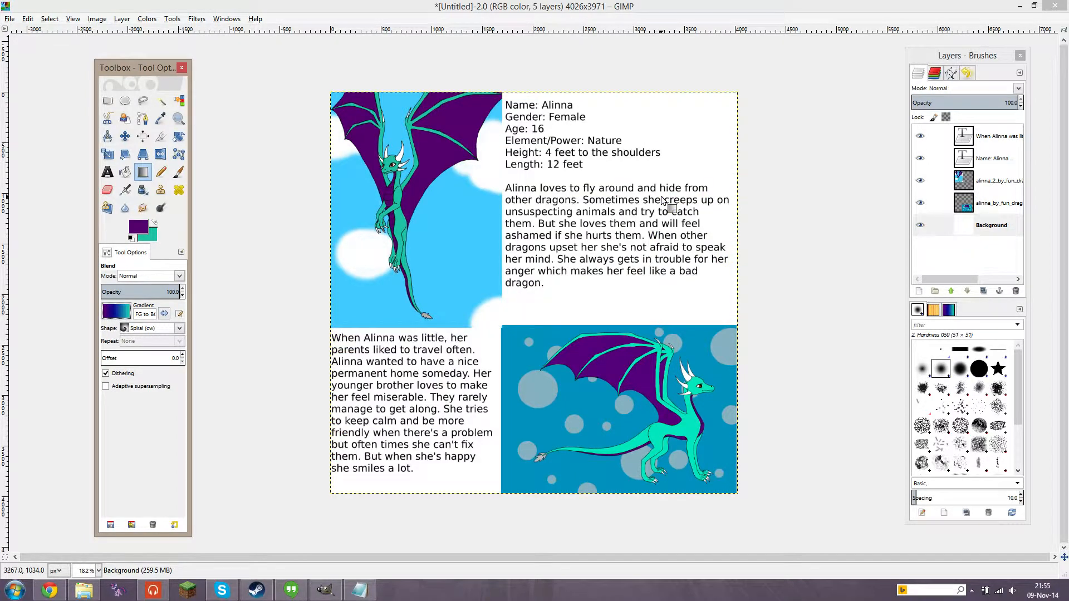
mouse_move(514, 219)
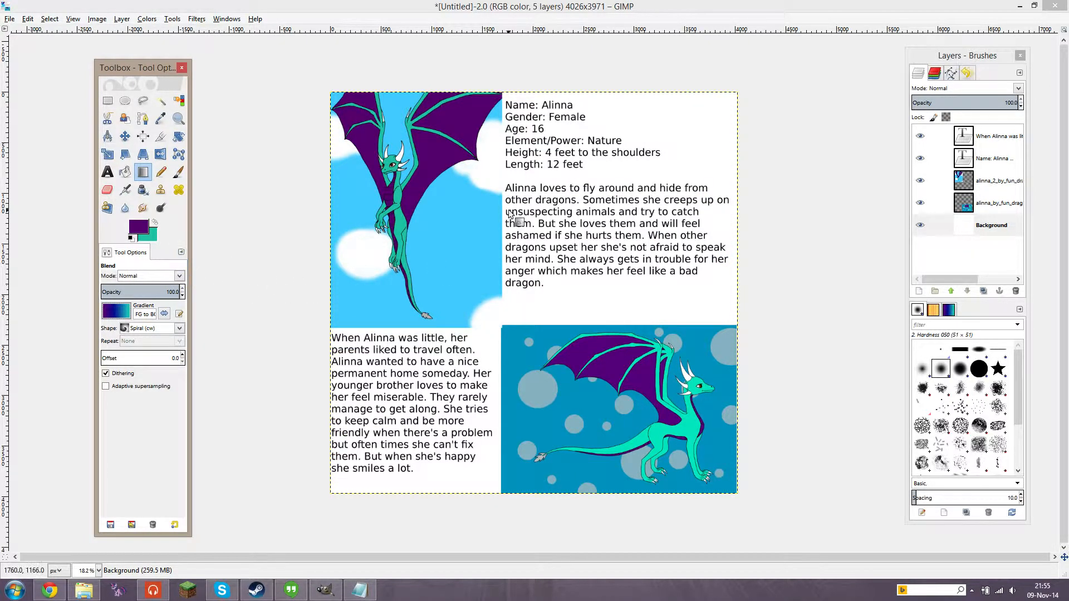
mouse_move(548, 205)
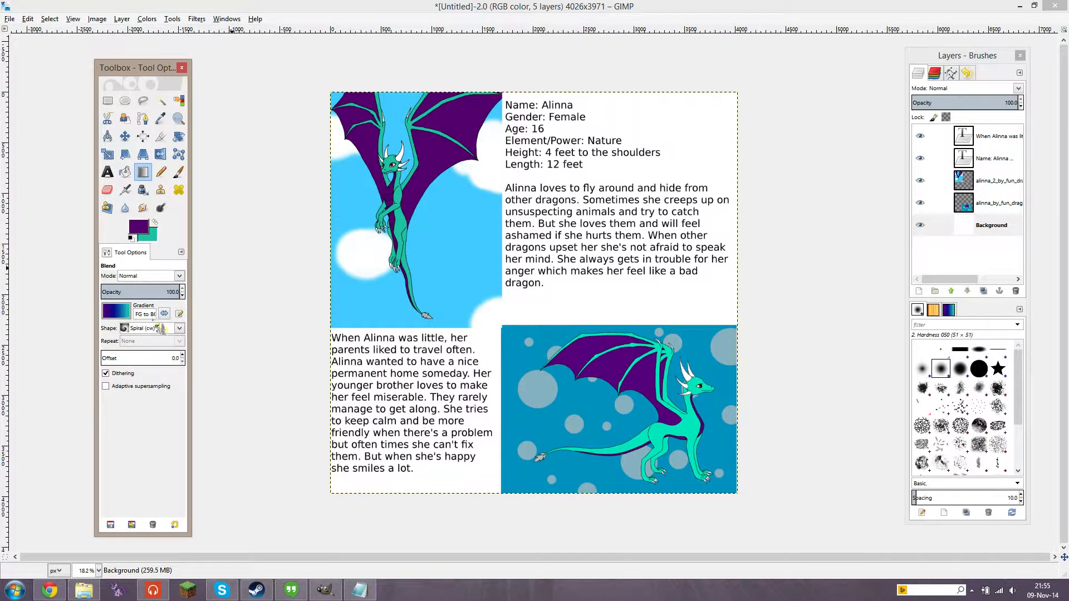
Fill the Background layer with a linear purple-to-teal gradient from top to bottom
click(179, 328)
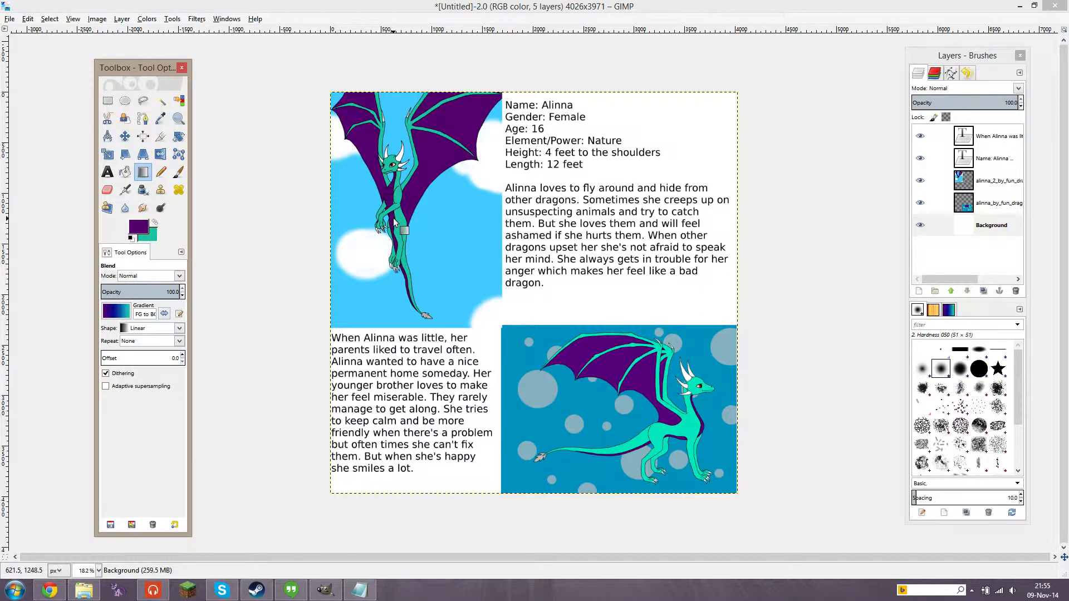
mouse_move(533, 107)
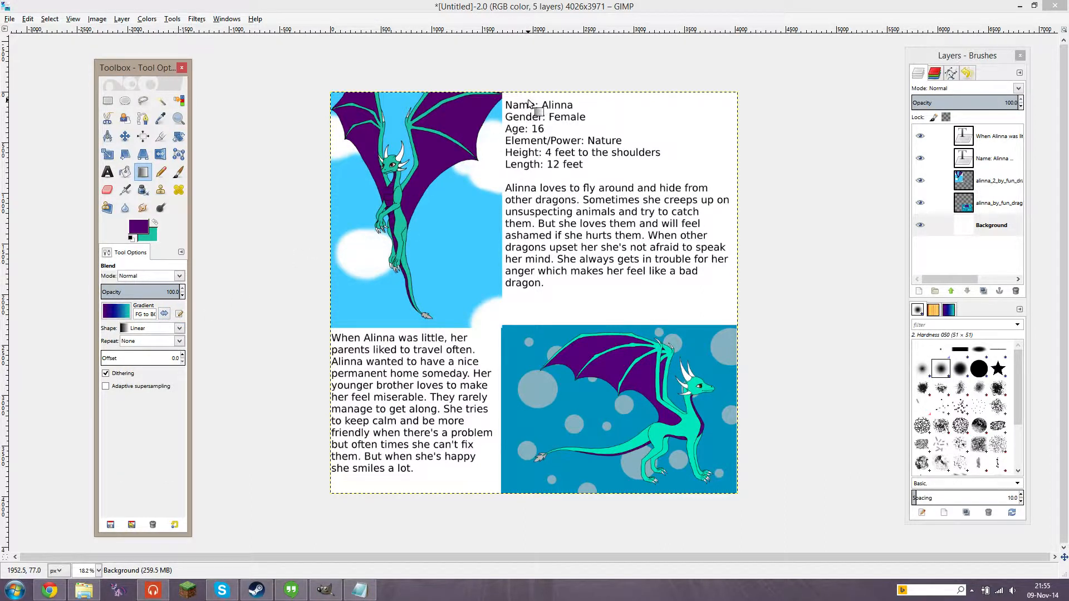
mouse_move(652, 101)
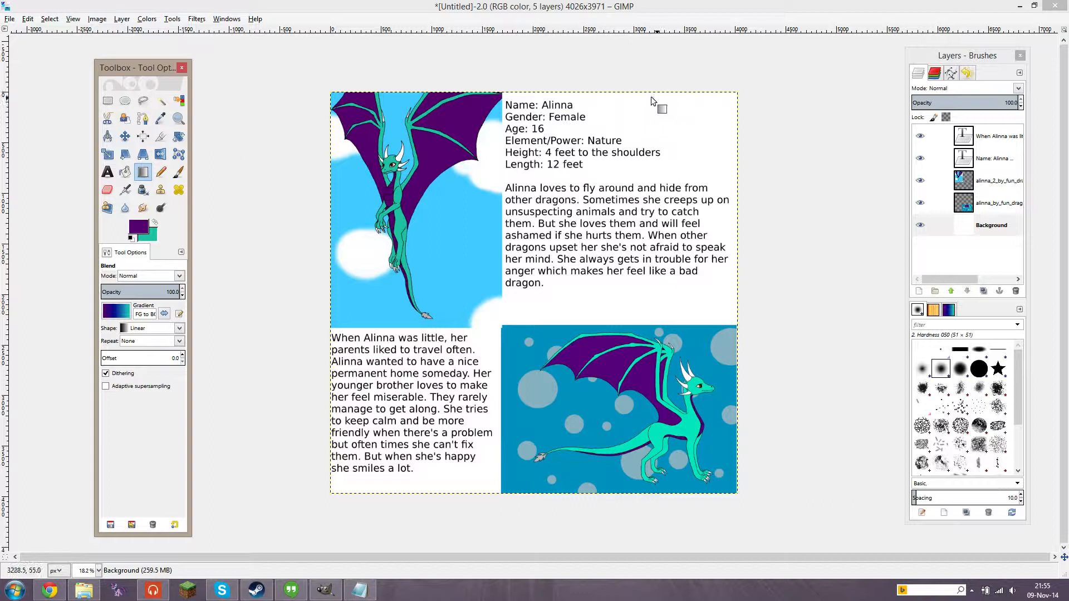
drag(627, 96, 430, 470)
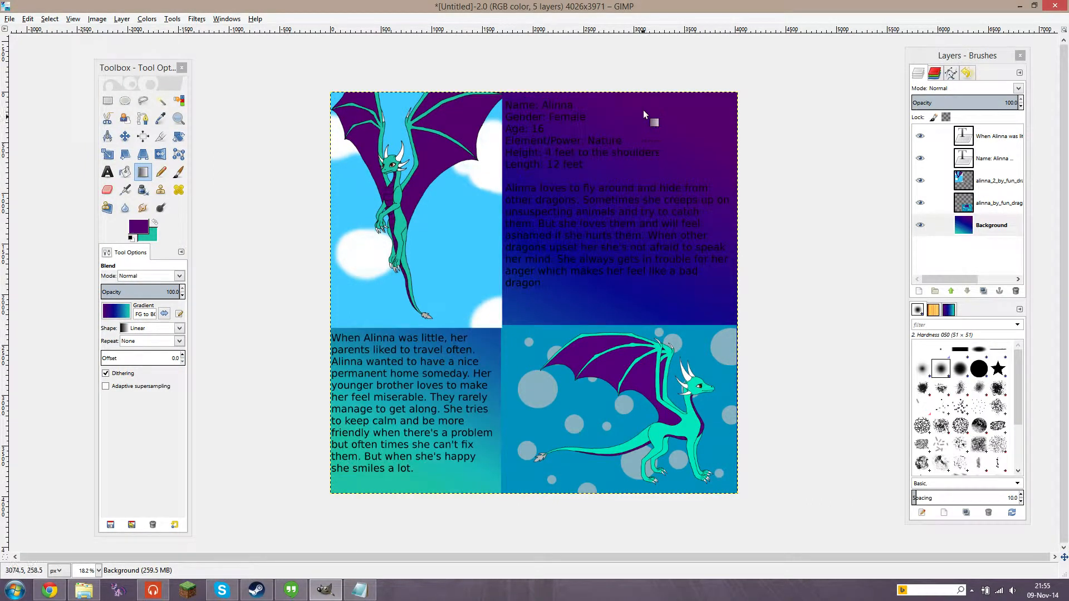
mouse_move(715, 179)
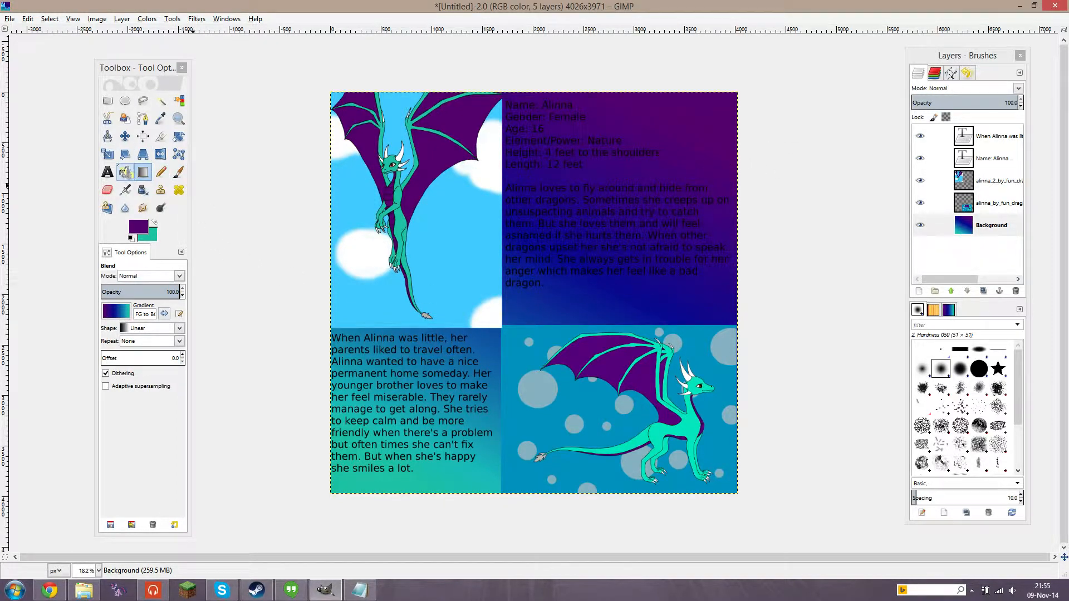
Select the character-details text block and bring up its text colour editor
click(107, 172)
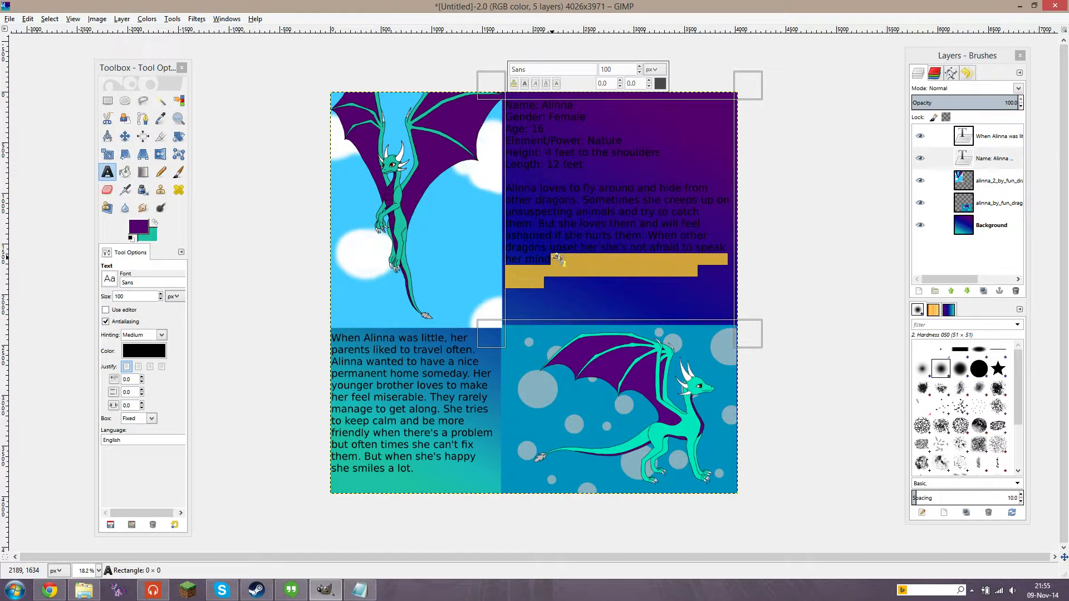
click(143, 351)
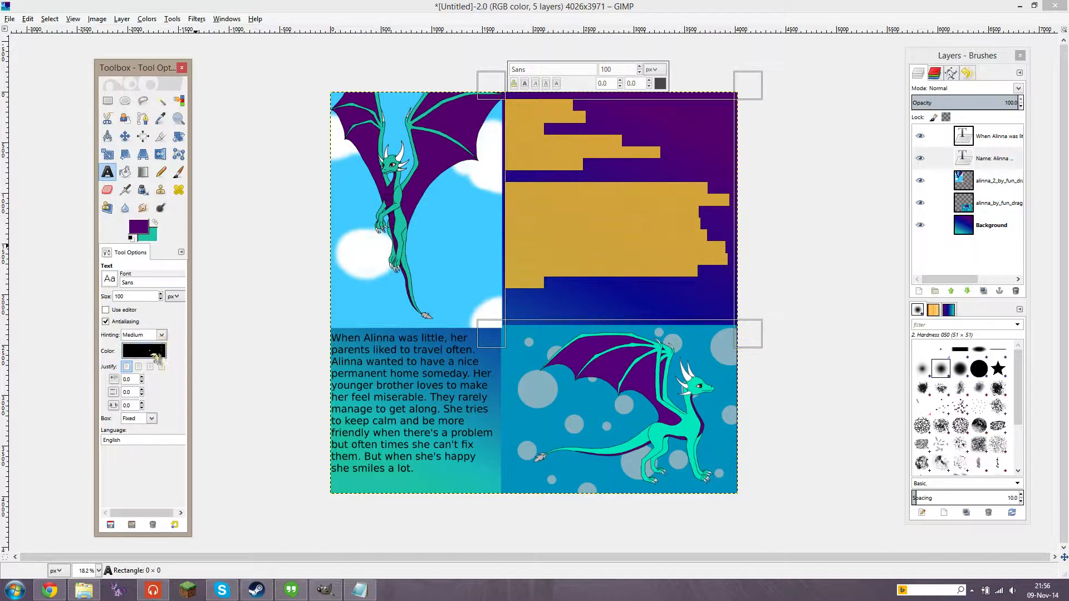
click(144, 350)
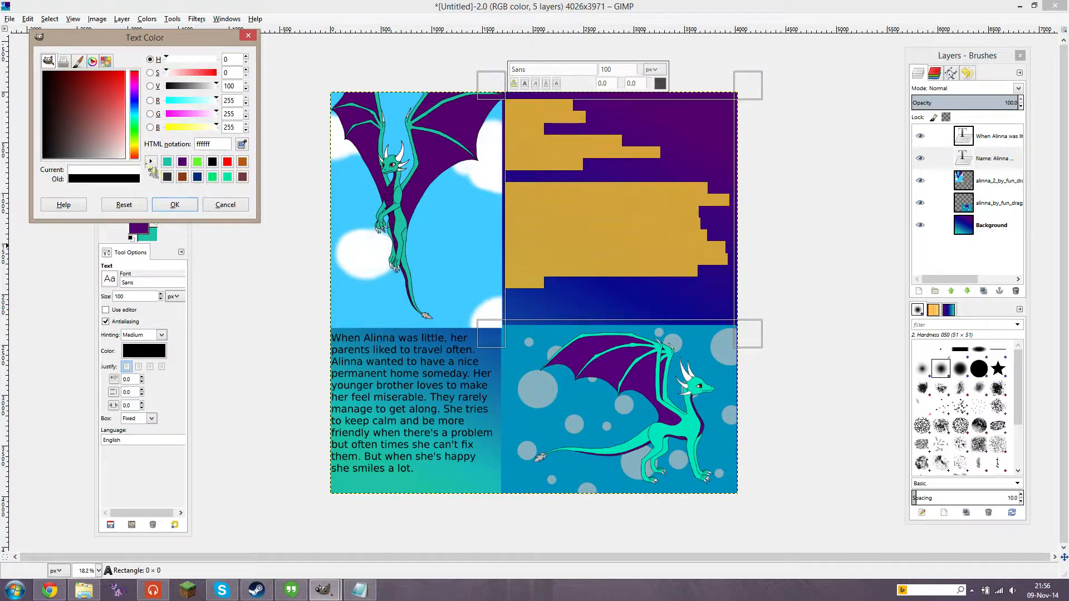
Make the character-details text white, then trial blue and green shades in the reopened colour chooser
click(174, 205)
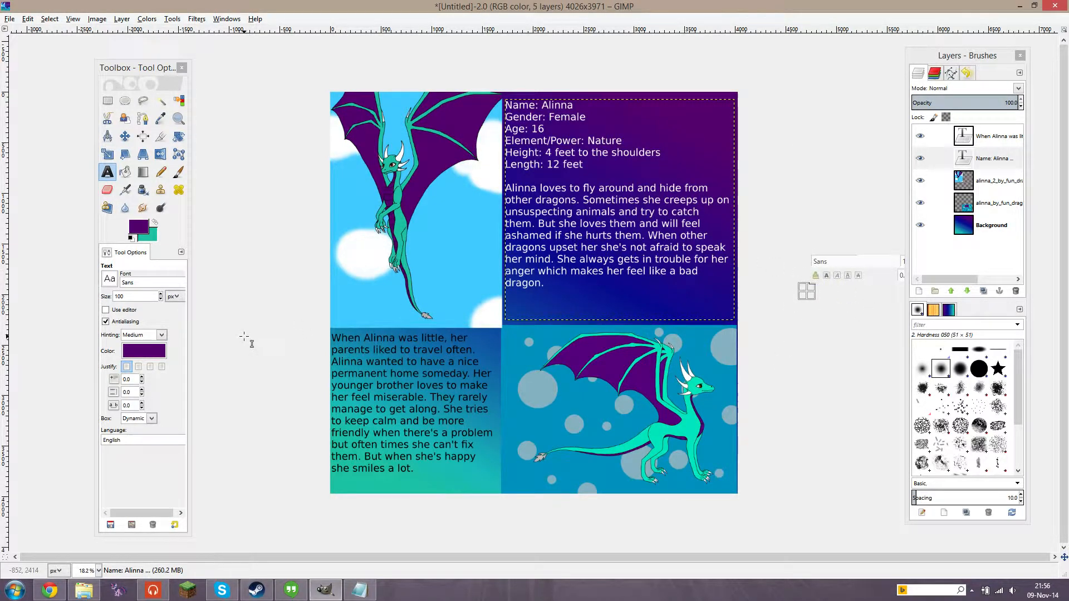
click(144, 351)
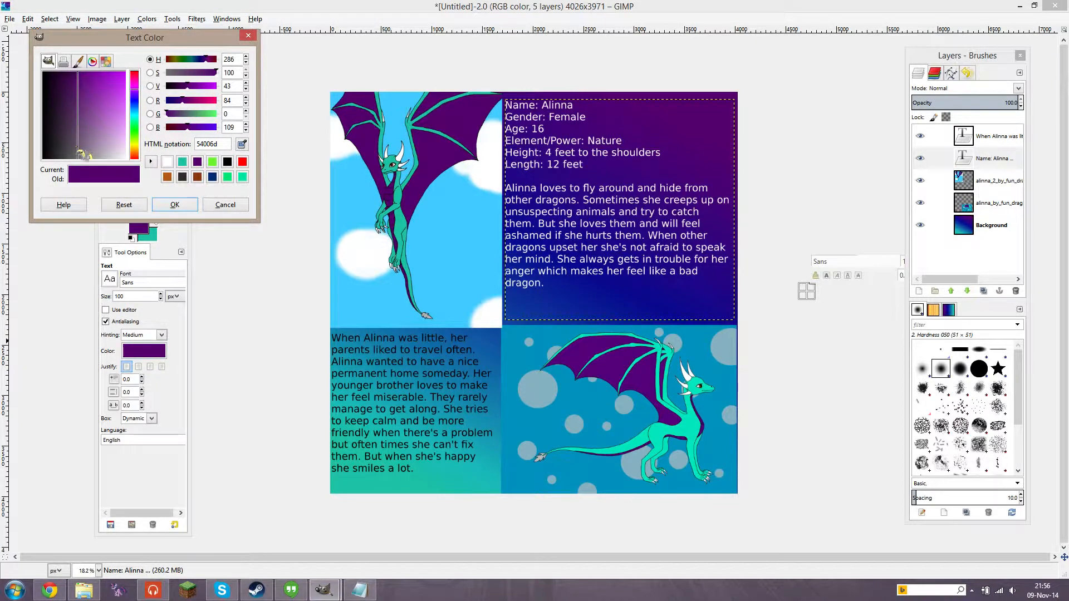
click(127, 85)
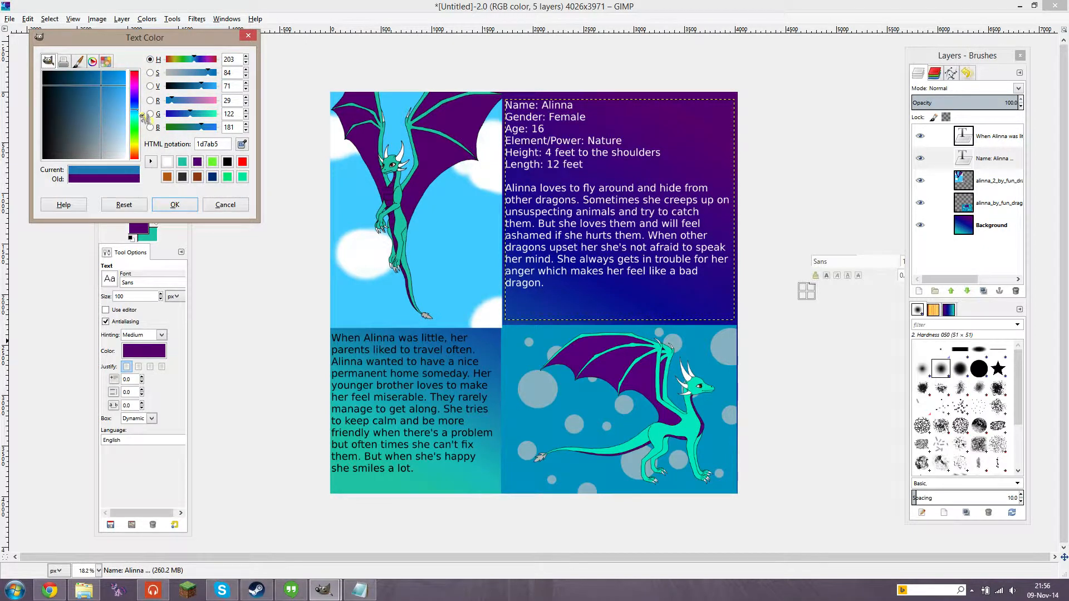
click(134, 83)
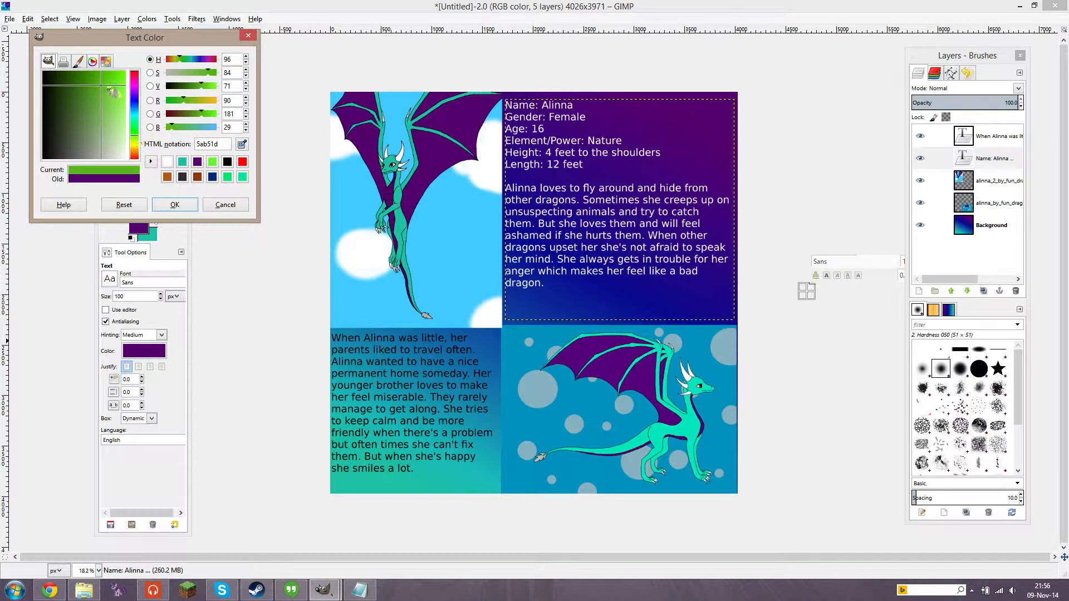
click(72, 128)
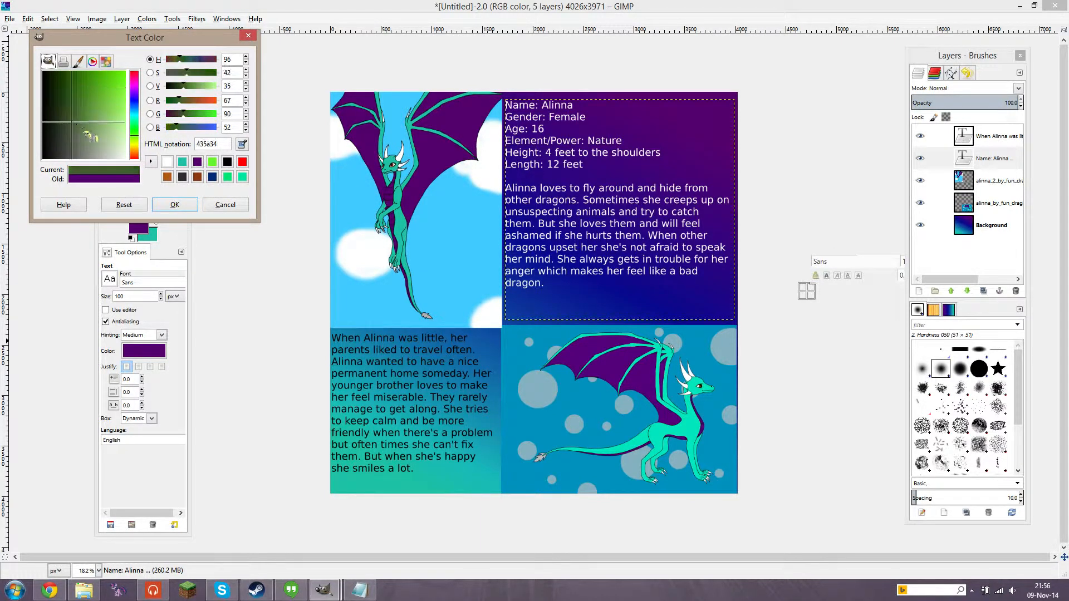
click(80, 118)
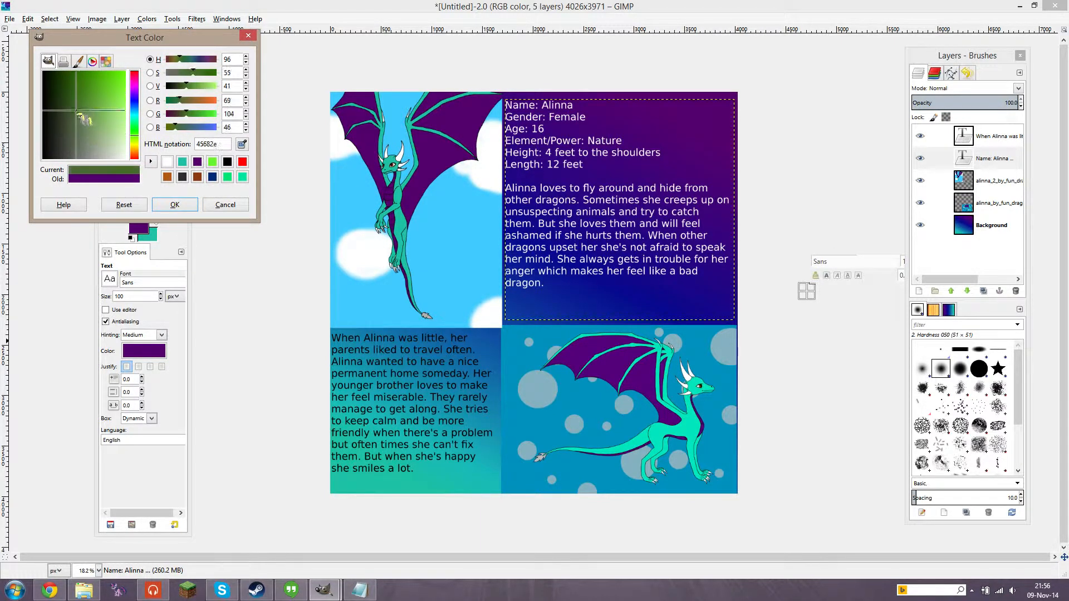
click(80, 124)
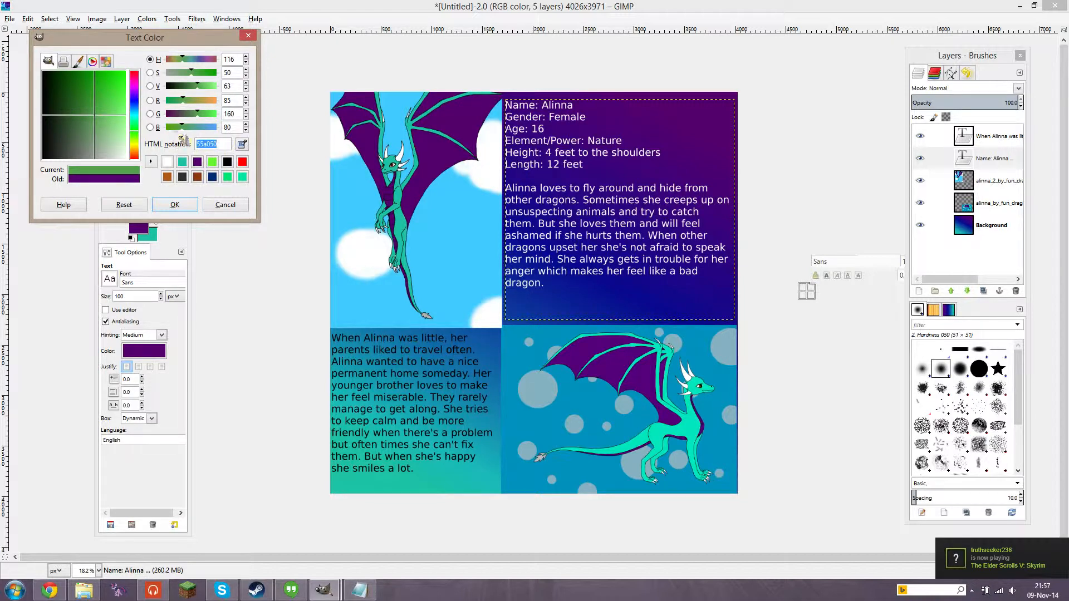
Lighten the trial green via hue wheel and CMYK views, then cancel so the text stays white
click(93, 61)
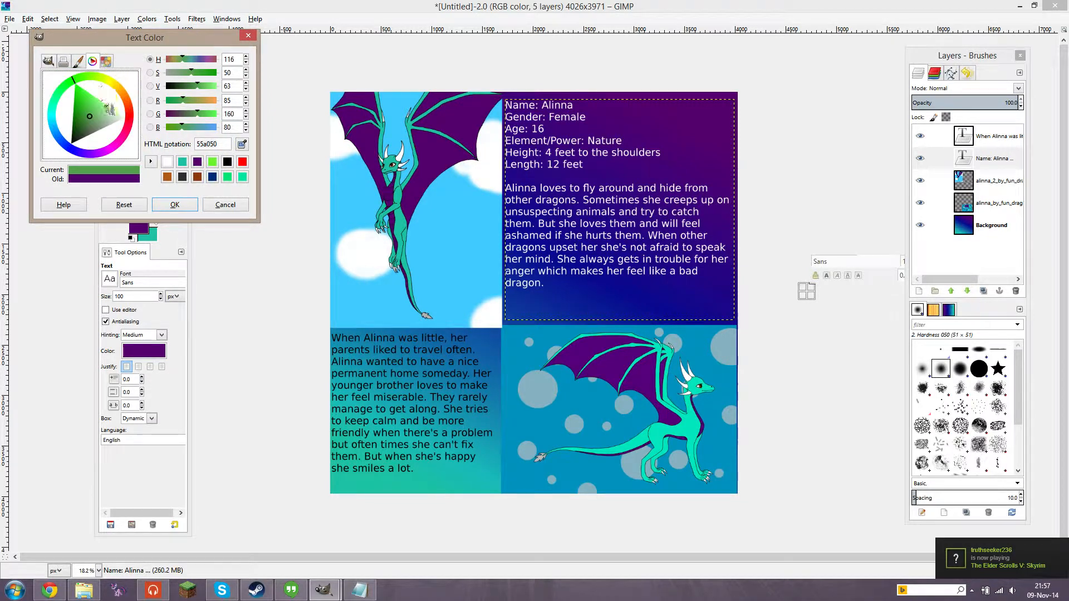
click(95, 62)
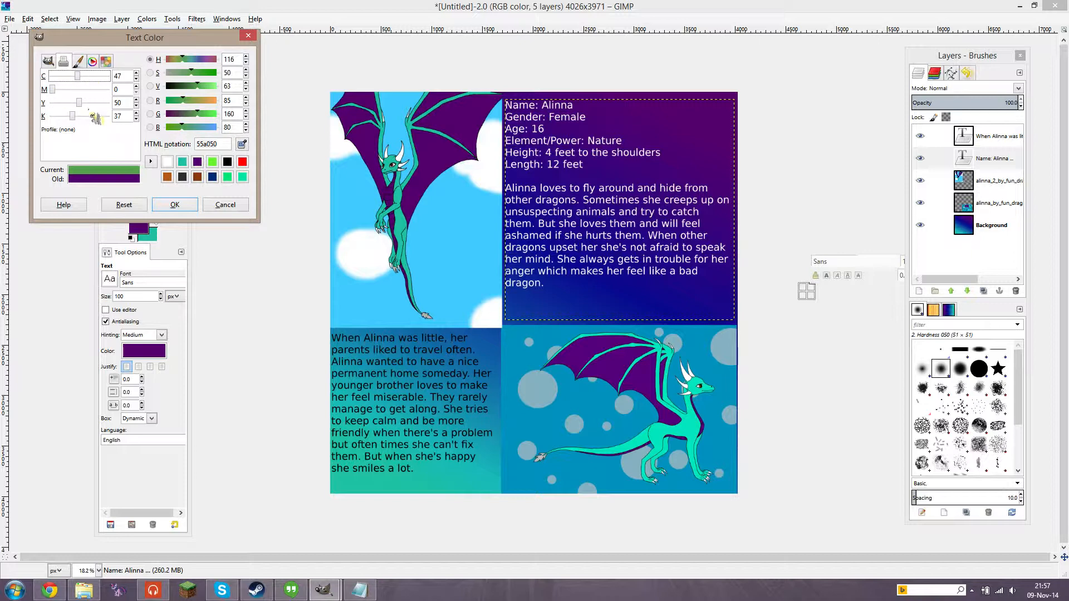
drag(98, 116, 58, 116)
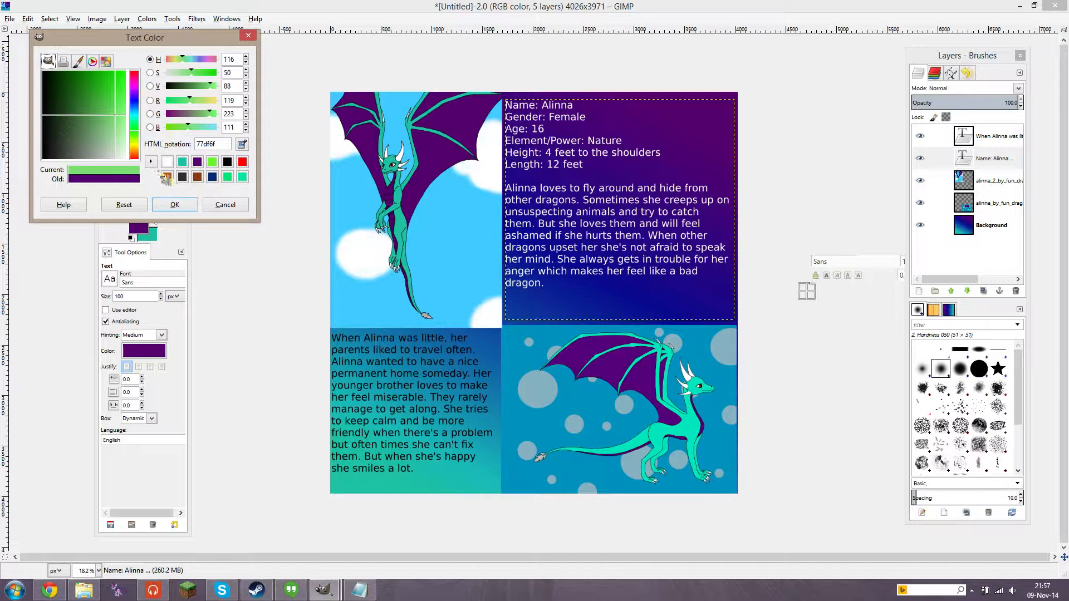
mouse_move(225, 205)
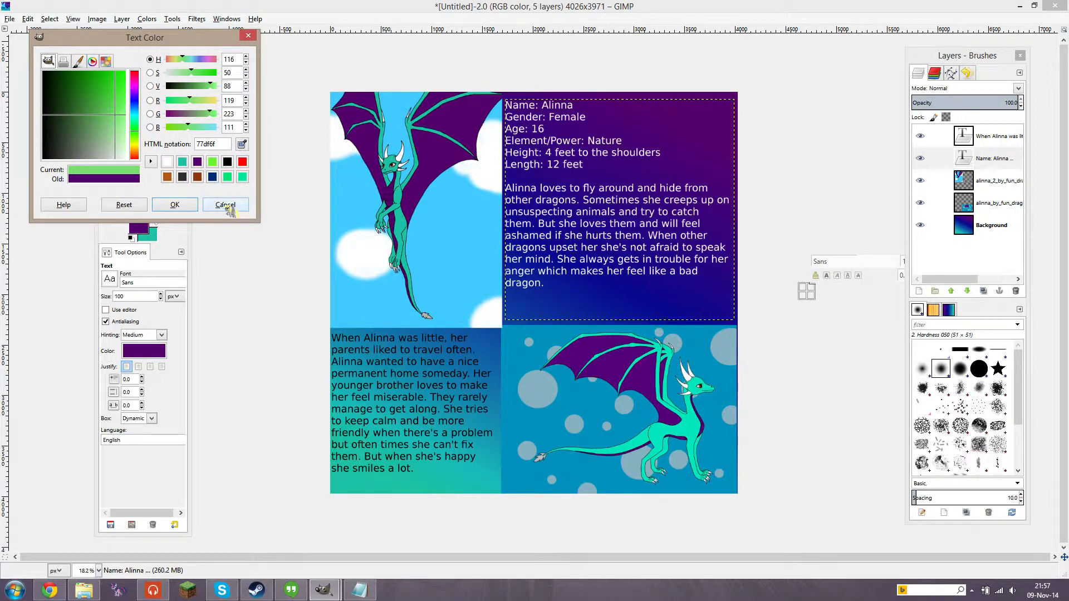
click(225, 205)
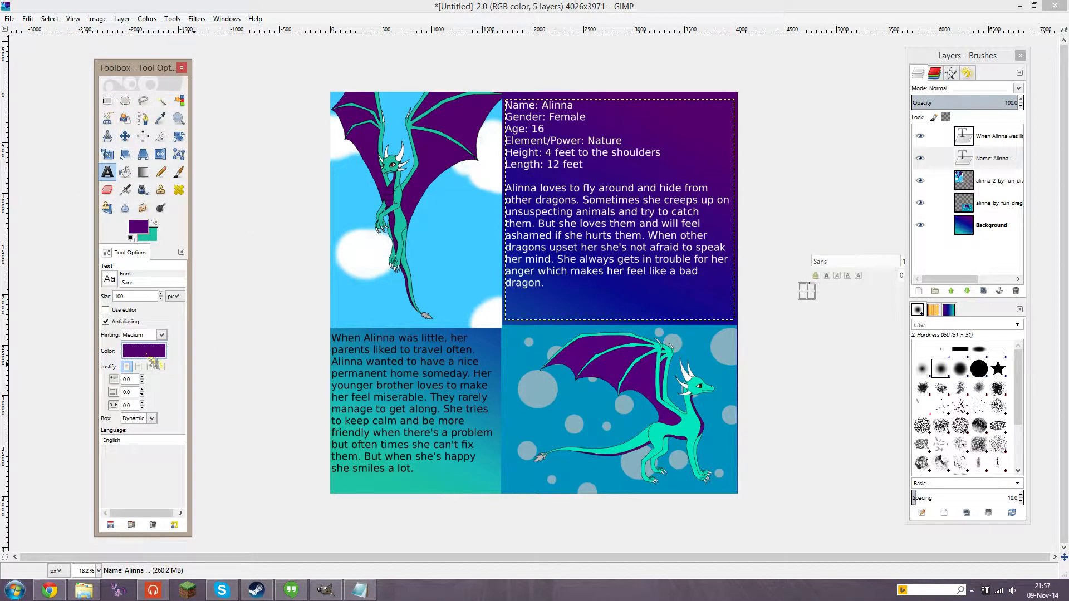
click(144, 351)
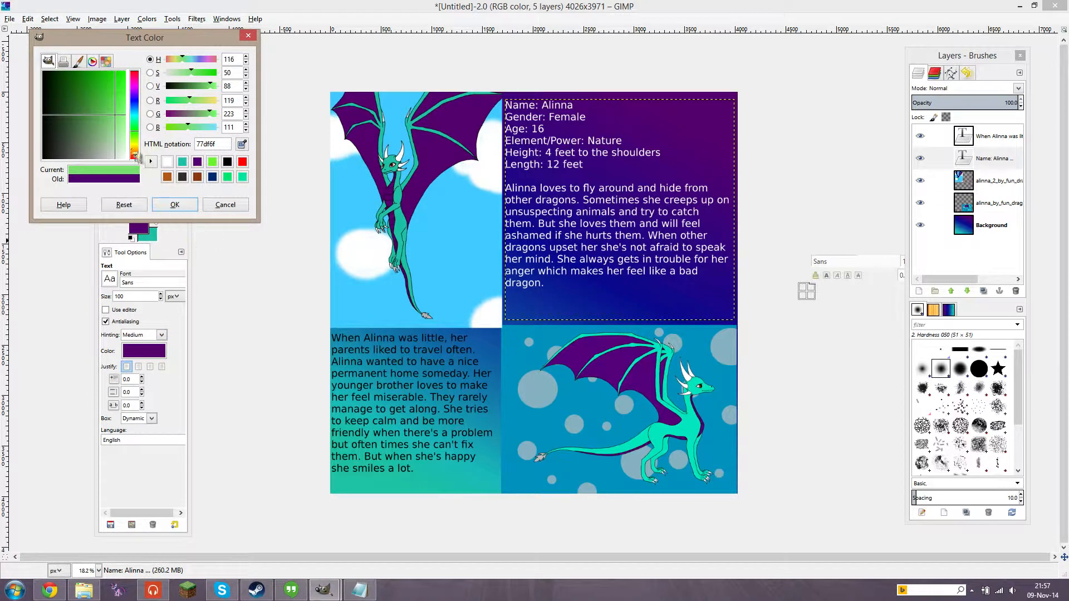
click(173, 205)
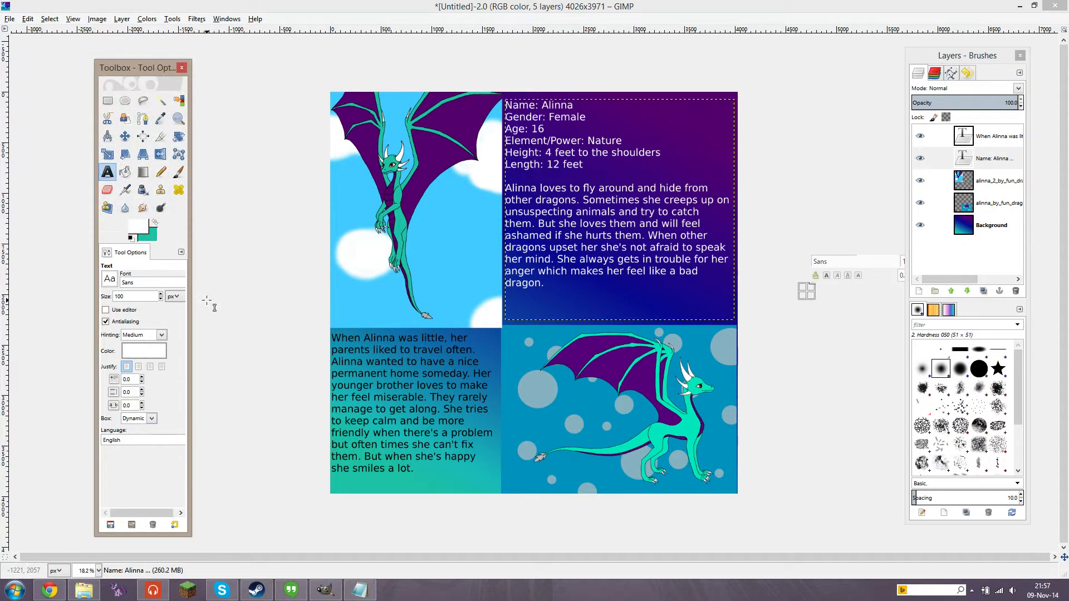
mouse_move(678, 261)
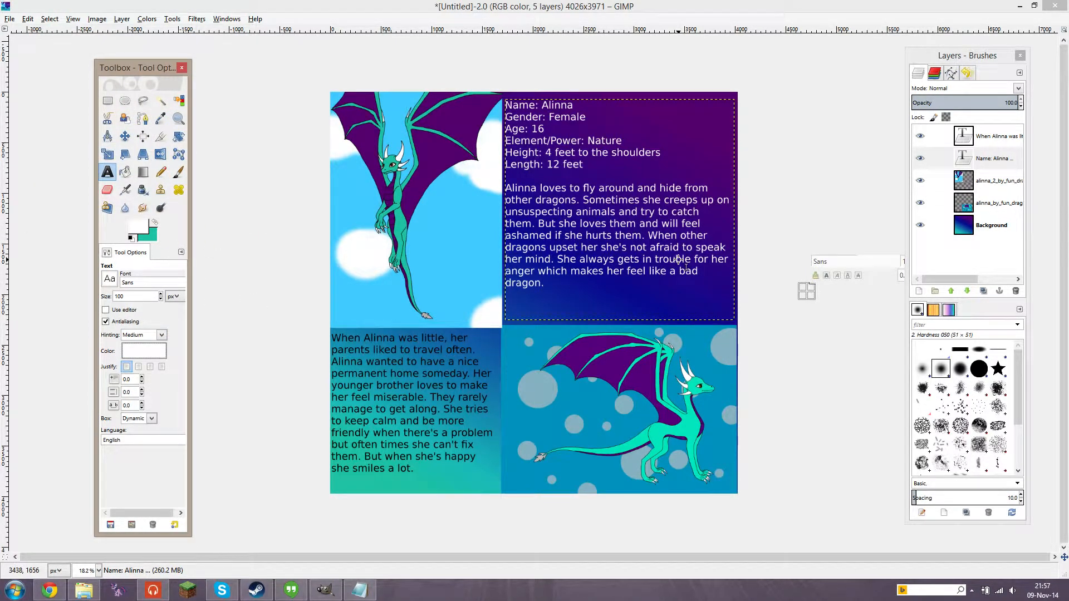
mouse_move(234, 139)
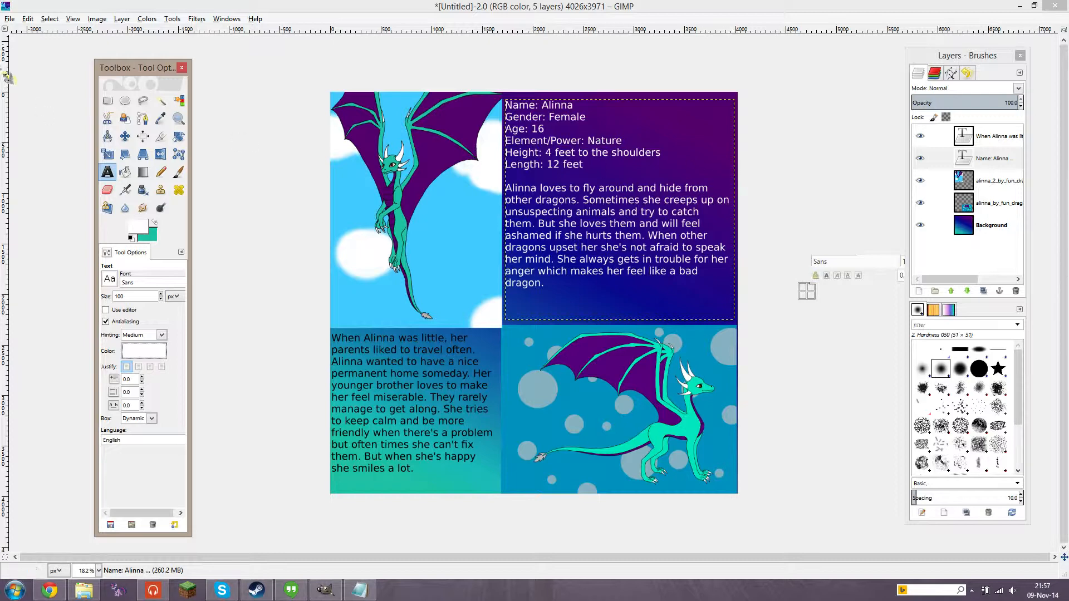
Bring up the File menu to reach Export As
click(7, 18)
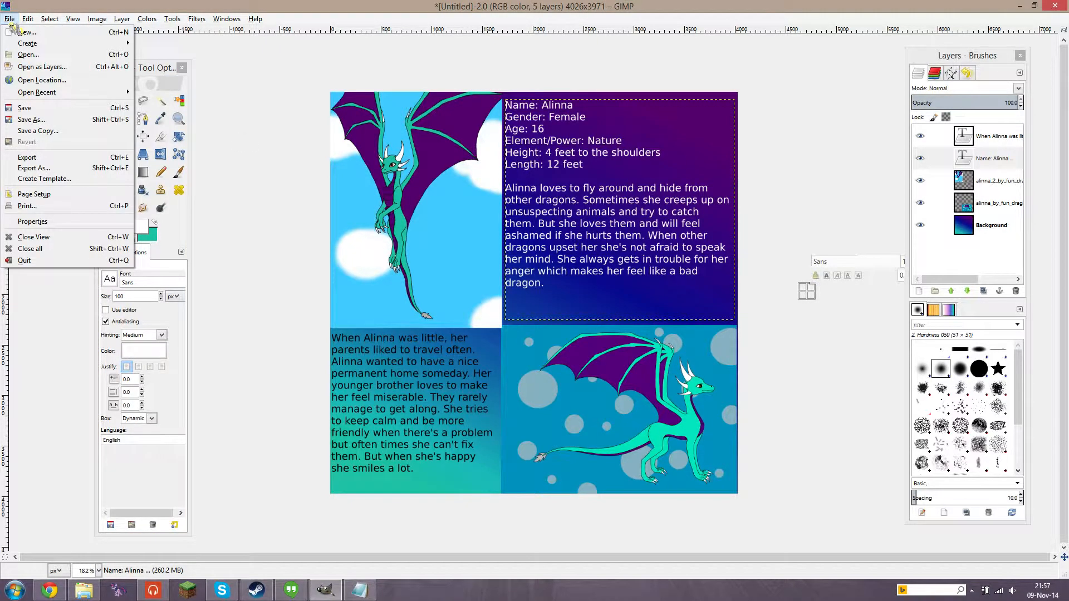
mouse_move(41, 81)
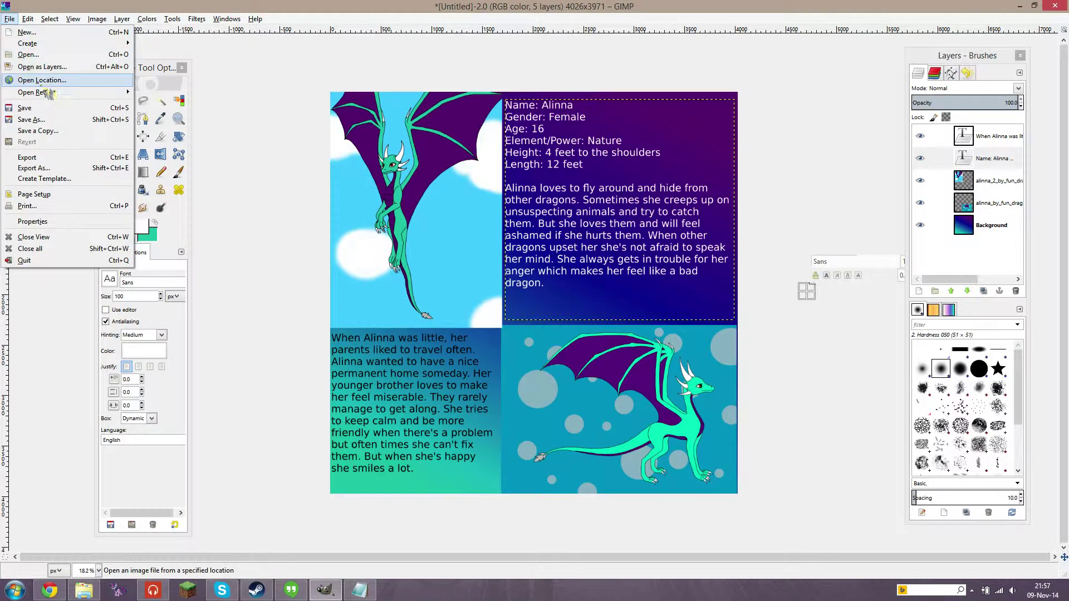
mouse_move(25, 108)
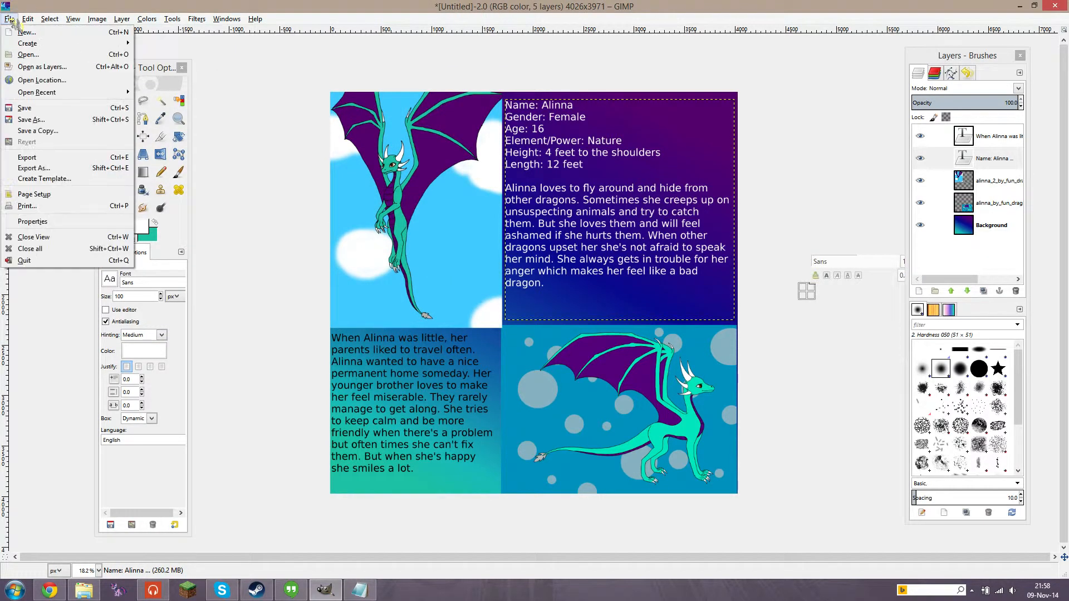
mouse_move(863, 348)
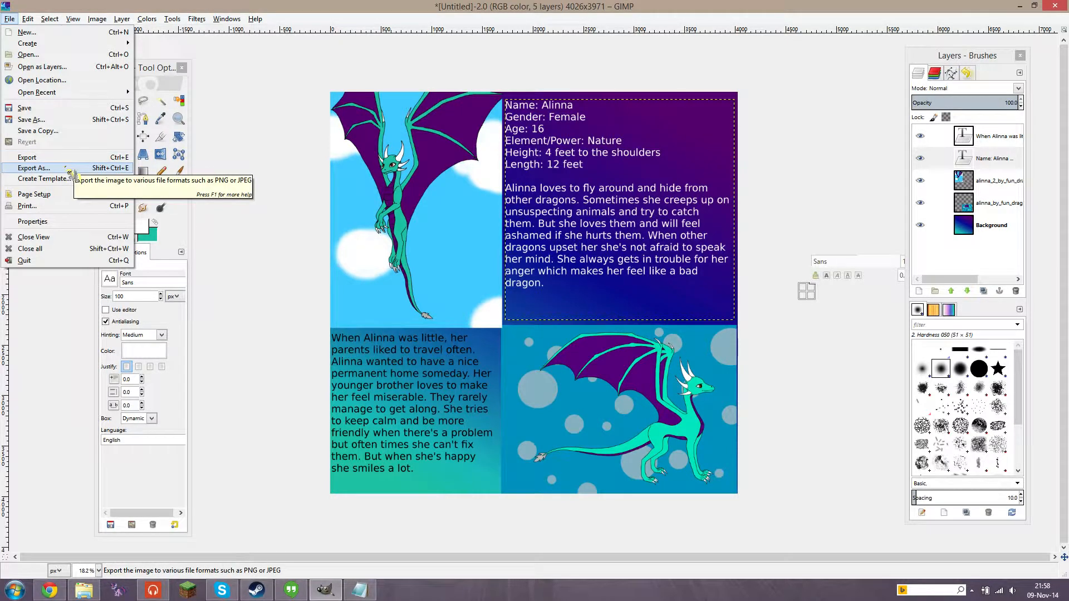
In Export As, choose Desktop, name the file alana.png and review the file type list
click(33, 169)
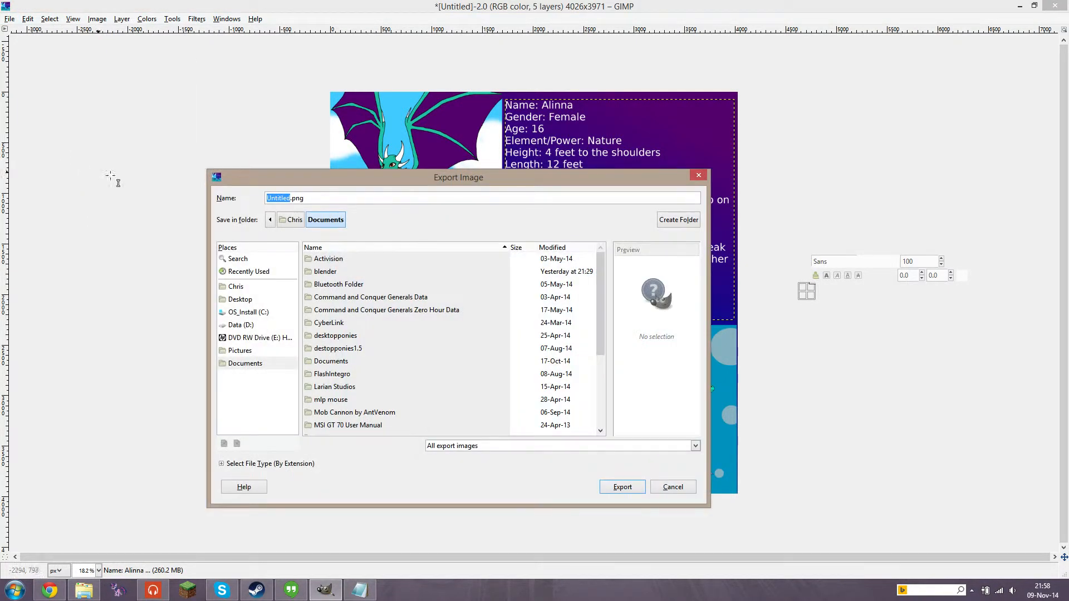
drag(458, 178, 461, 95)
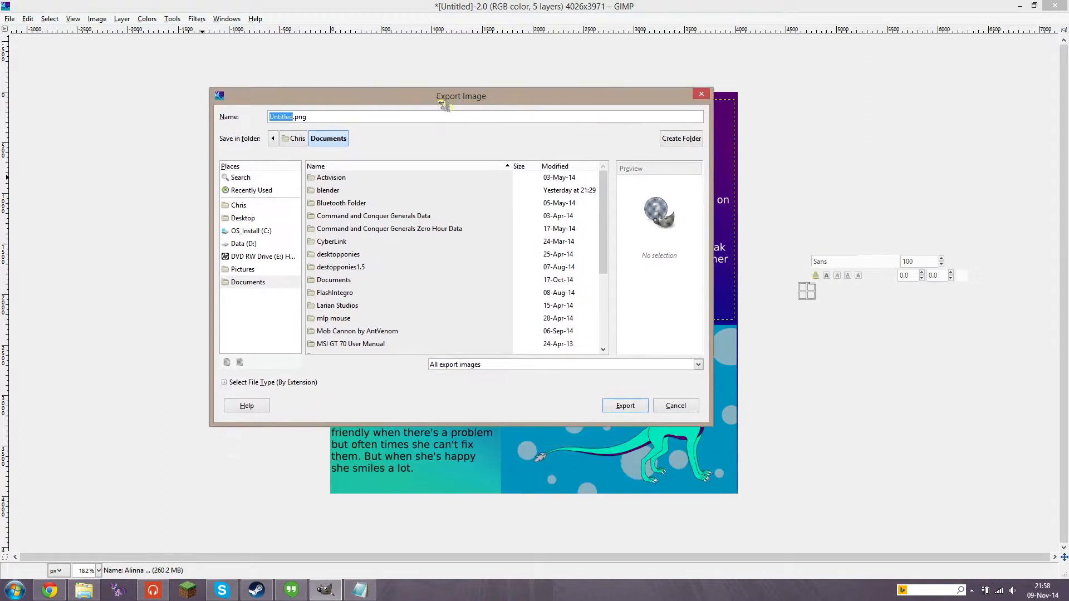
click(243, 218)
text(alana)
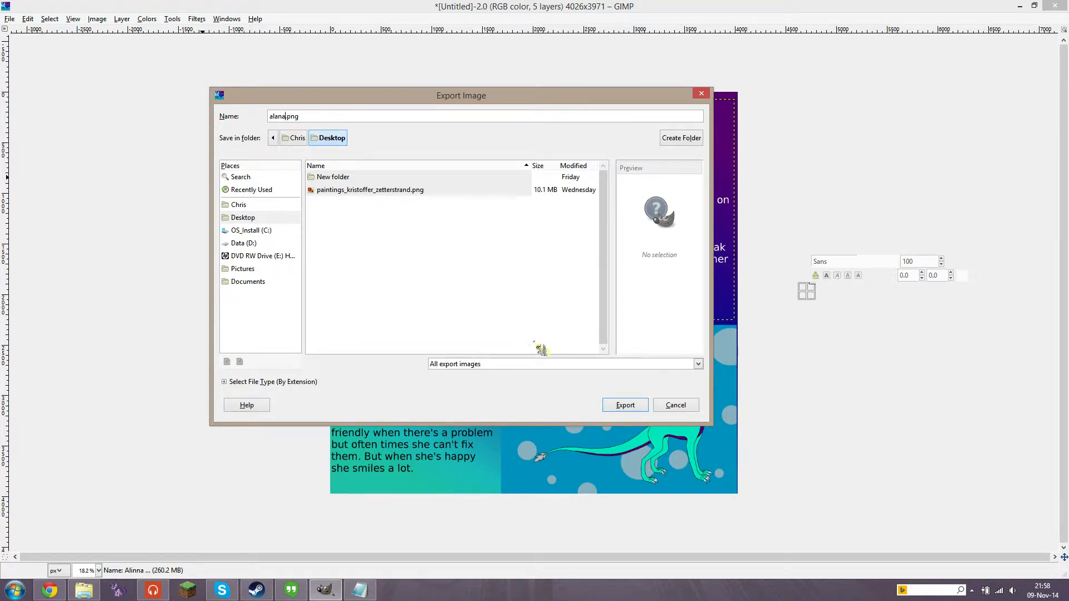
click(697, 363)
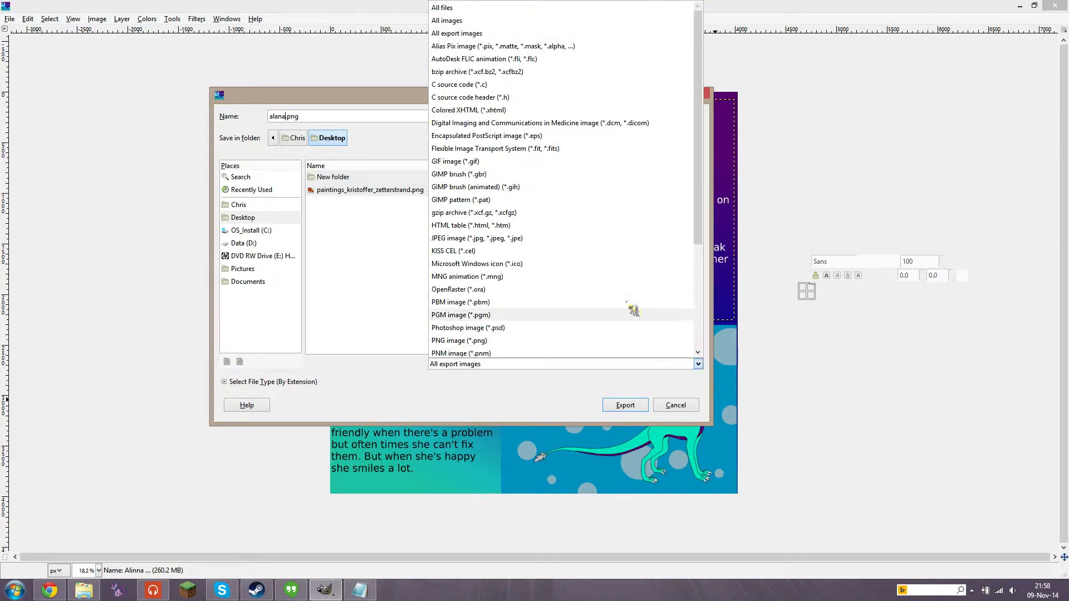
mouse_move(499, 66)
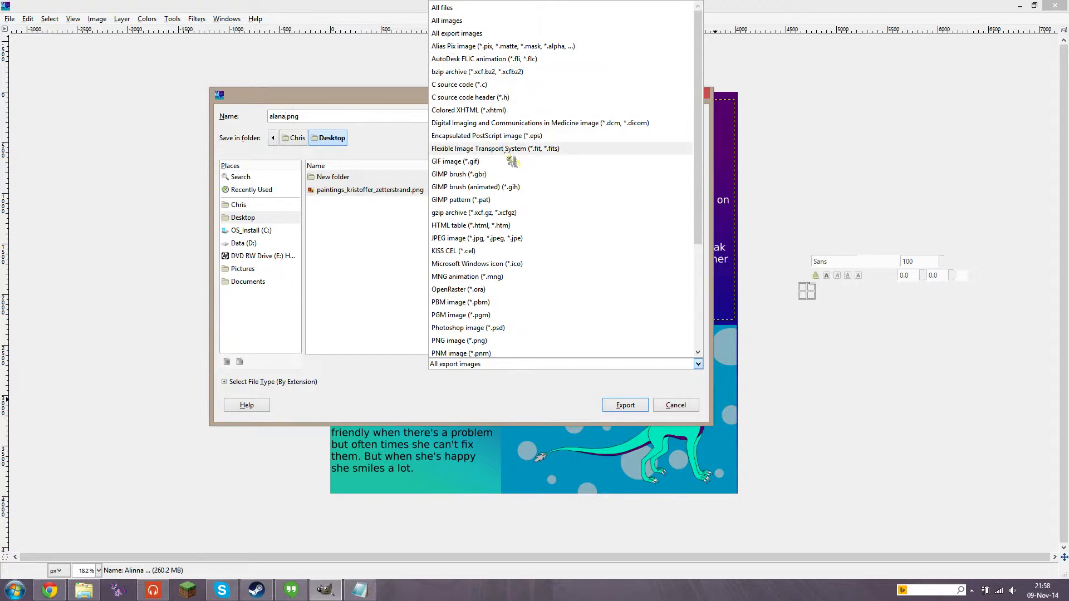
mouse_move(501, 167)
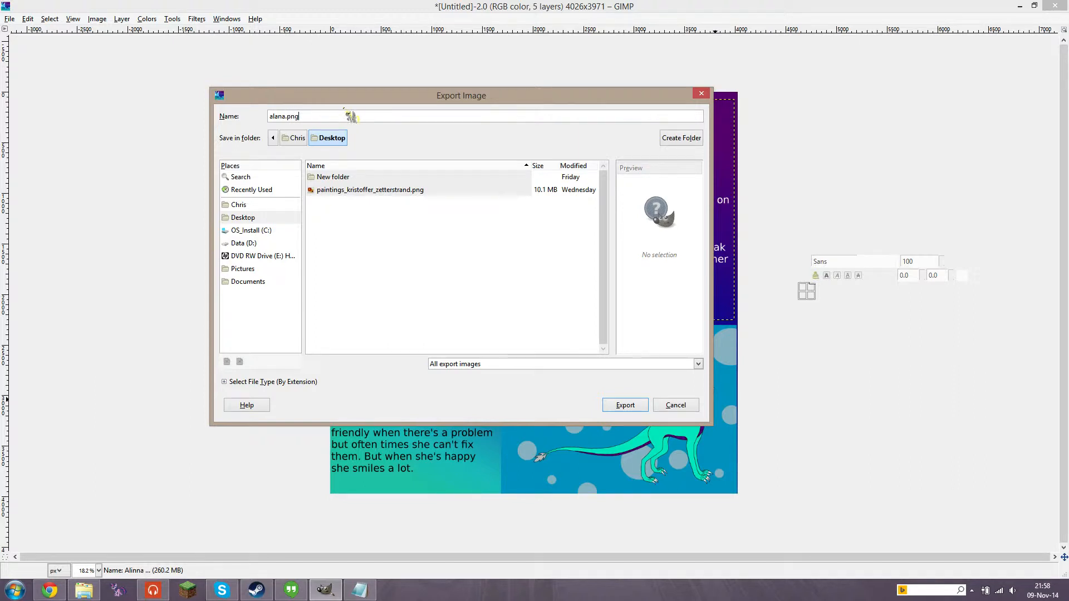
mouse_move(343, 116)
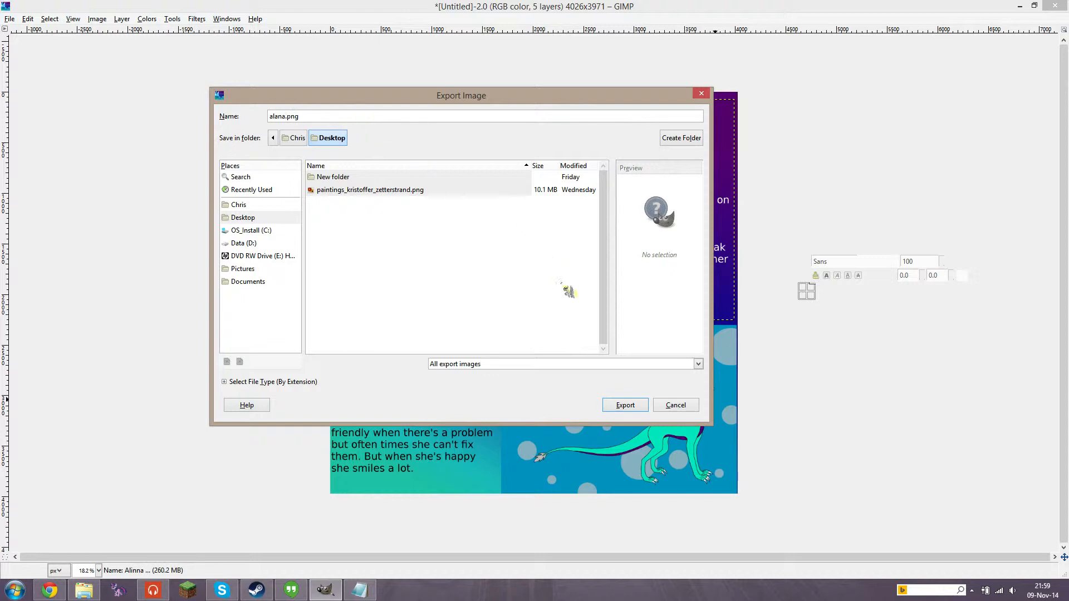
mouse_move(477, 307)
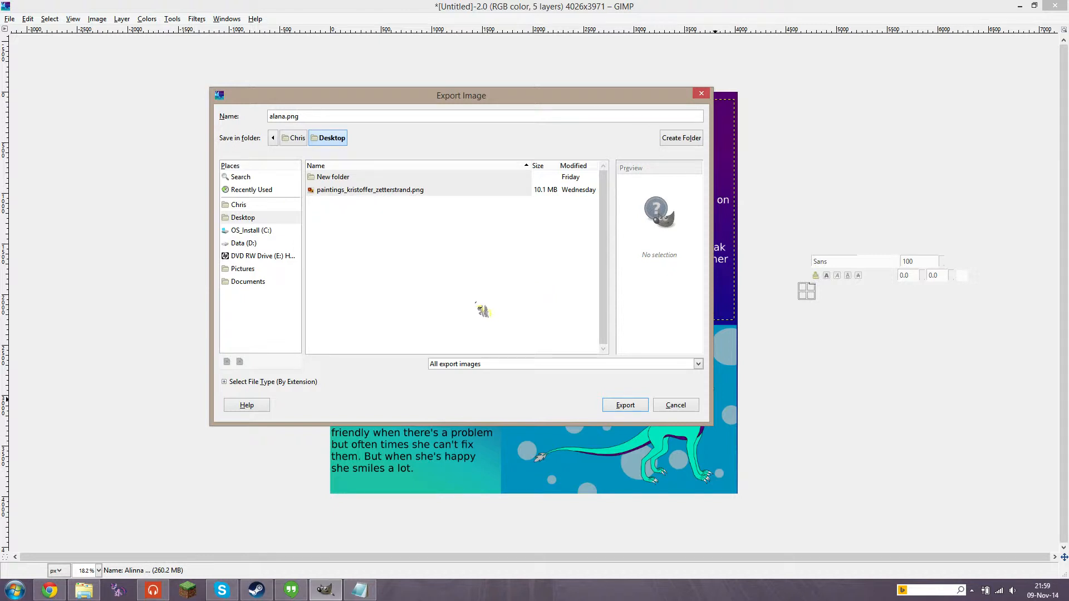
mouse_move(634, 417)
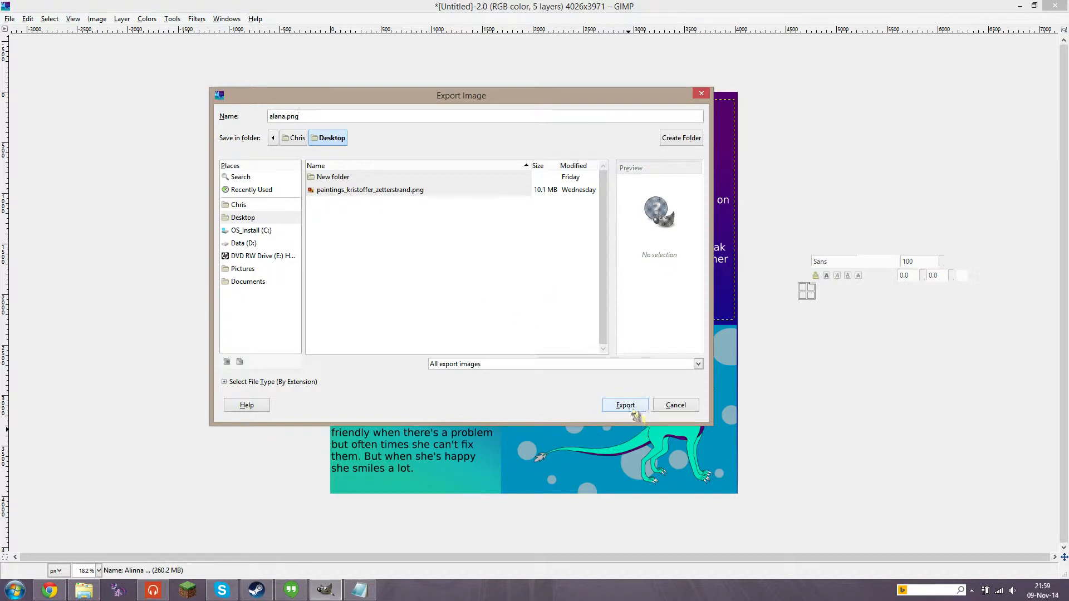
Export alana.png to the Desktop with the default PNG settings and wait for it to finish
click(626, 405)
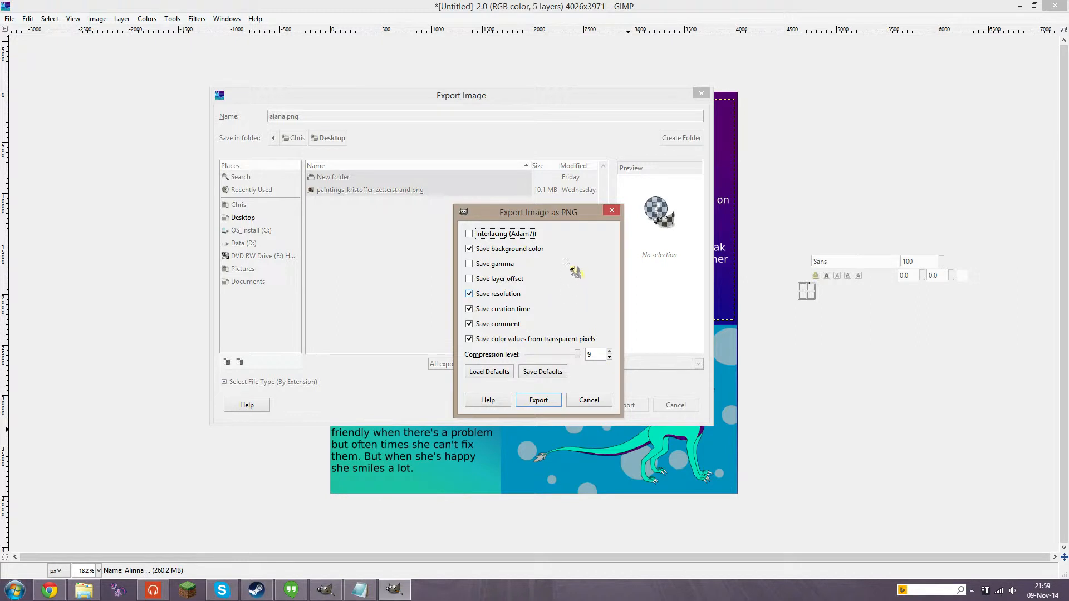
drag(538, 212, 546, 113)
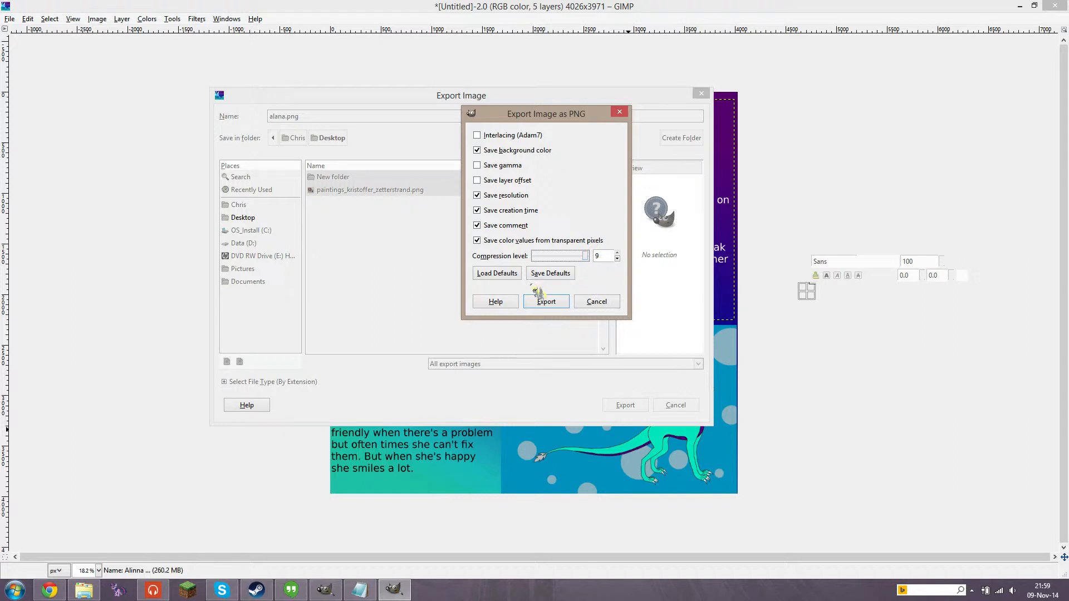
click(546, 300)
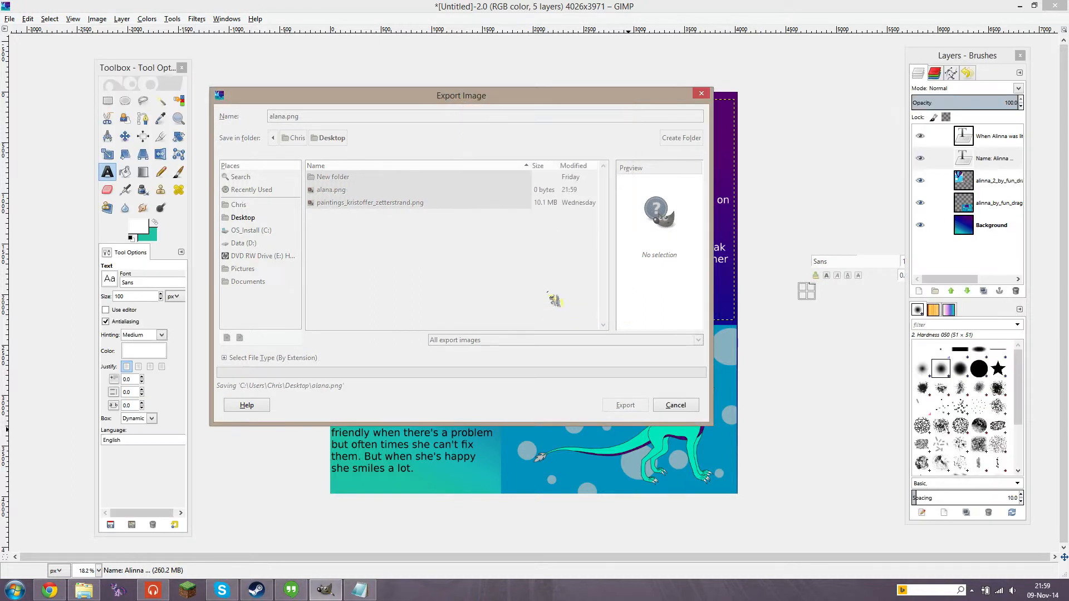
click(626, 405)
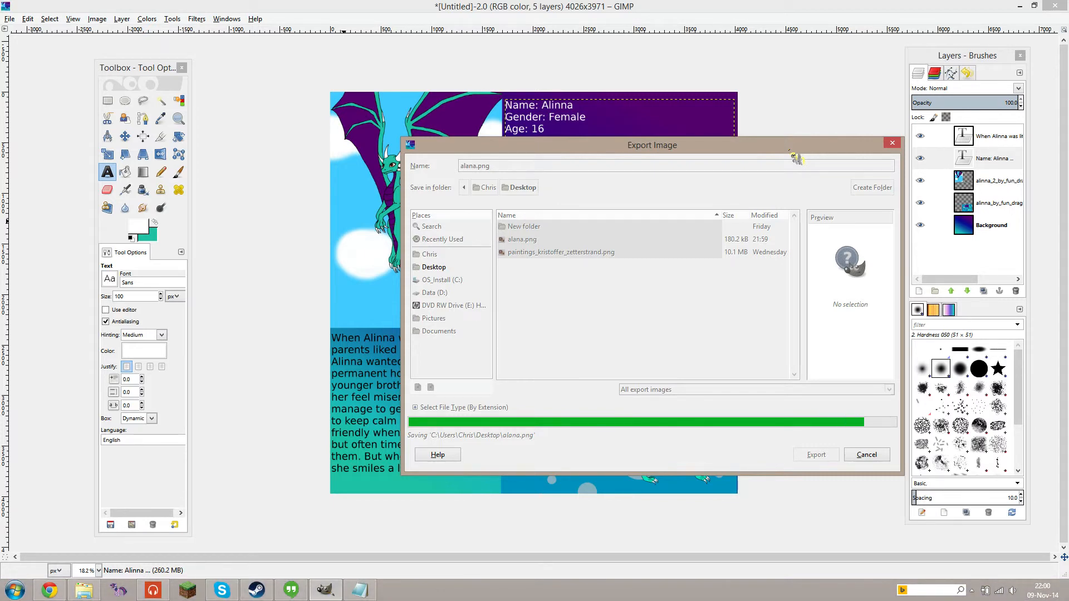
click(816, 454)
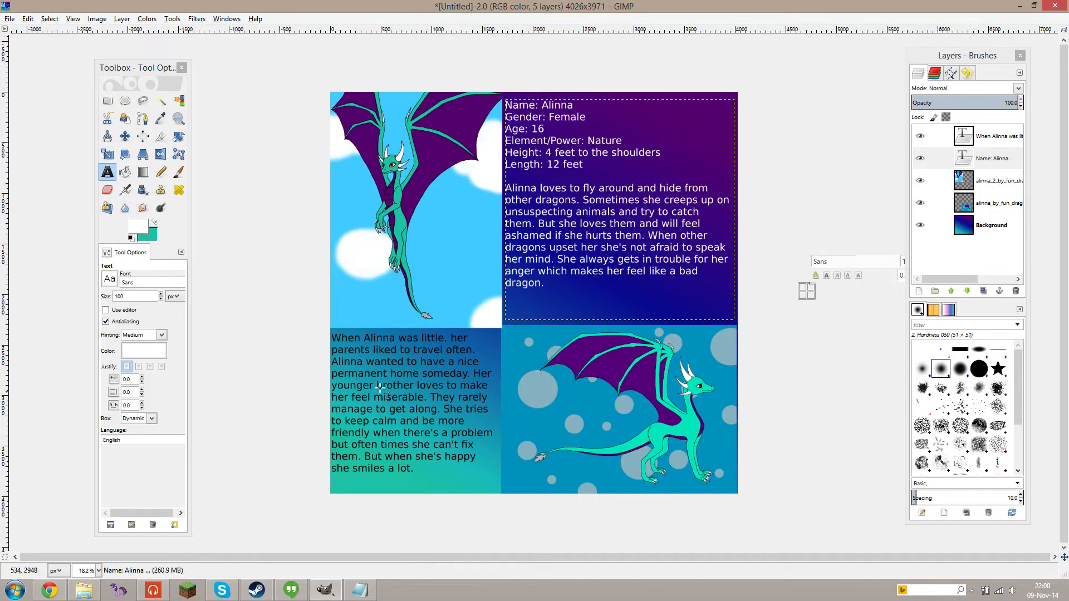
mouse_move(858, 144)
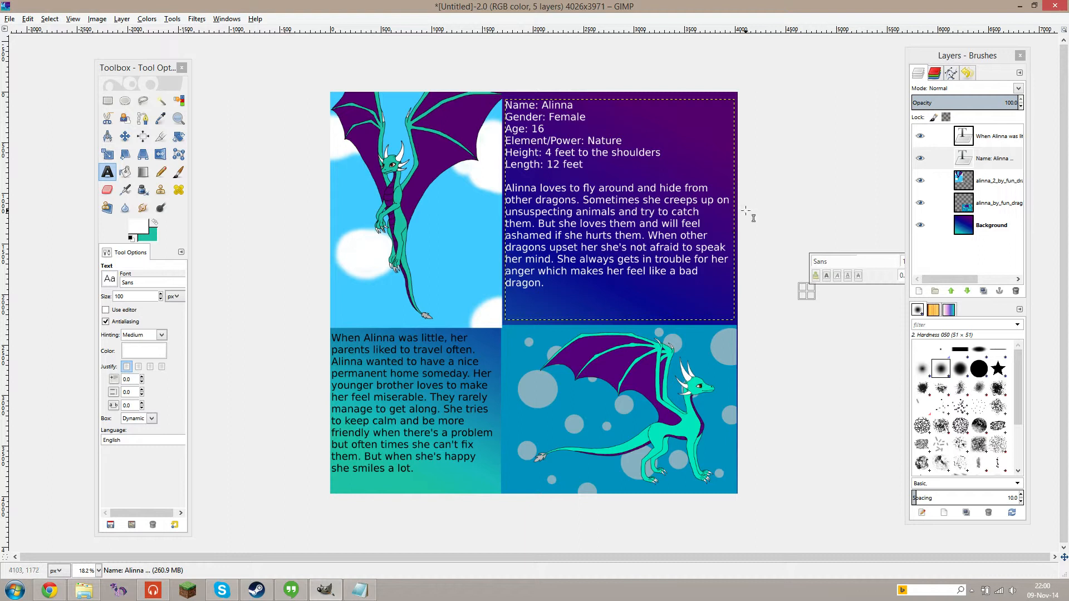
mouse_move(768, 237)
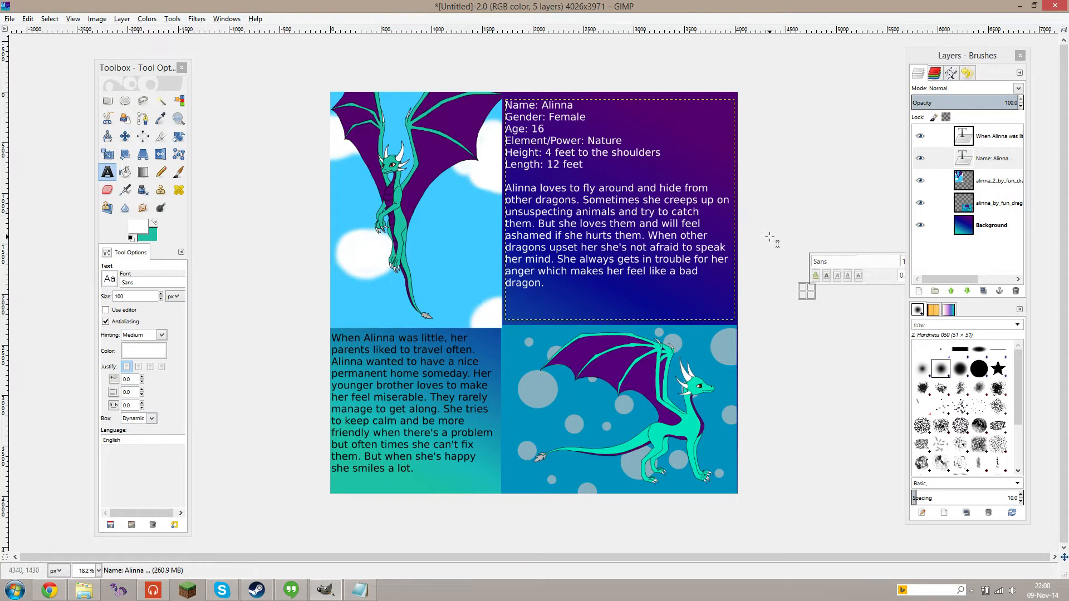
mouse_move(757, 236)
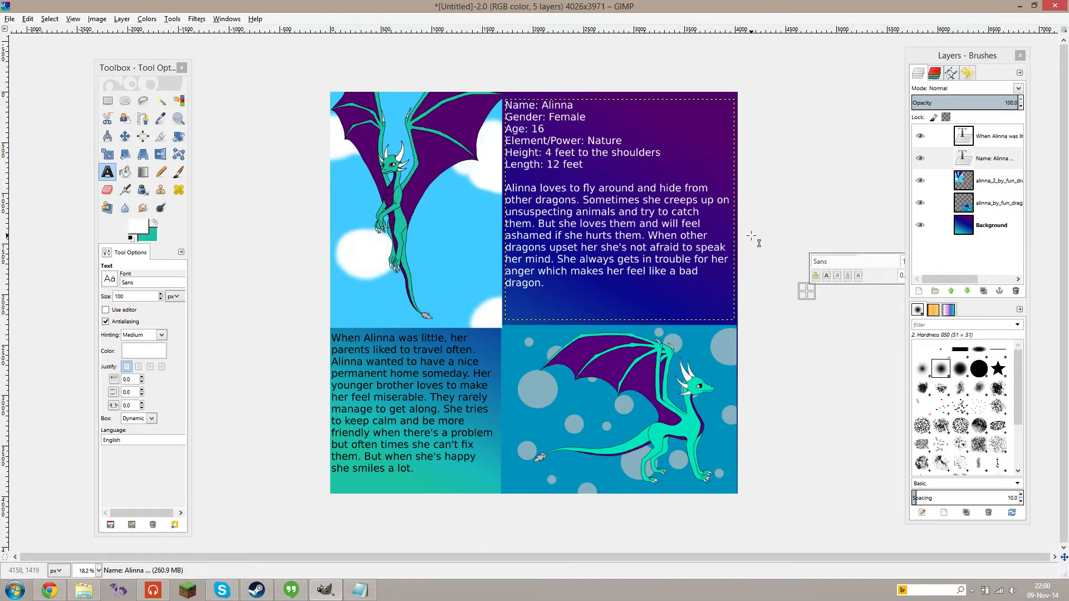
mouse_move(758, 245)
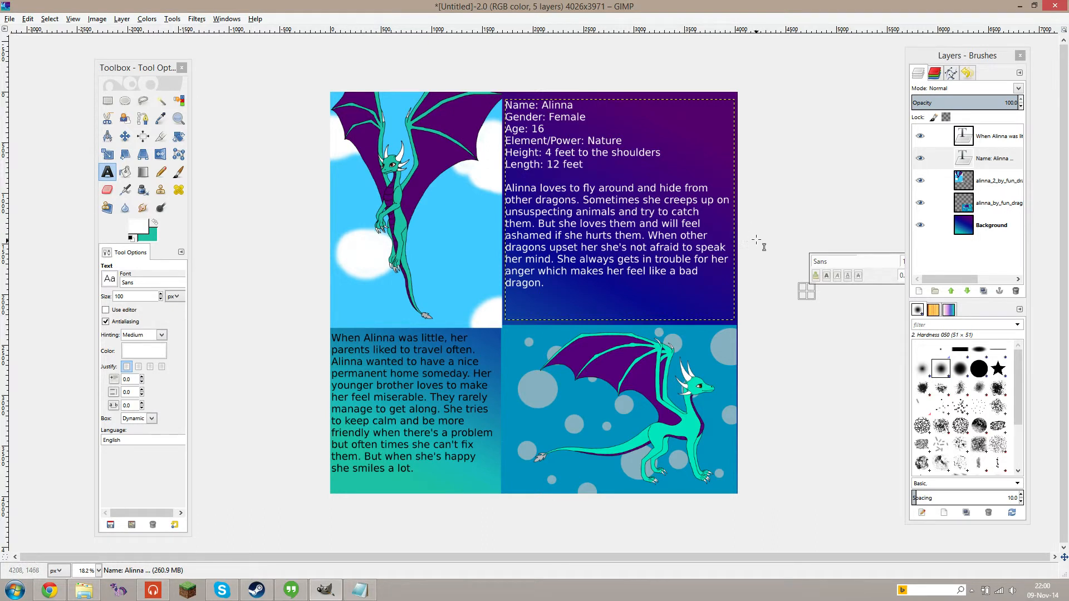
mouse_move(789, 261)
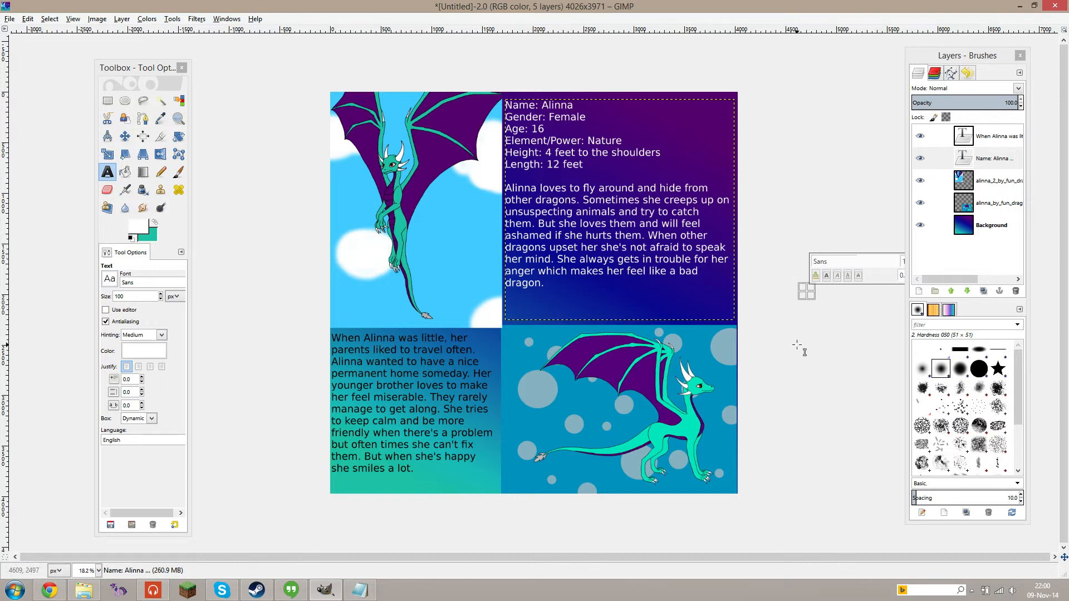
mouse_move(799, 345)
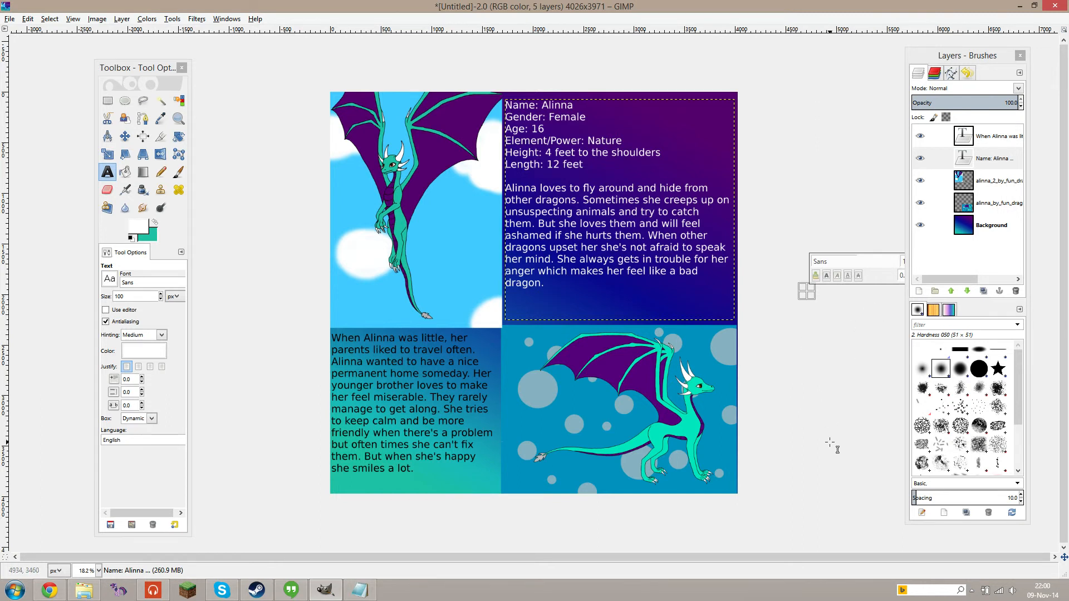
mouse_move(840, 479)
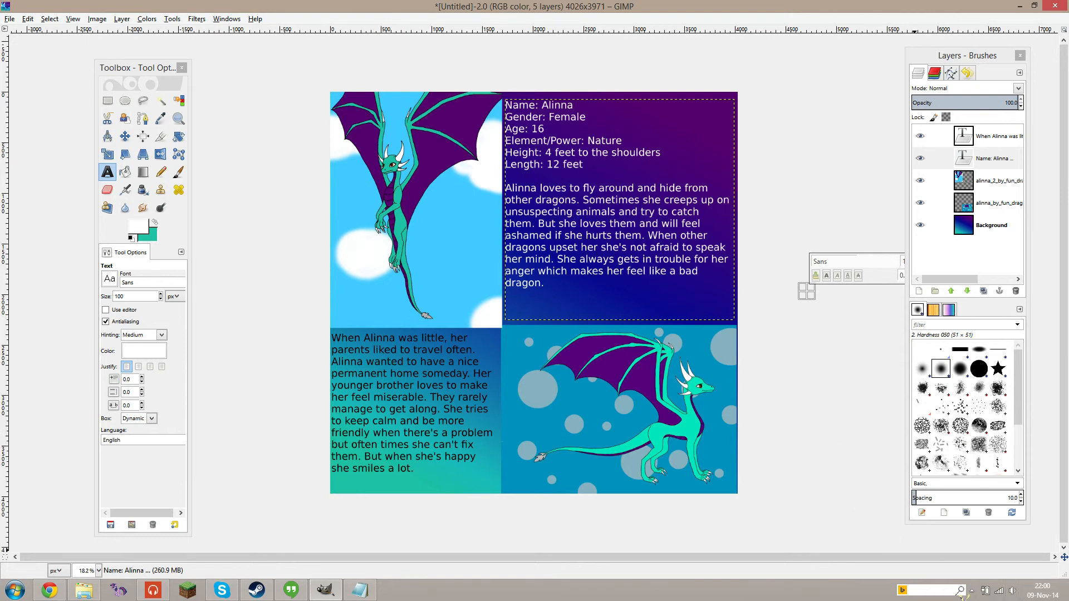
Show the hidden notification icons in the Windows system tray
click(973, 590)
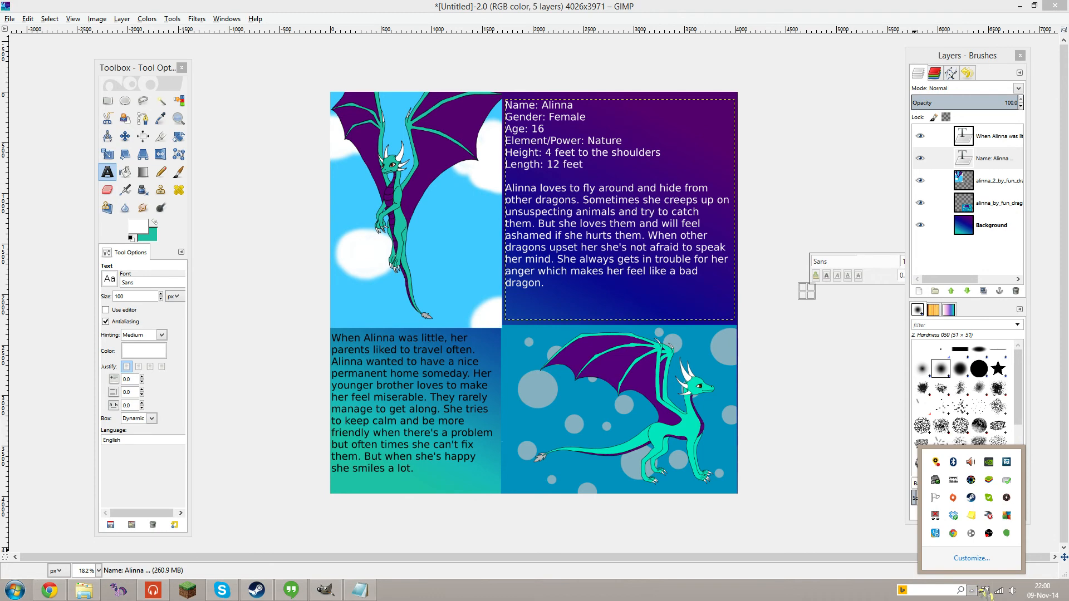